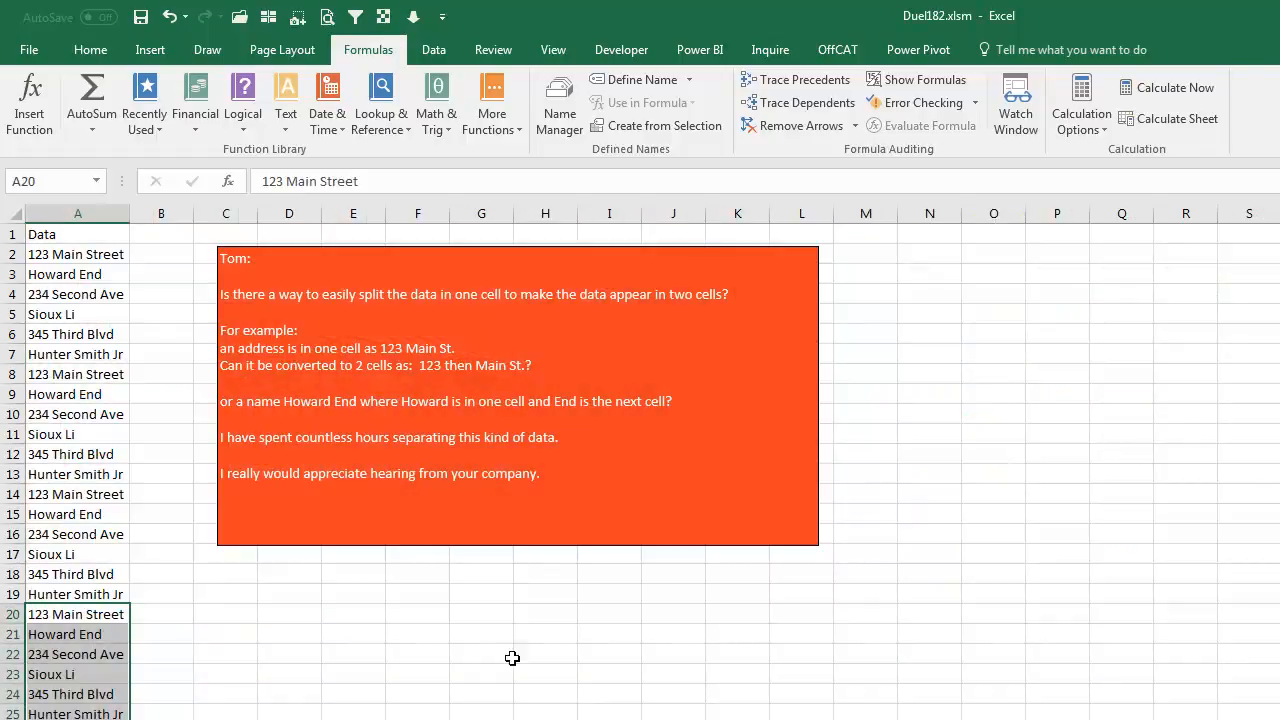
mouse_move(549, 600)
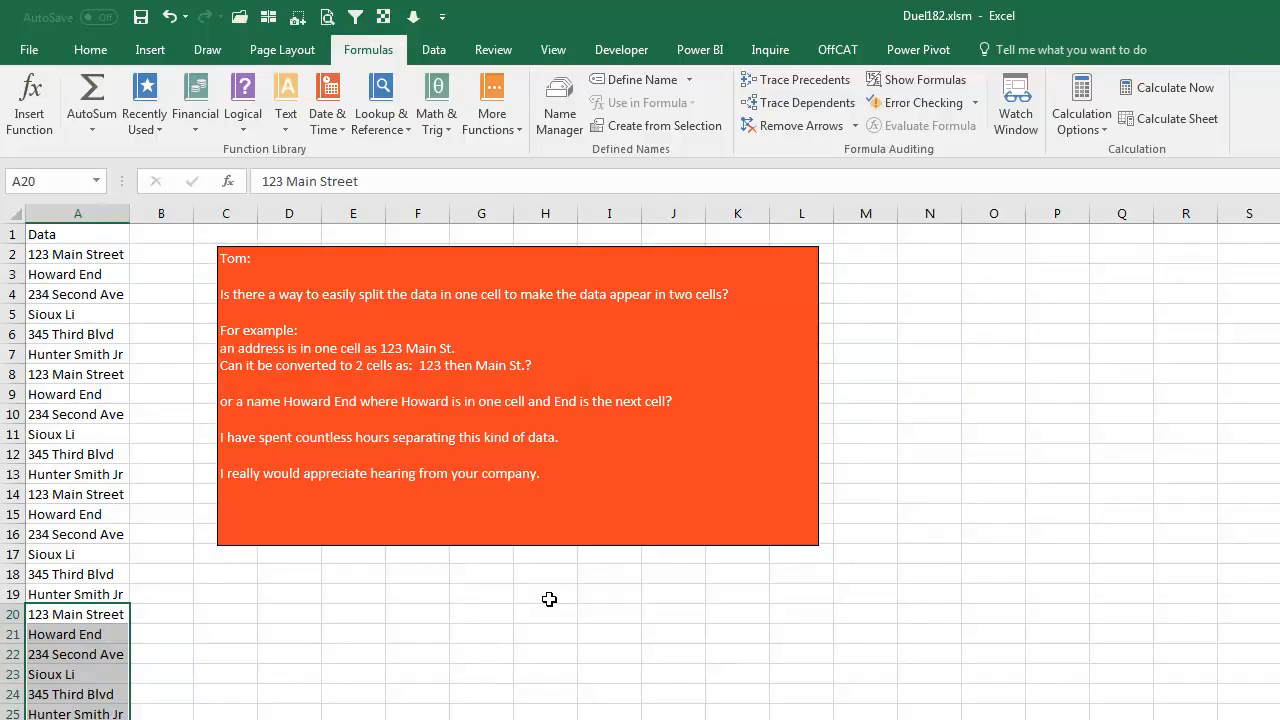
mouse_move(424, 601)
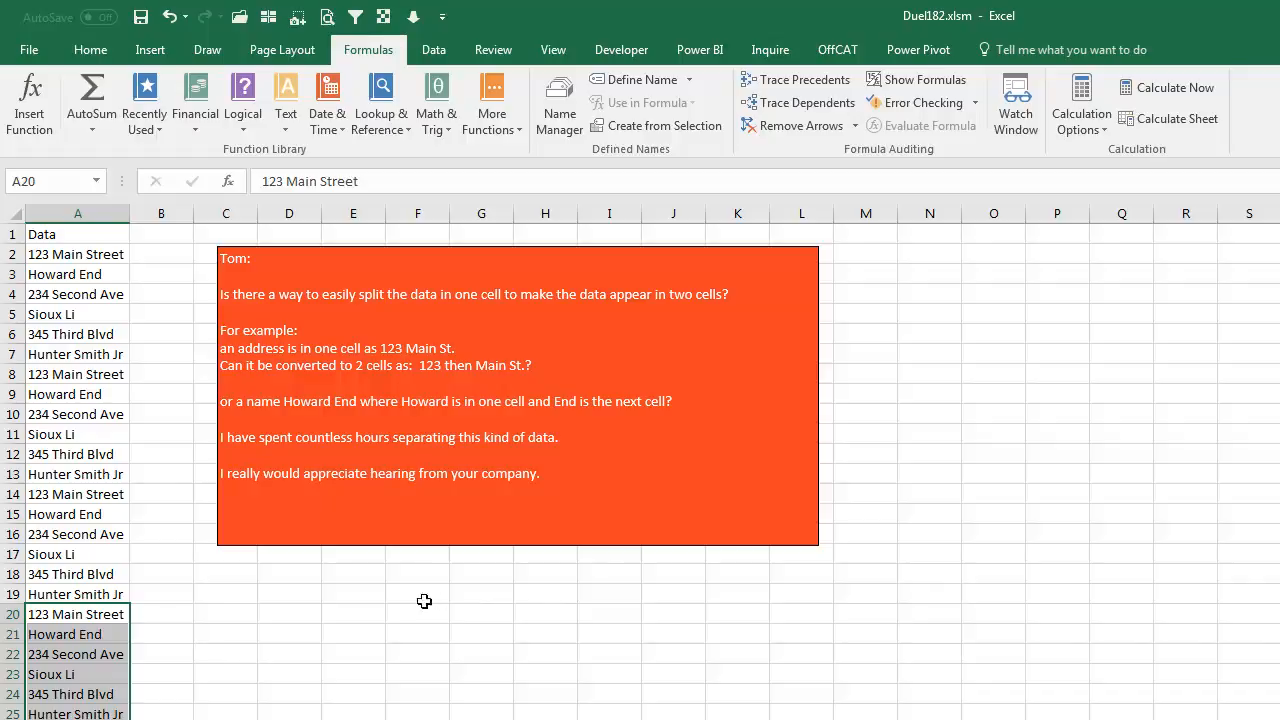
mouse_move(56, 258)
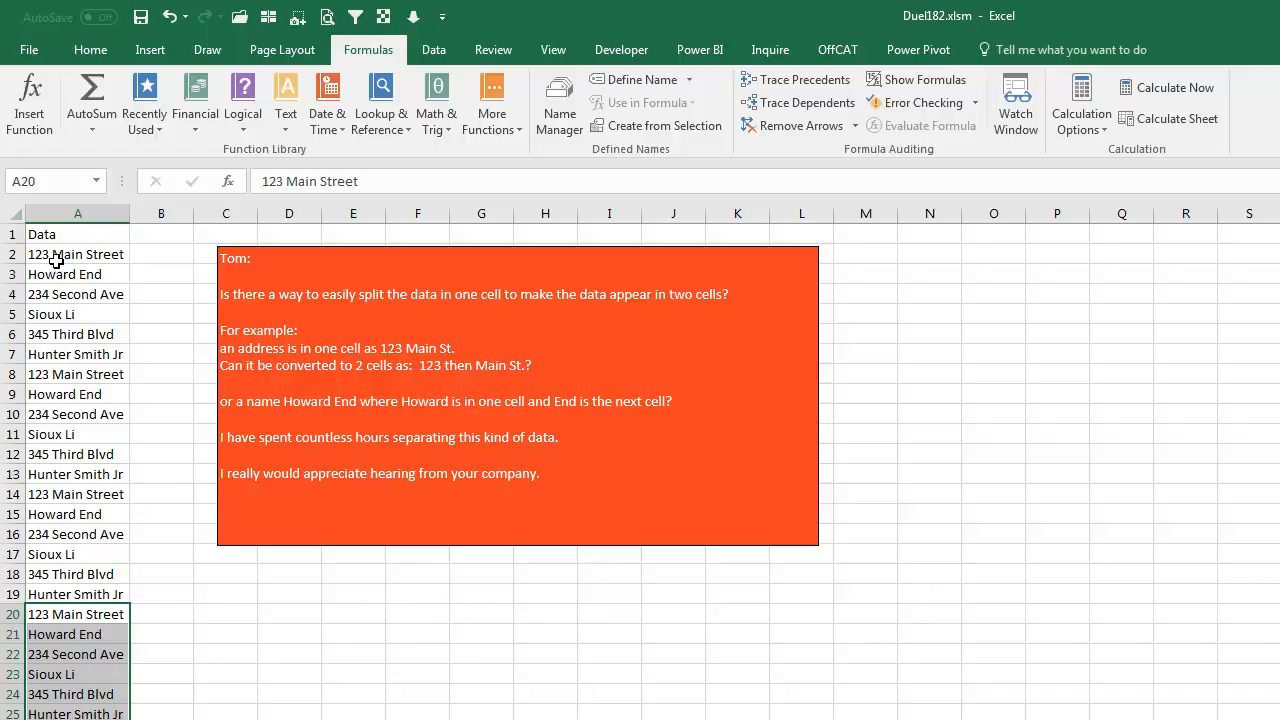
mouse_move(150, 254)
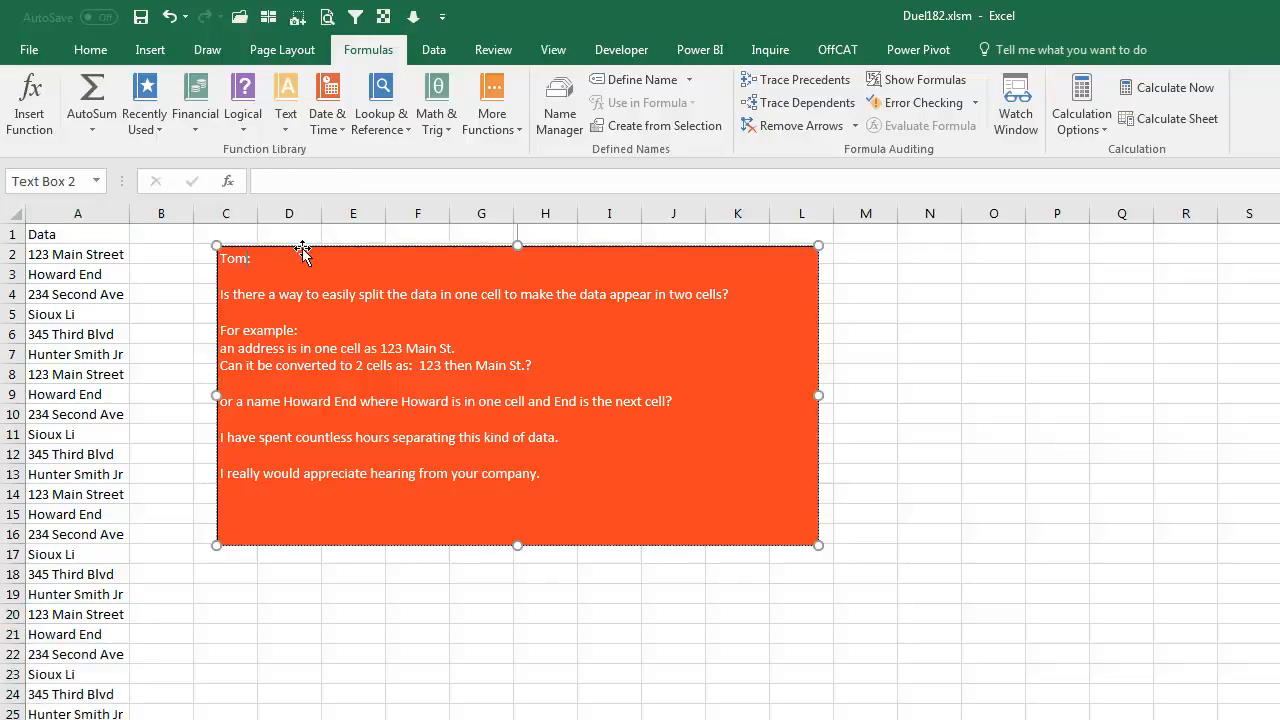
Move the orange question box slightly right and select the address and name data.
drag(500, 395, 575, 395)
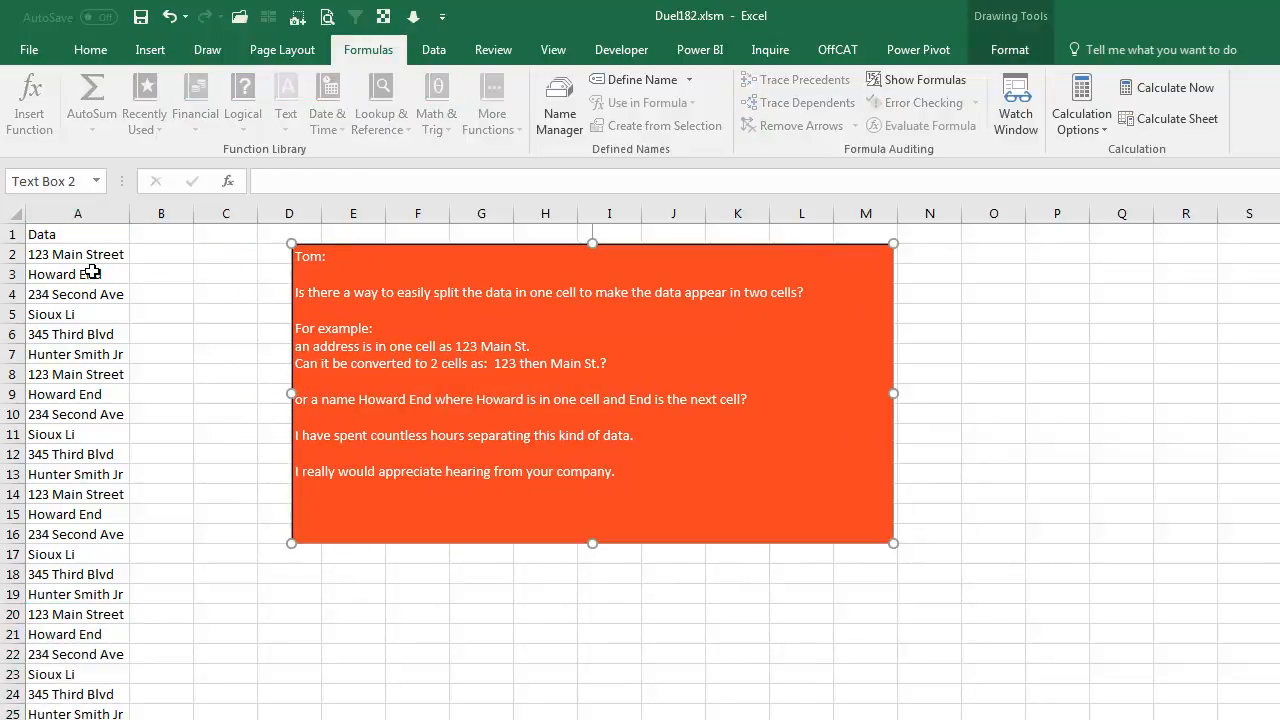
mouse_move(233, 273)
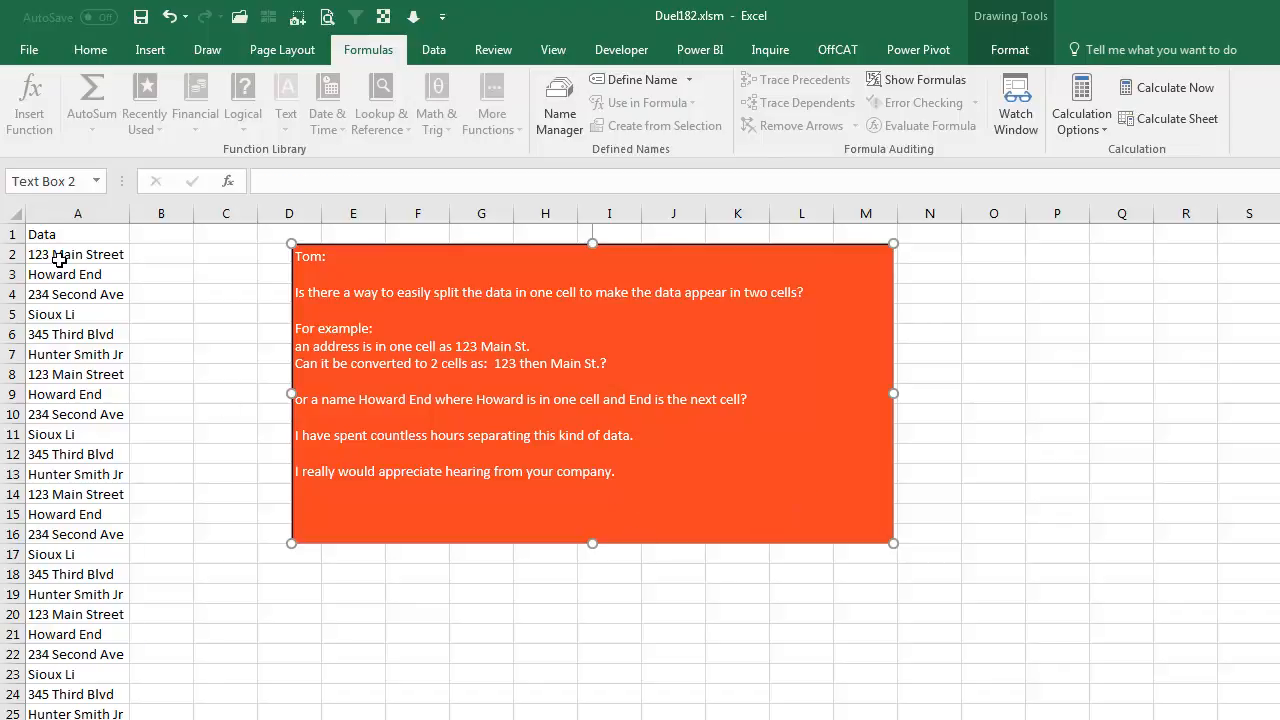
click(77, 254)
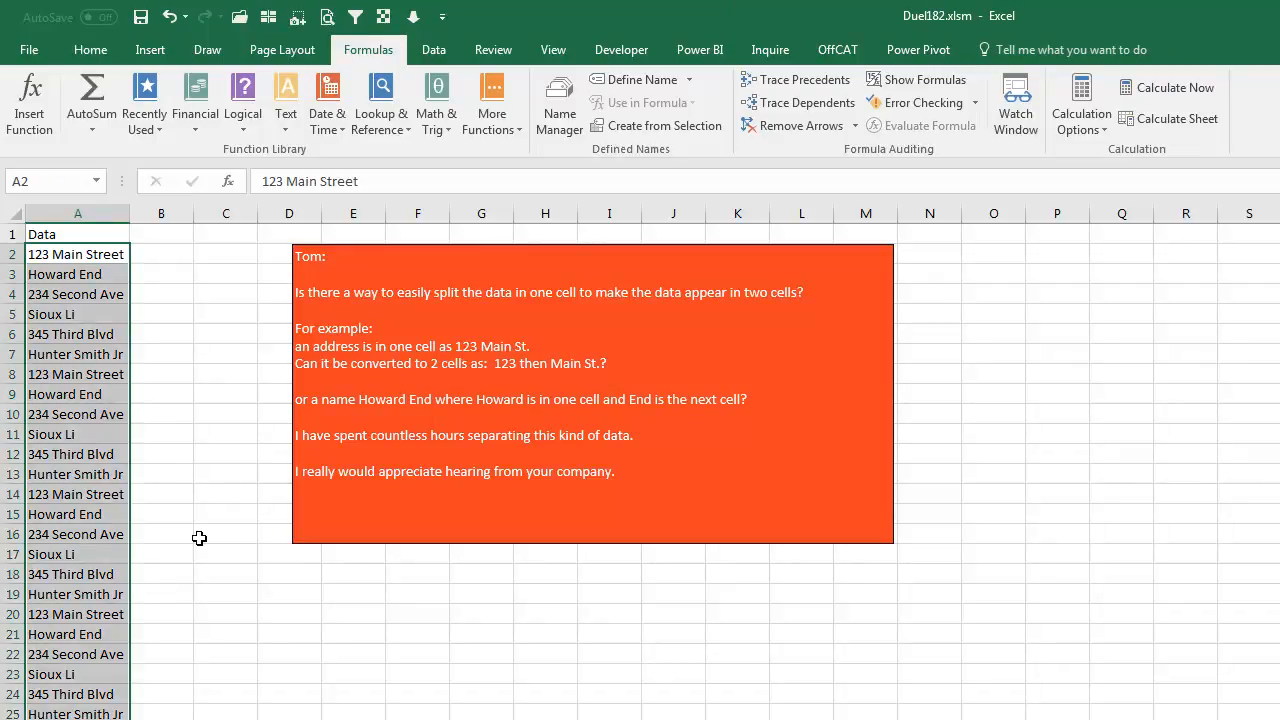
Split the address and name list with Text to Columns, Delimited on Space instead of Tab.
click(433, 49)
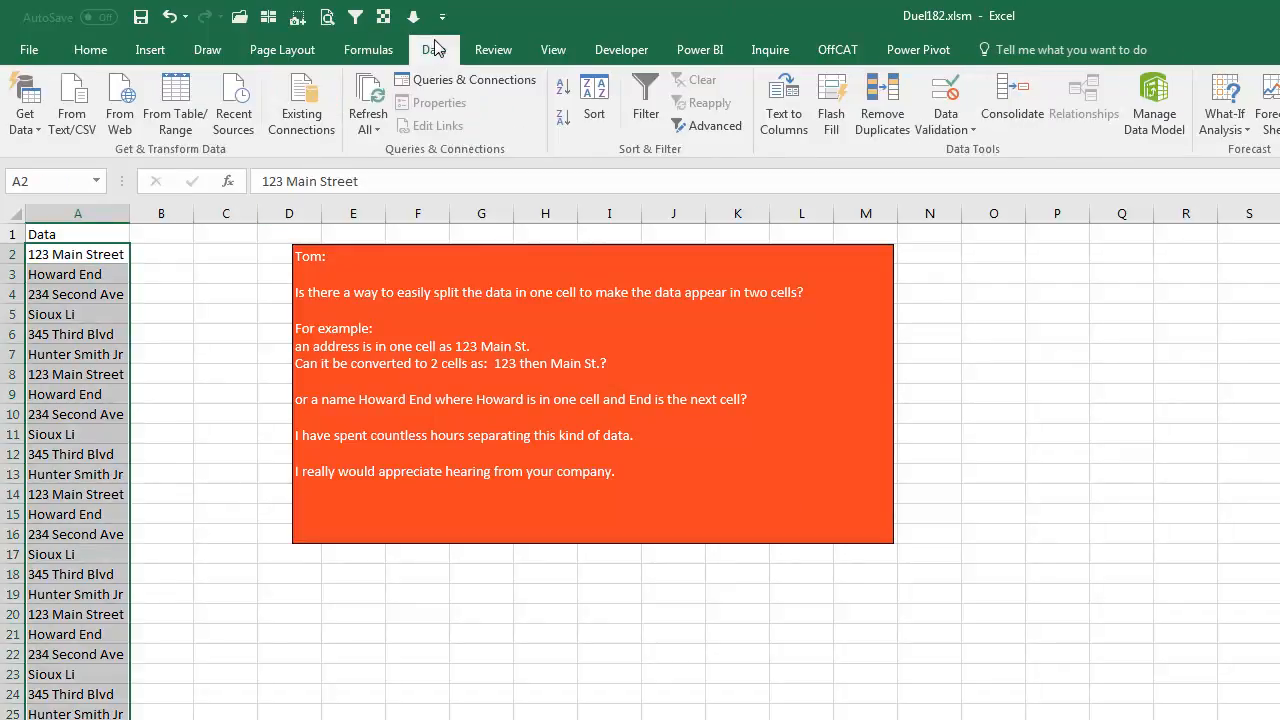
click(784, 103)
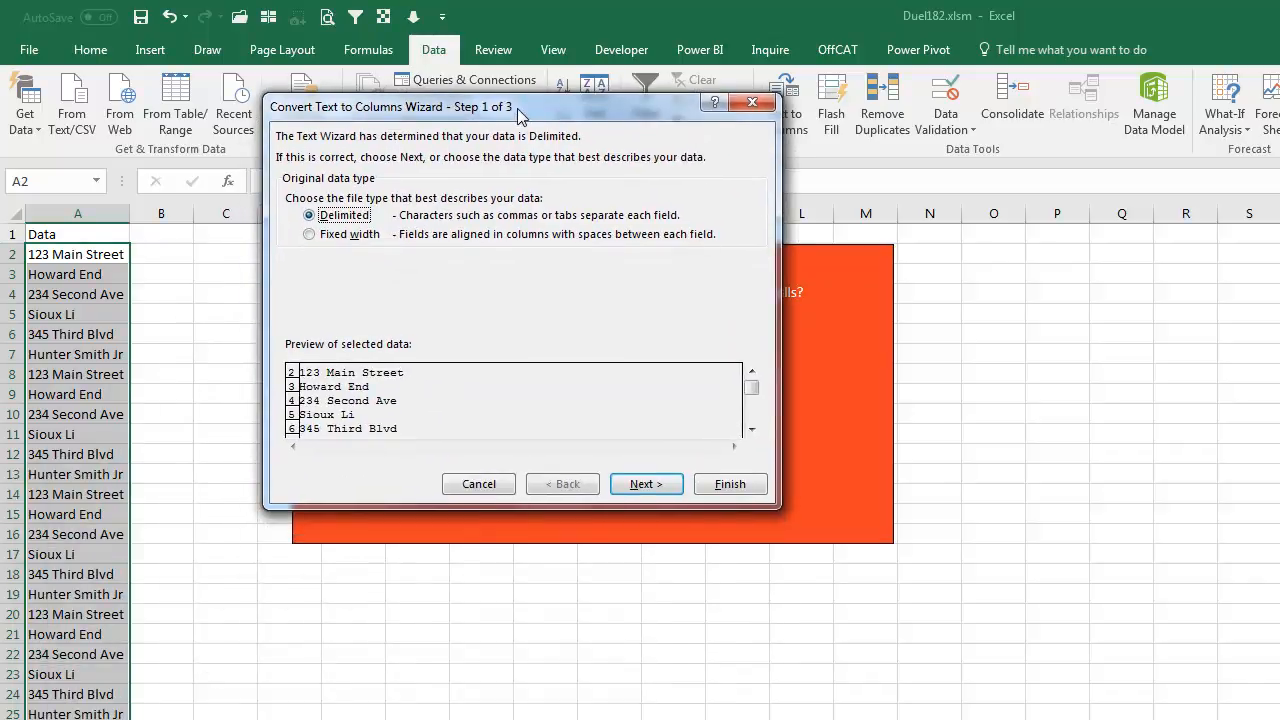
mouse_move(646, 484)
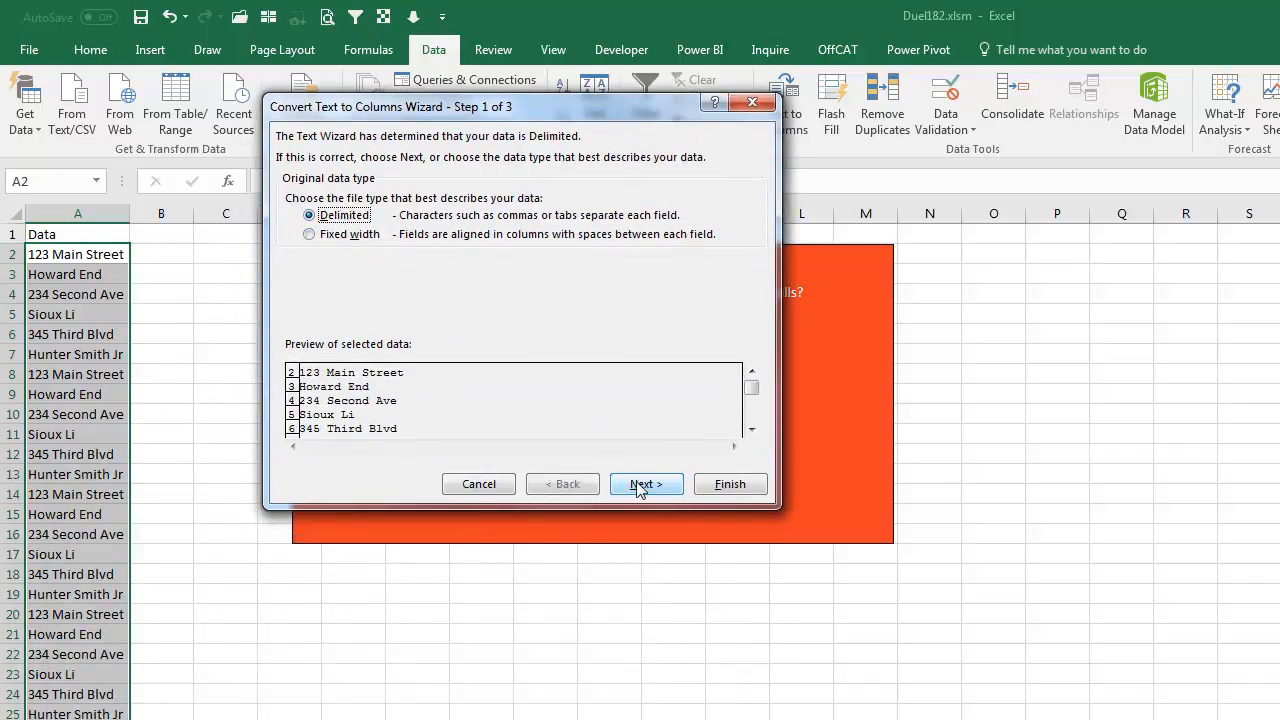
click(646, 484)
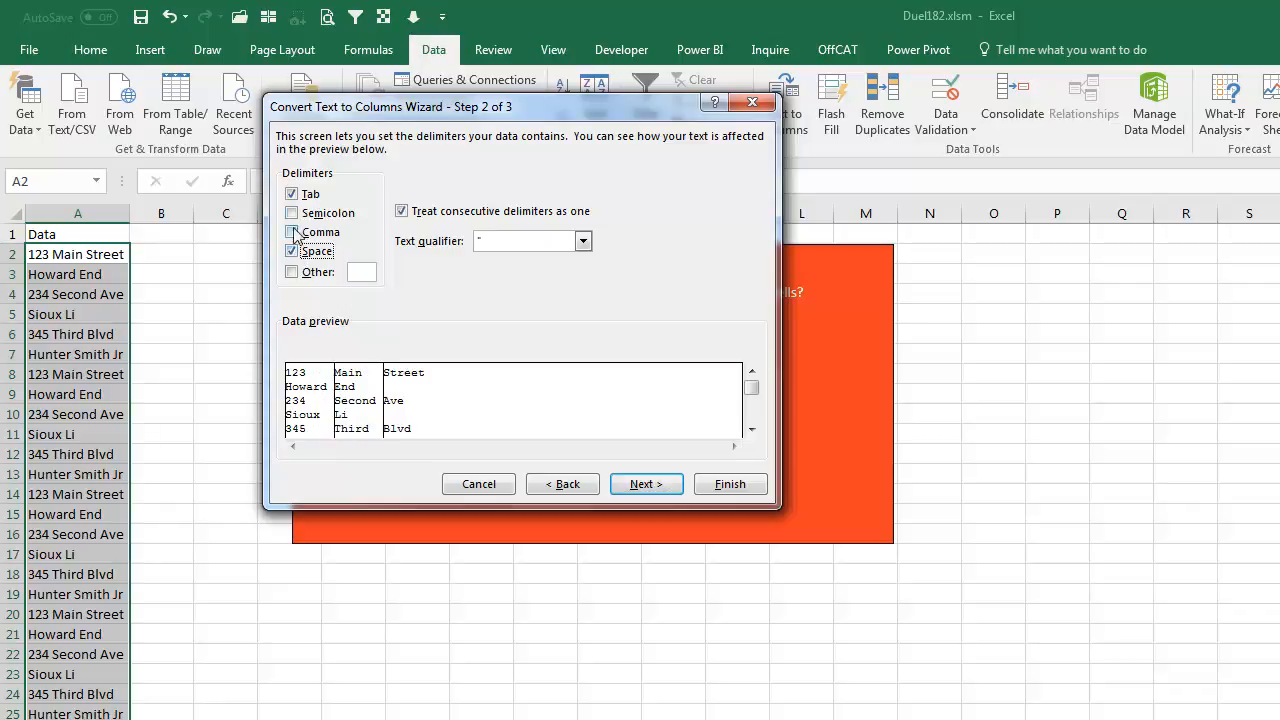
click(292, 193)
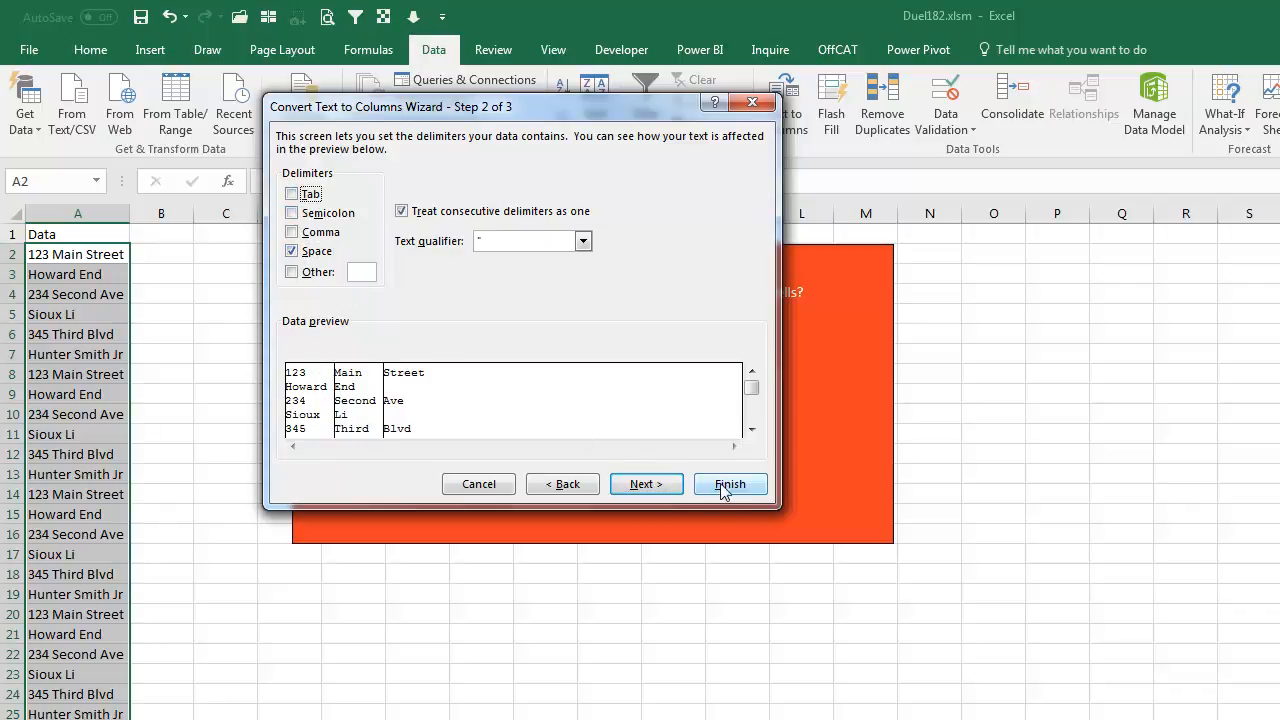
click(729, 484)
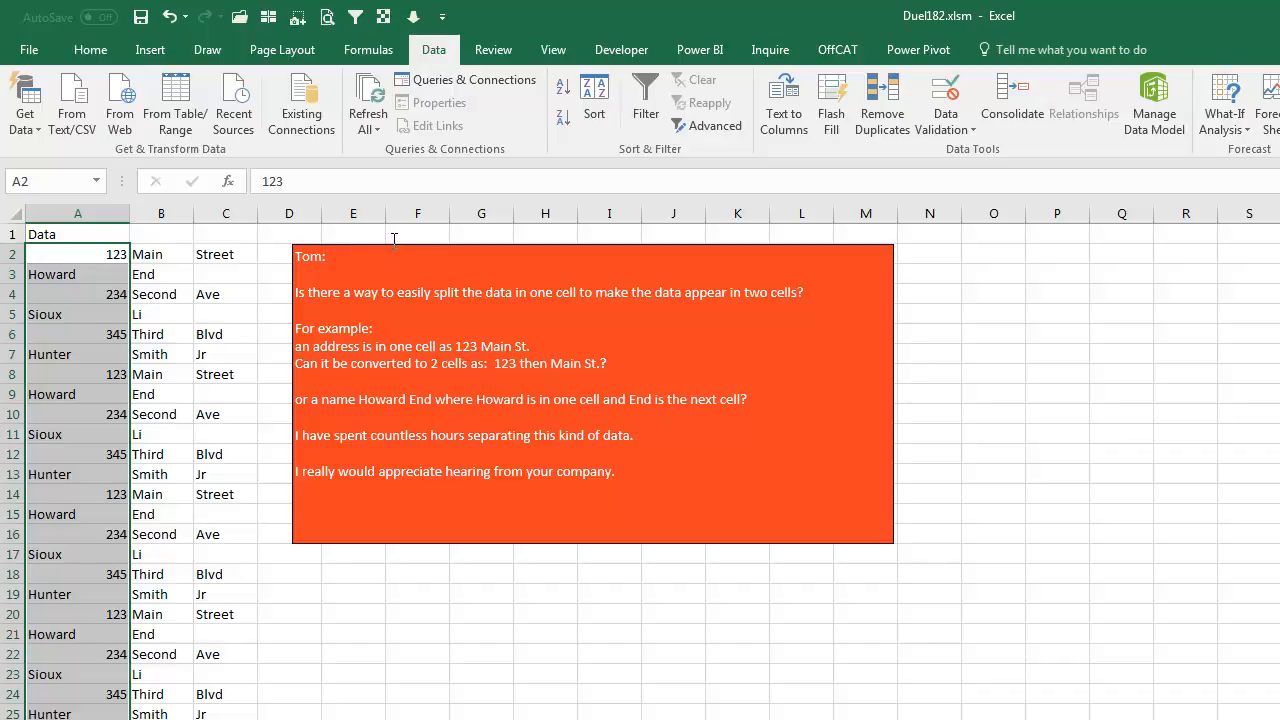
mouse_move(412, 256)
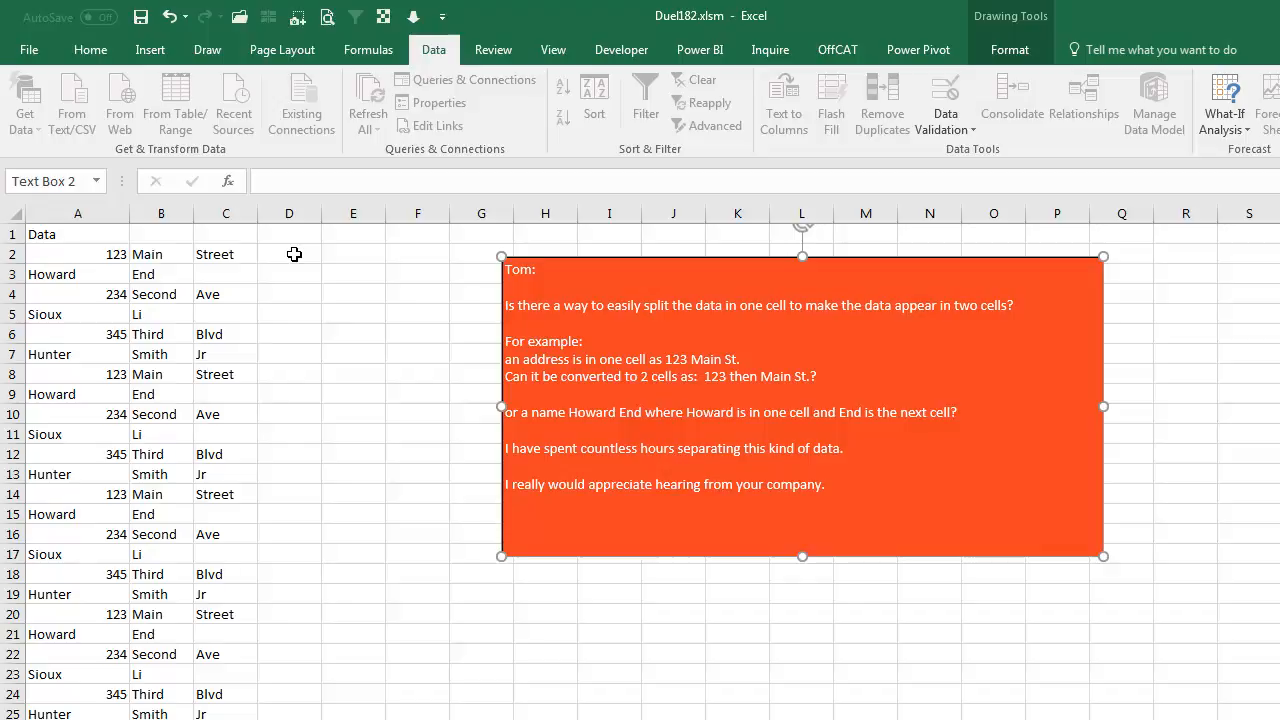
mouse_move(578, 266)
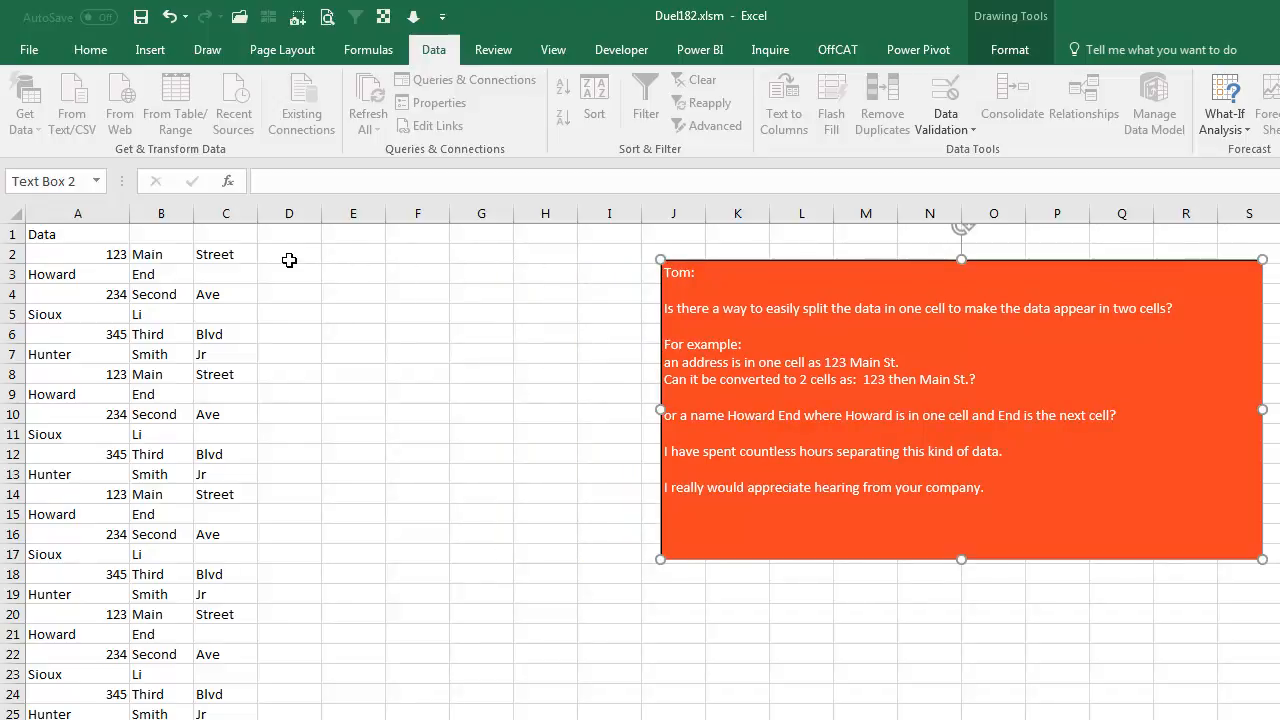
mouse_move(397, 254)
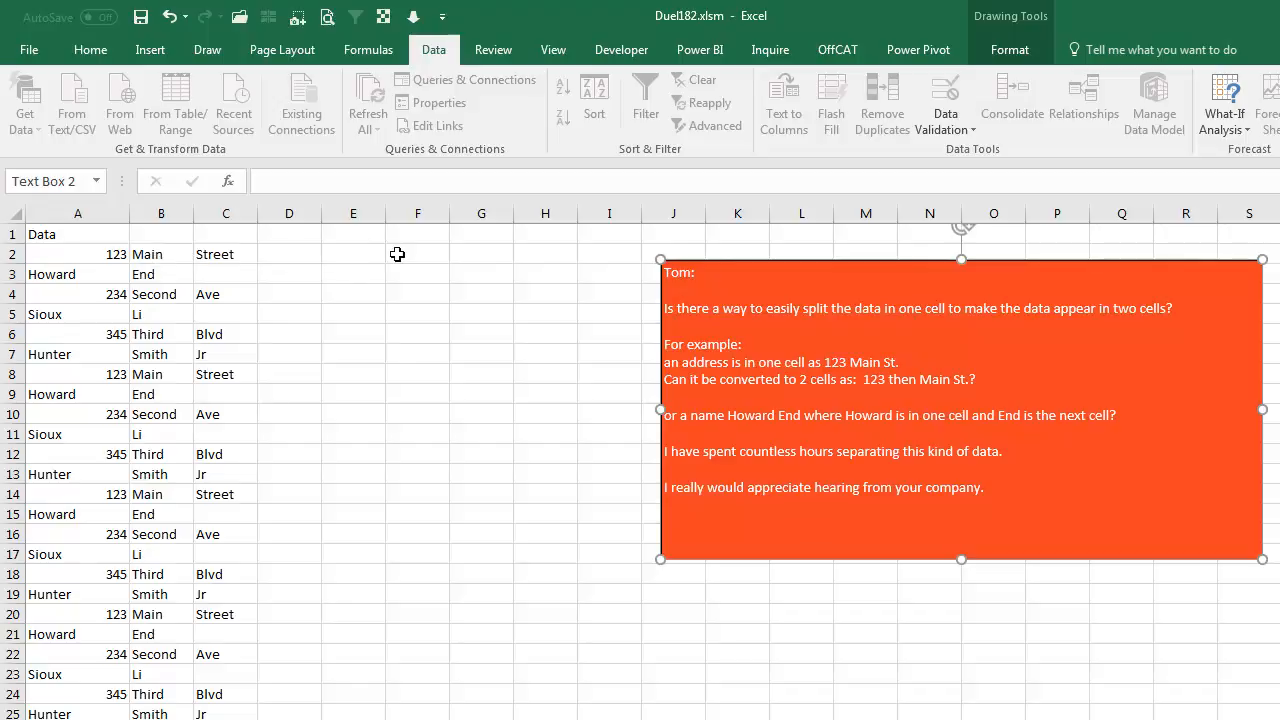
Enter =TEXTJOIN(" ",True,B2:E2) in F2 to rejoin the words after the first part.
click(417, 254)
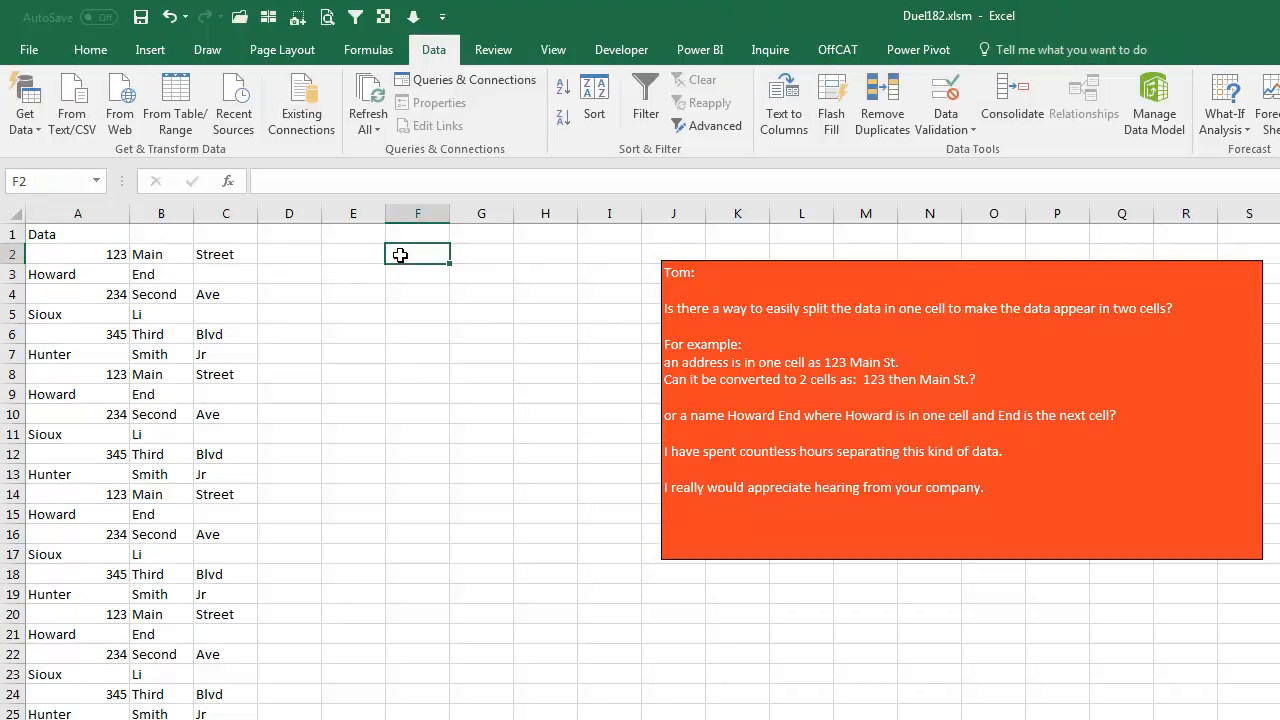
text(=)
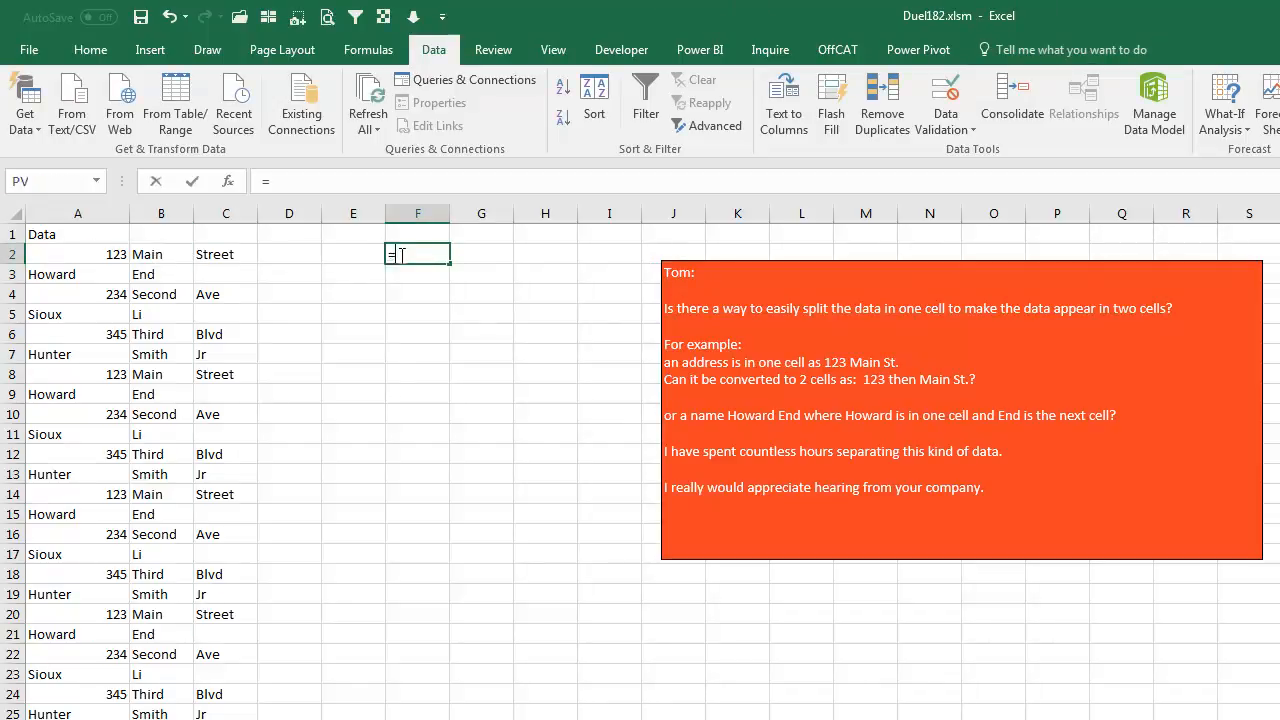
text(TEXTJOIN()
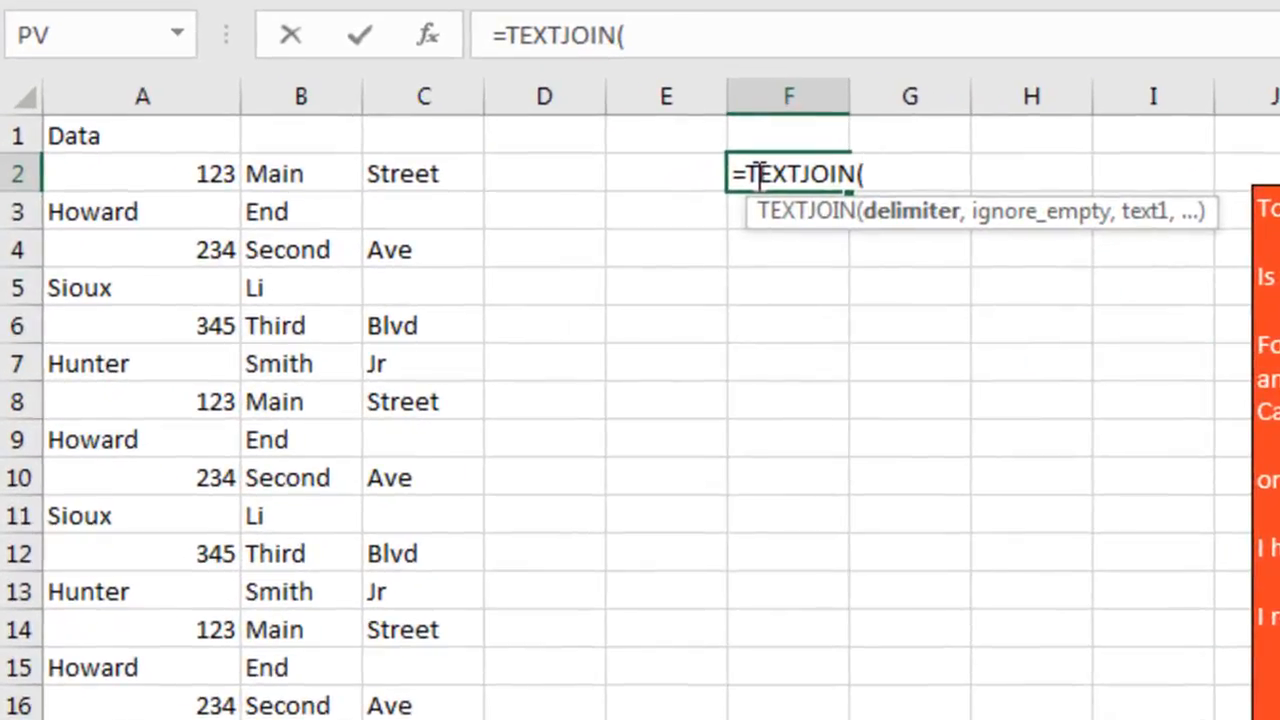
text(" ")
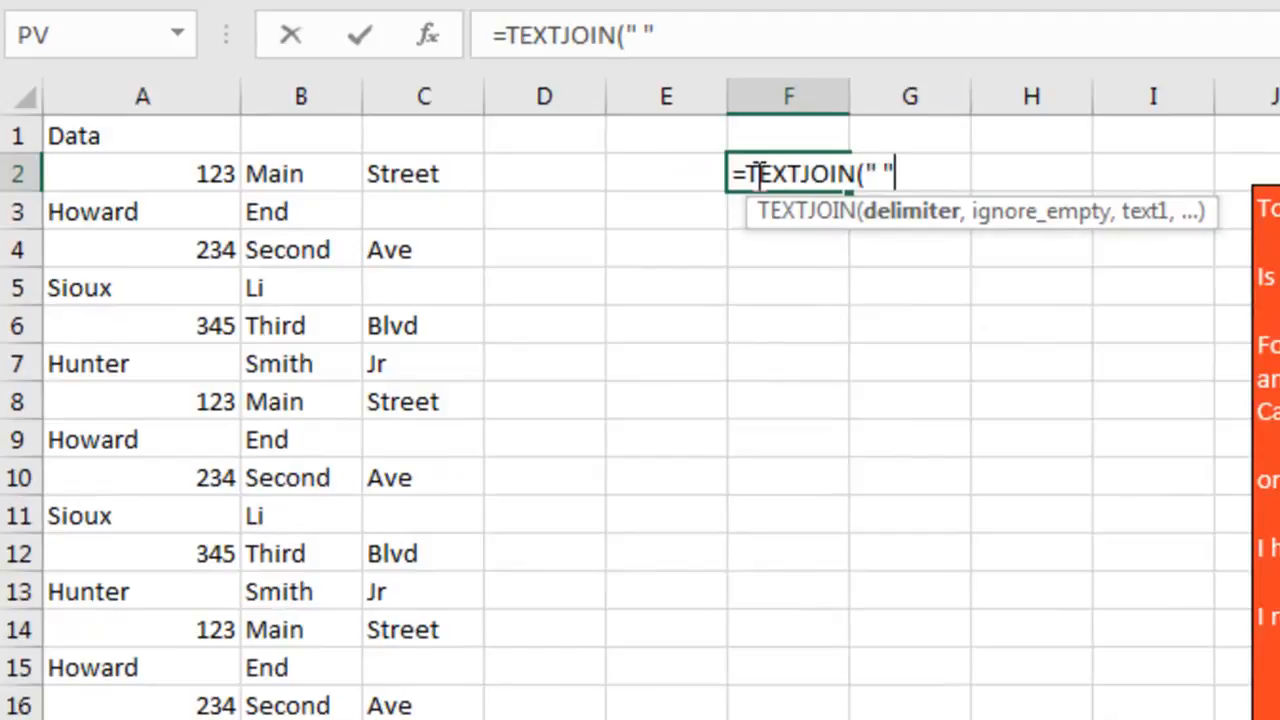
text(,True,B2:E2)
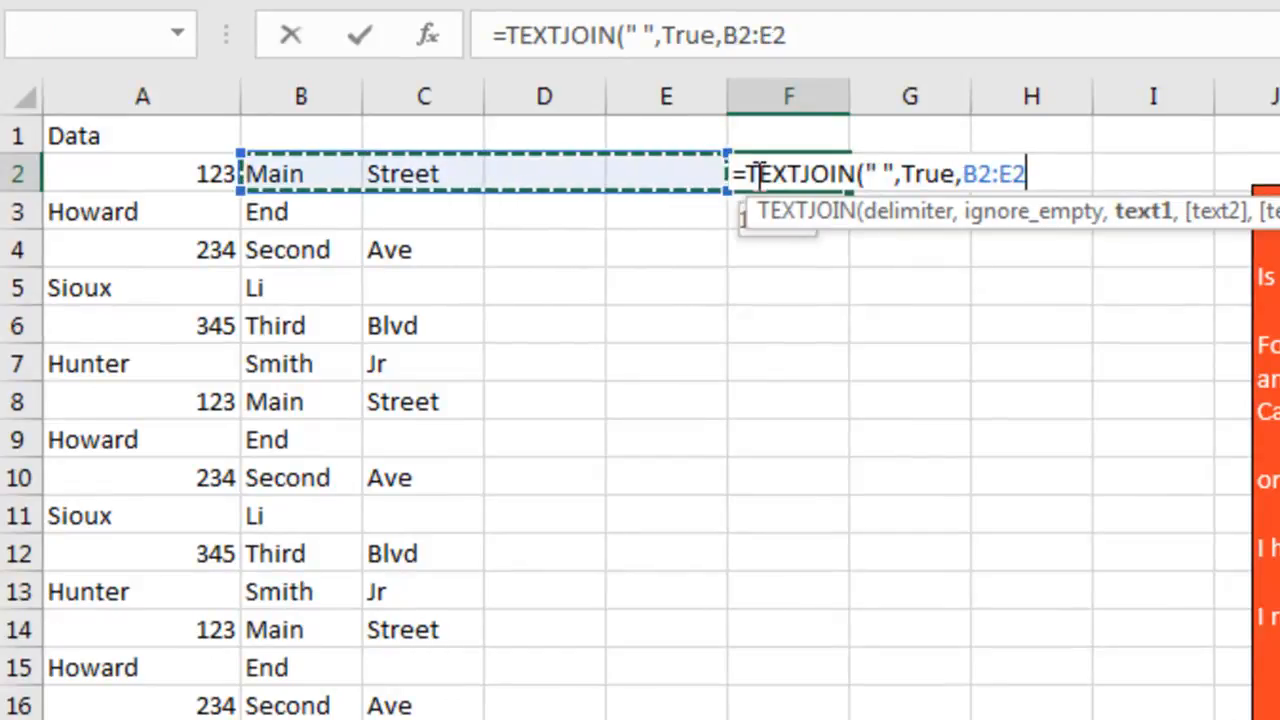
key(Return)
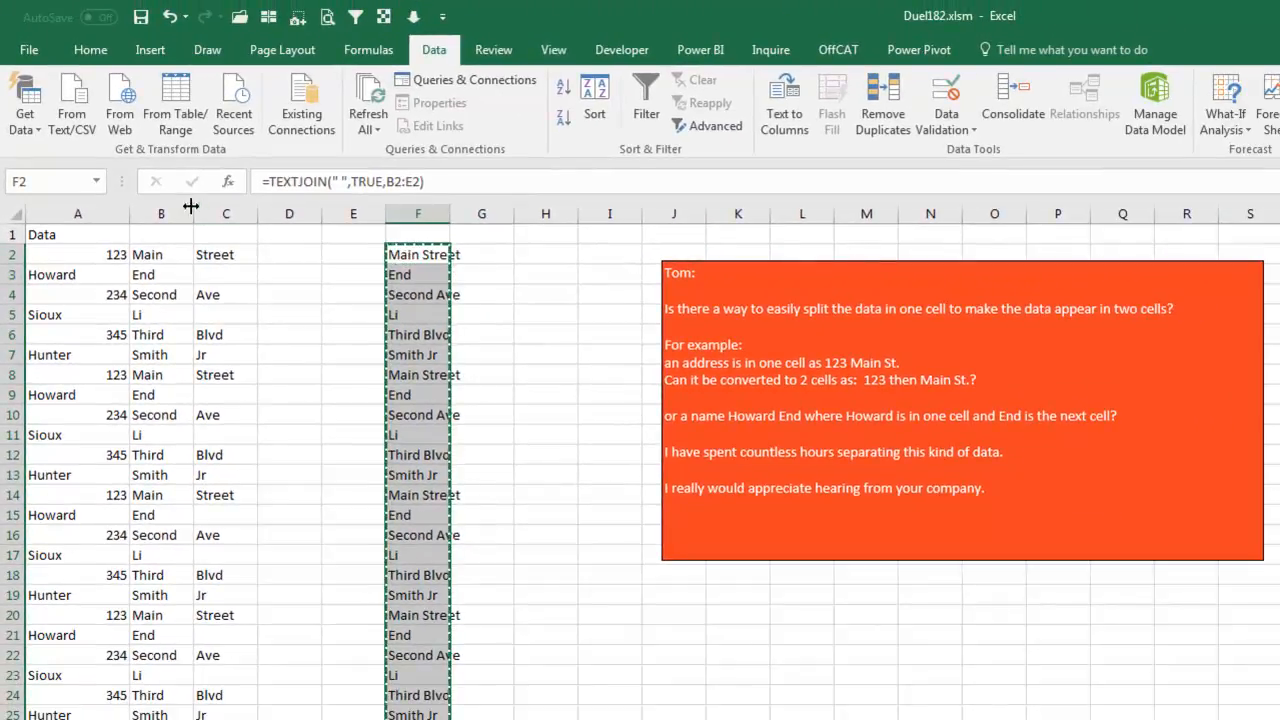
Clear the rejoined results from column F, keeping the split words in the columns.
click(24, 130)
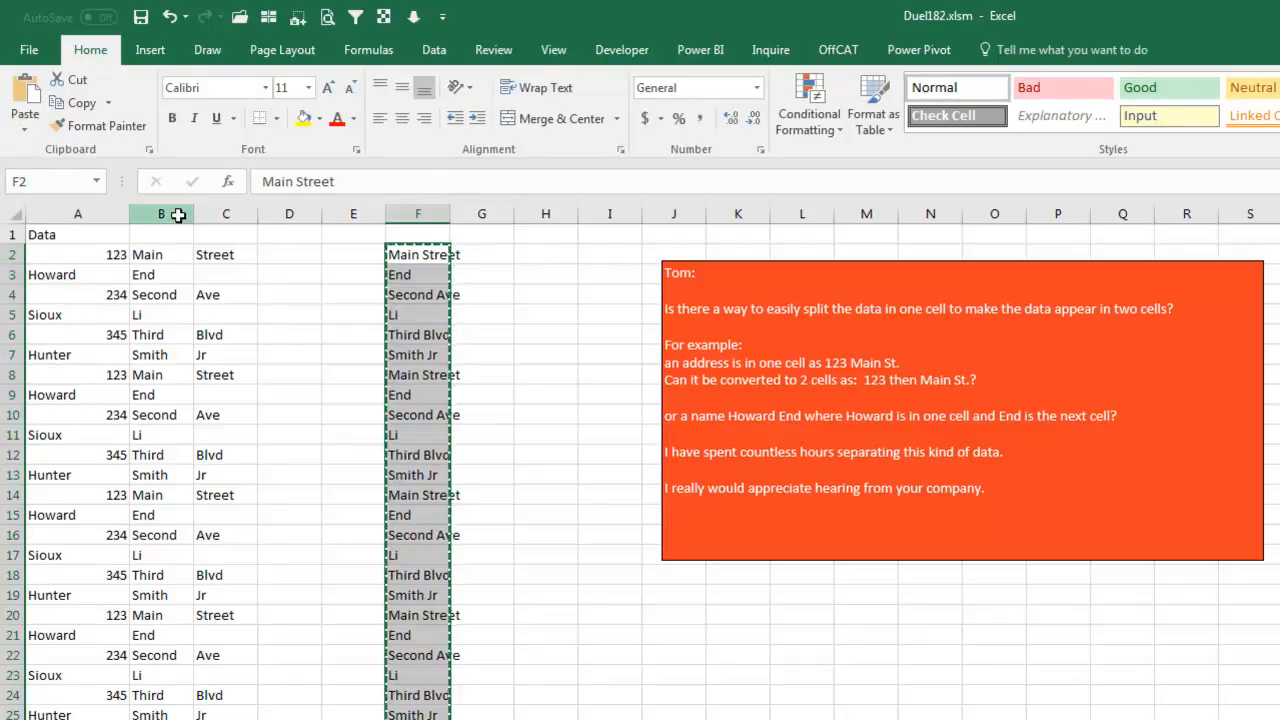
right_click(353, 213)
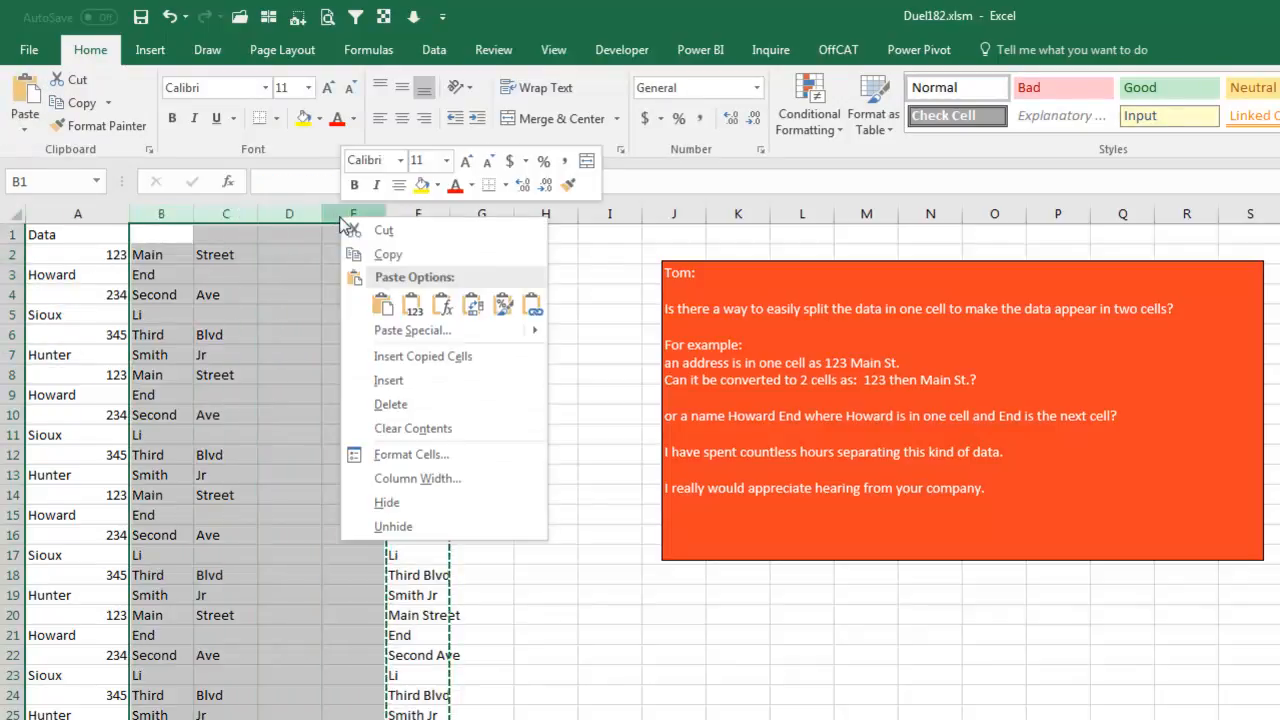
mouse_move(391, 404)
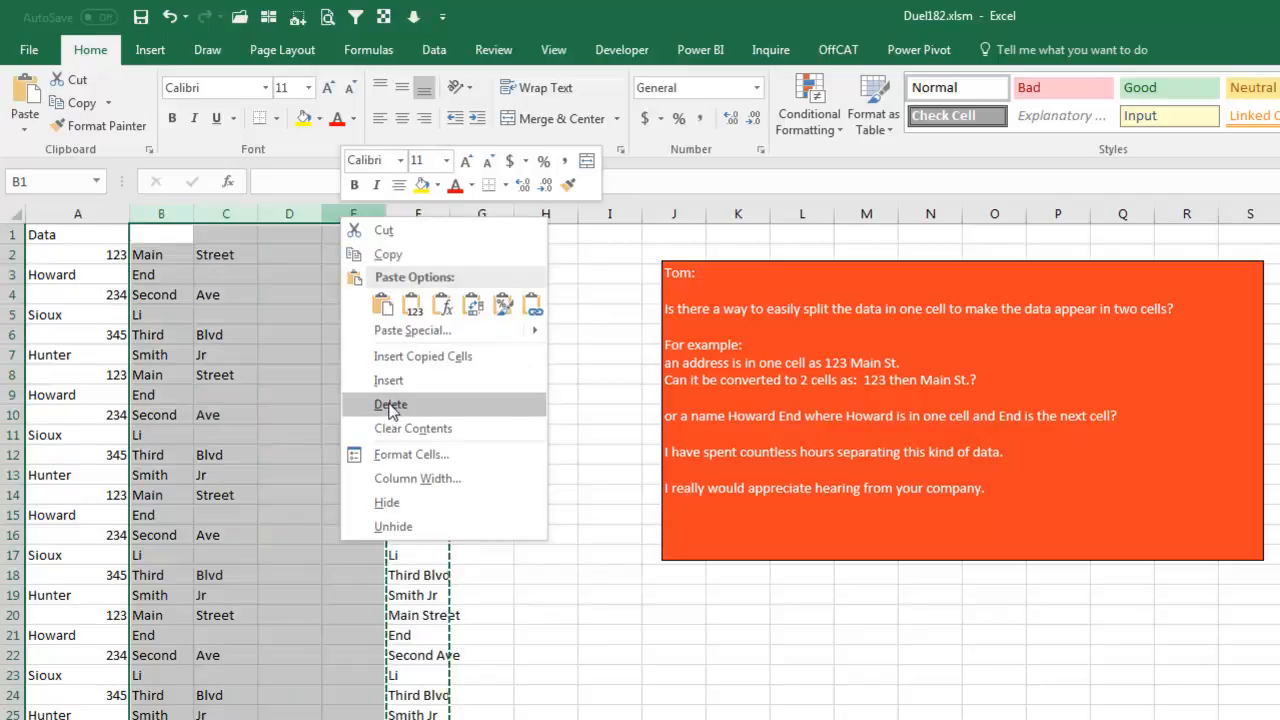
click(391, 404)
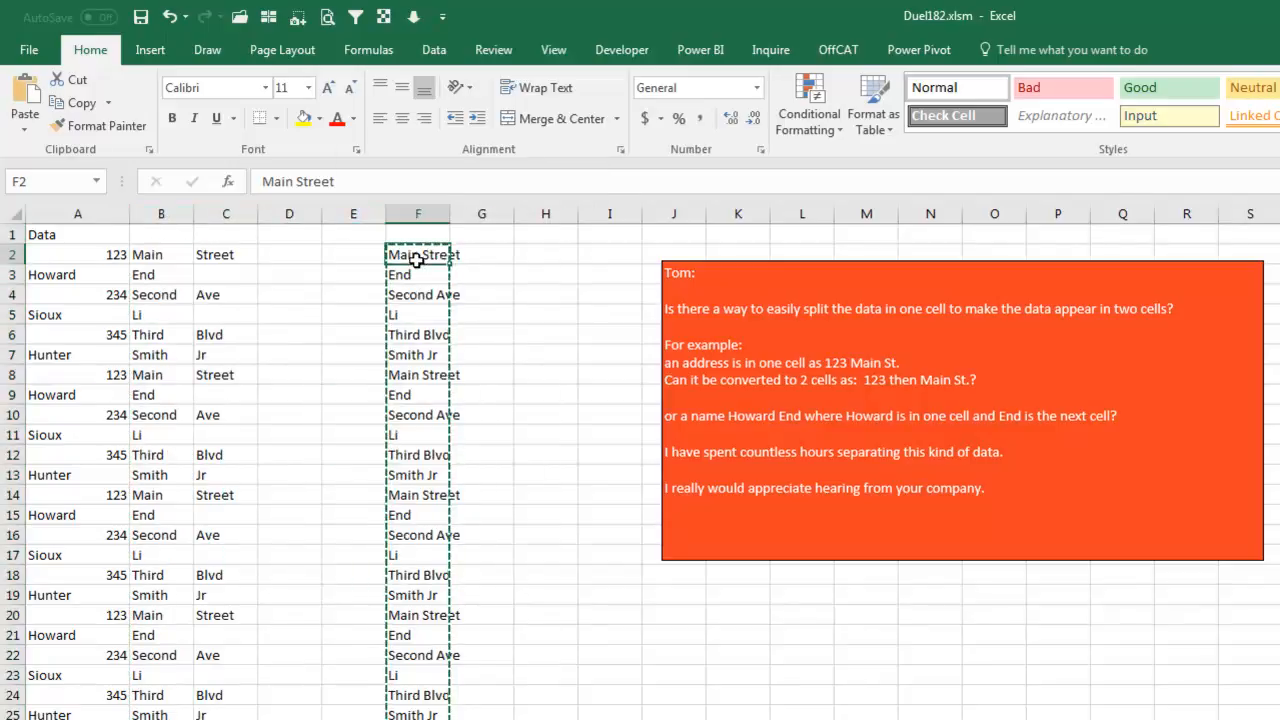
key(Delete)
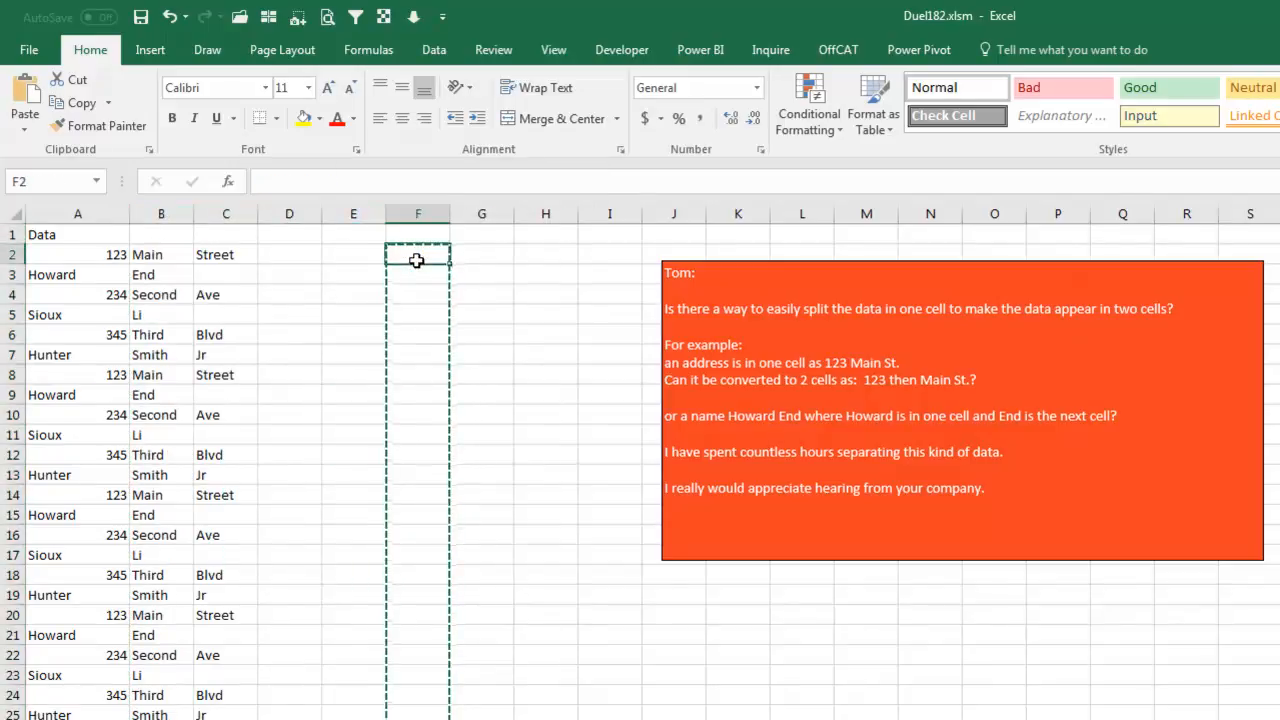
Build an F2 formula joining A2, a space, C2, a space and the next cell.
text(=A2)
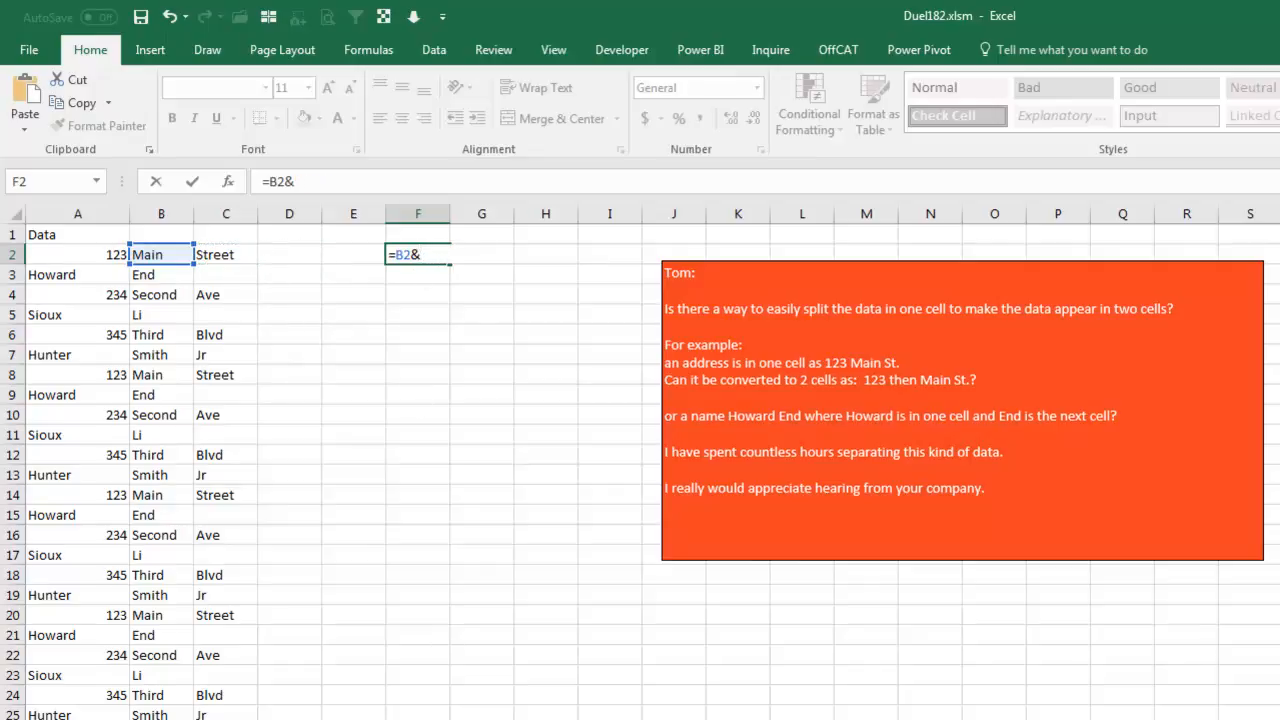
text(" "&)
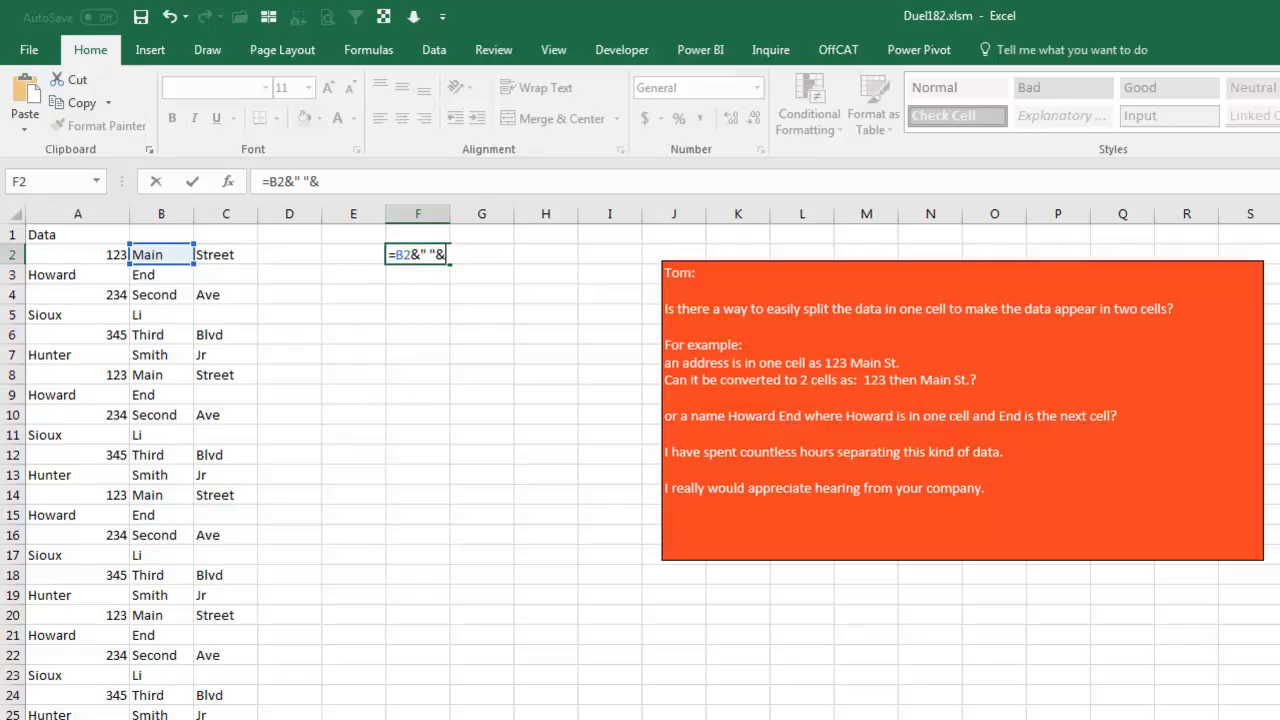
click(225, 254)
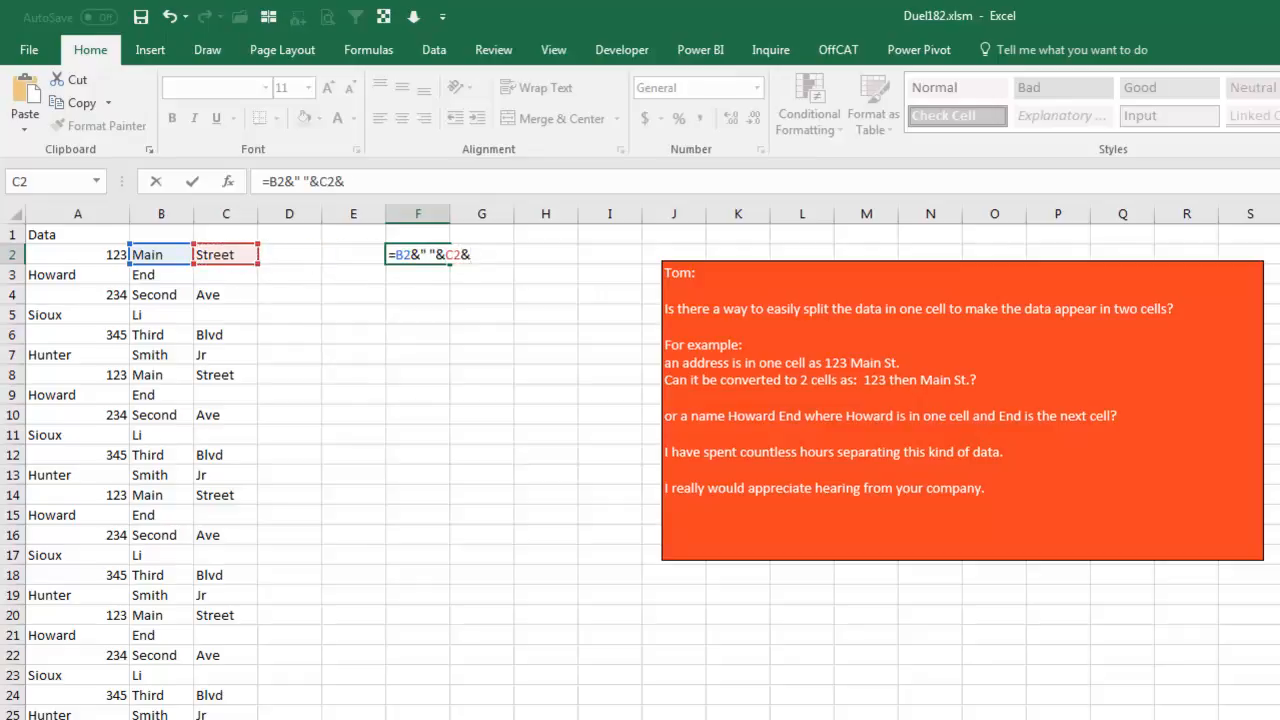
text(" "&)
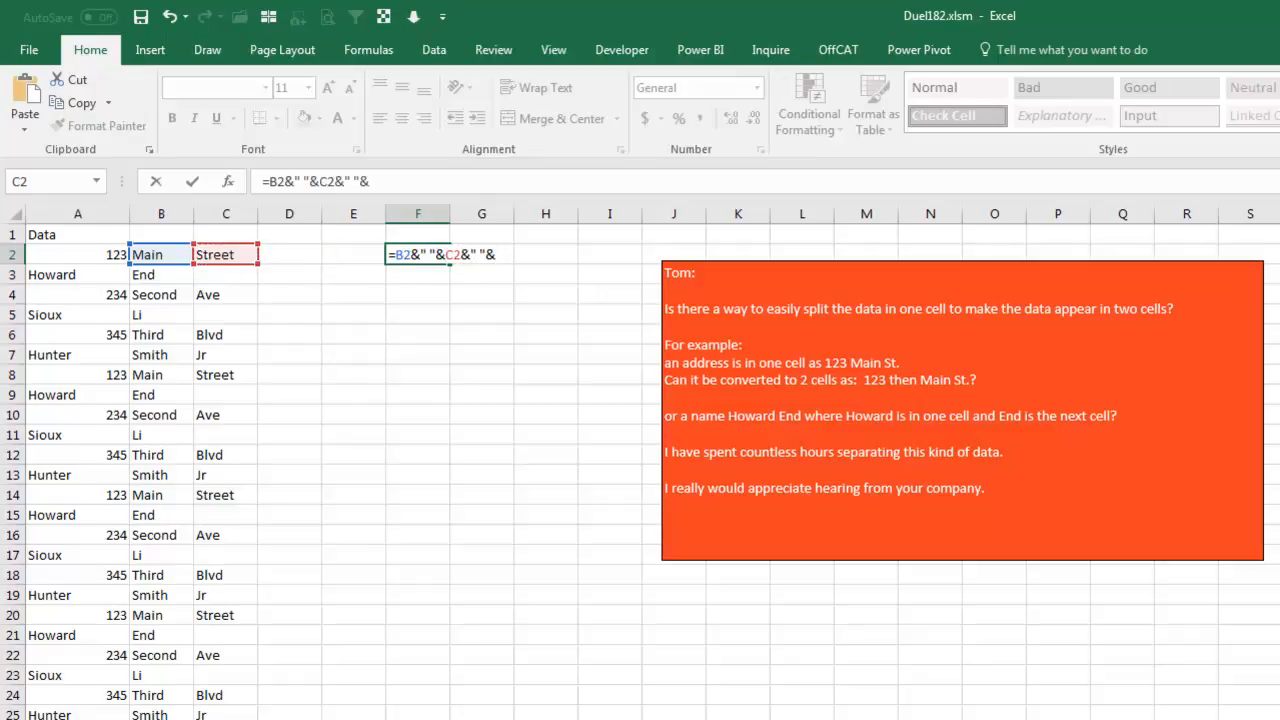
click(289, 254)
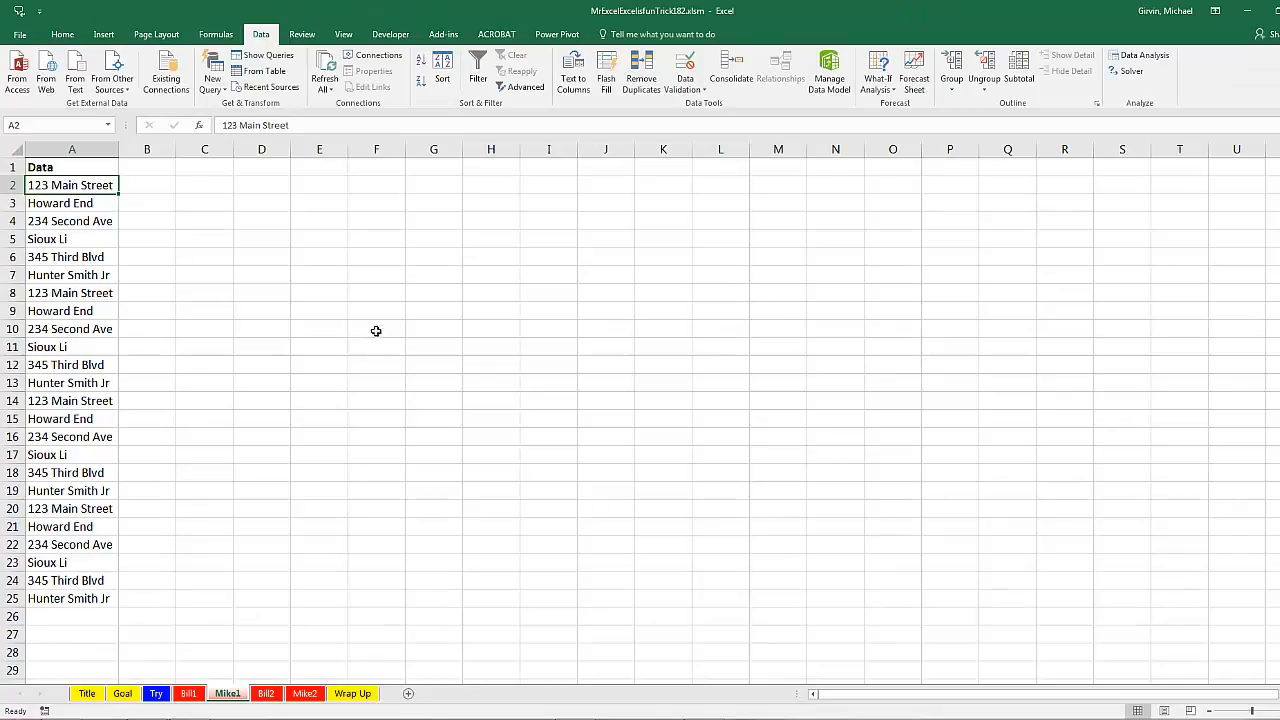
mouse_move(210, 261)
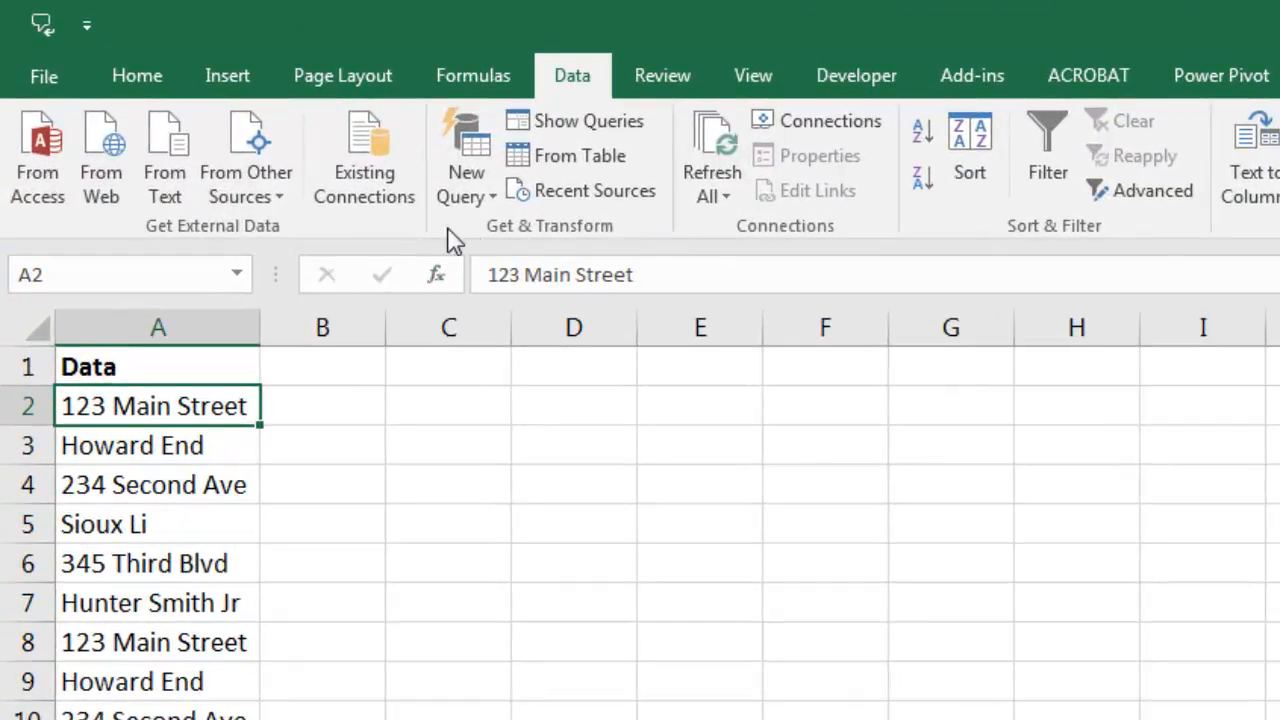
mouse_move(614, 250)
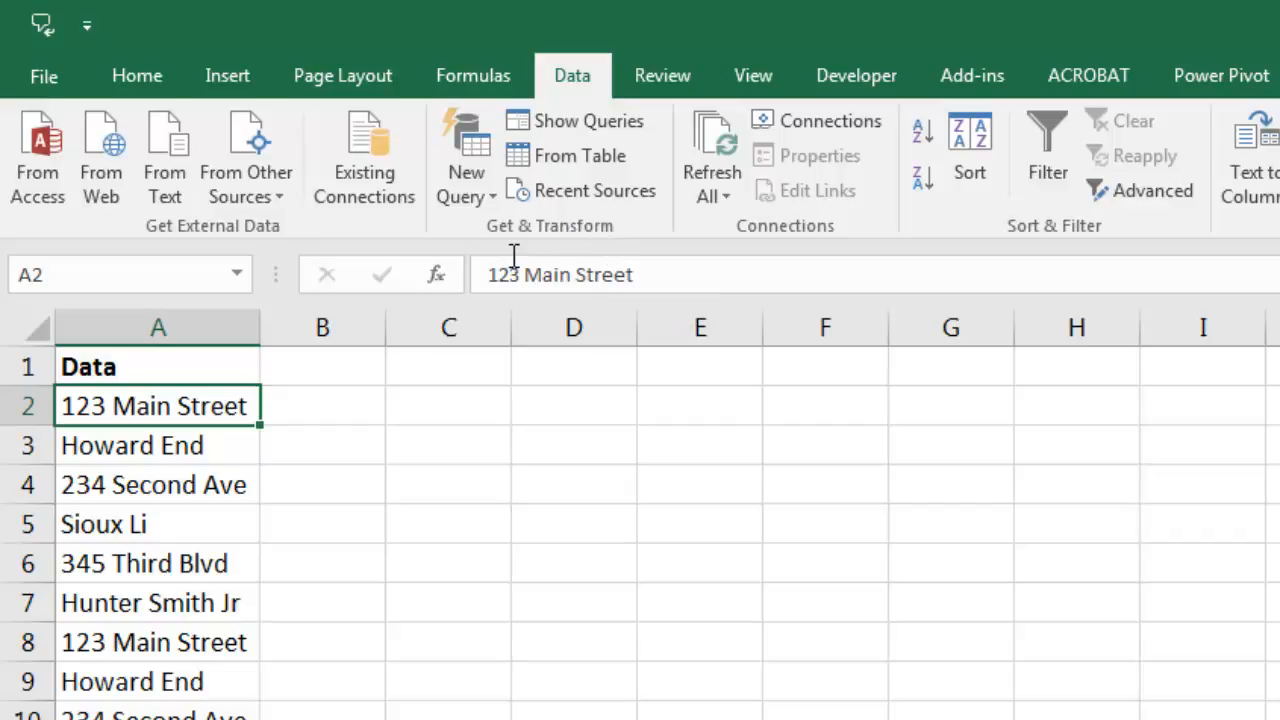
mouse_move(465, 160)
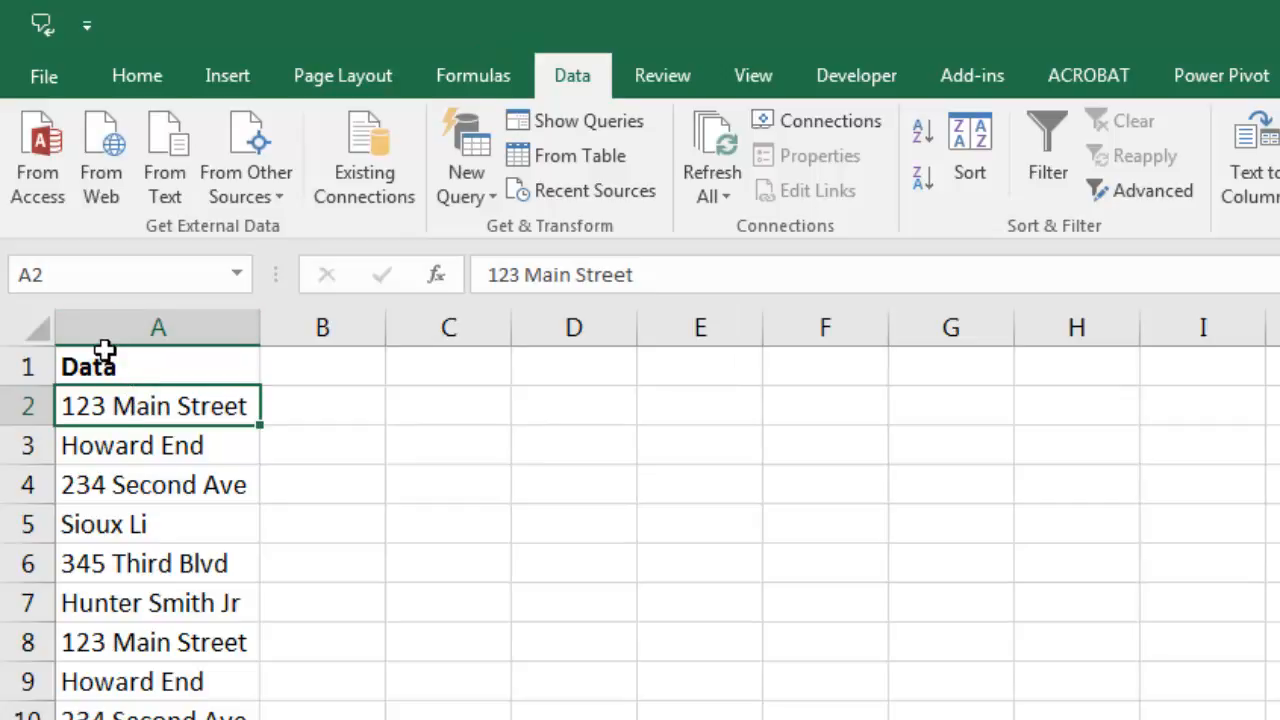
mouse_move(152, 498)
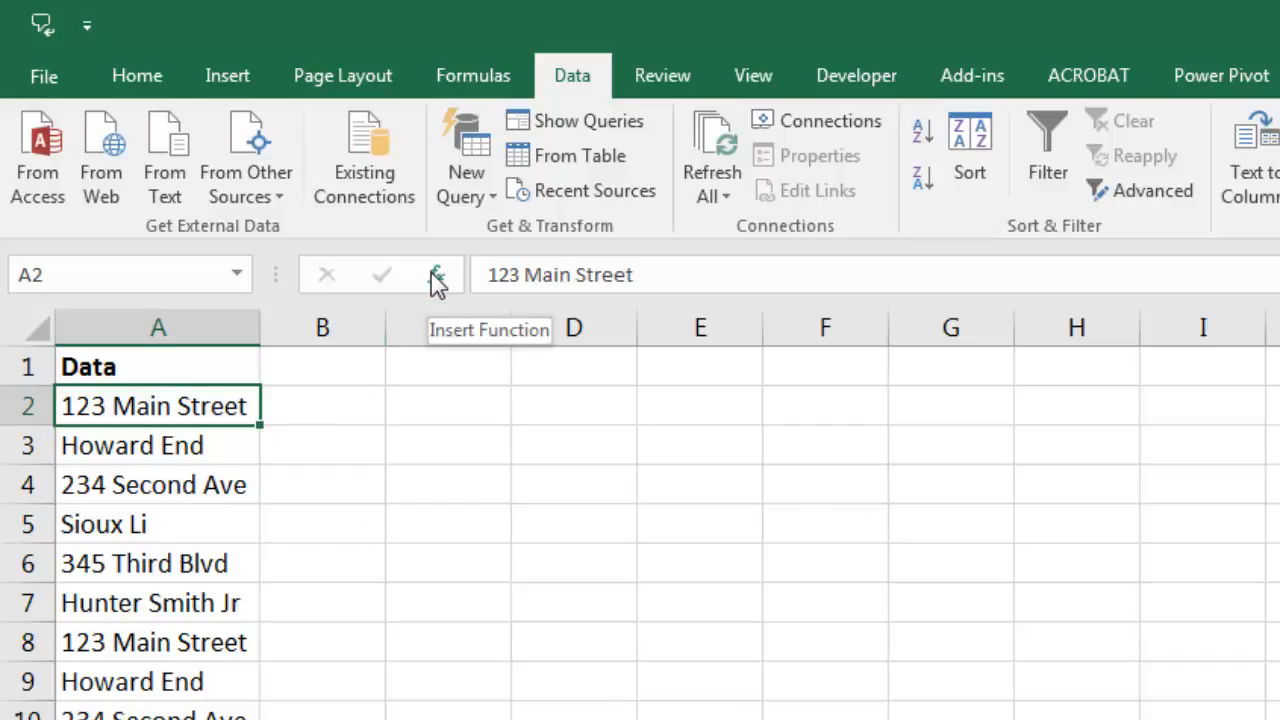
mouse_move(215, 456)
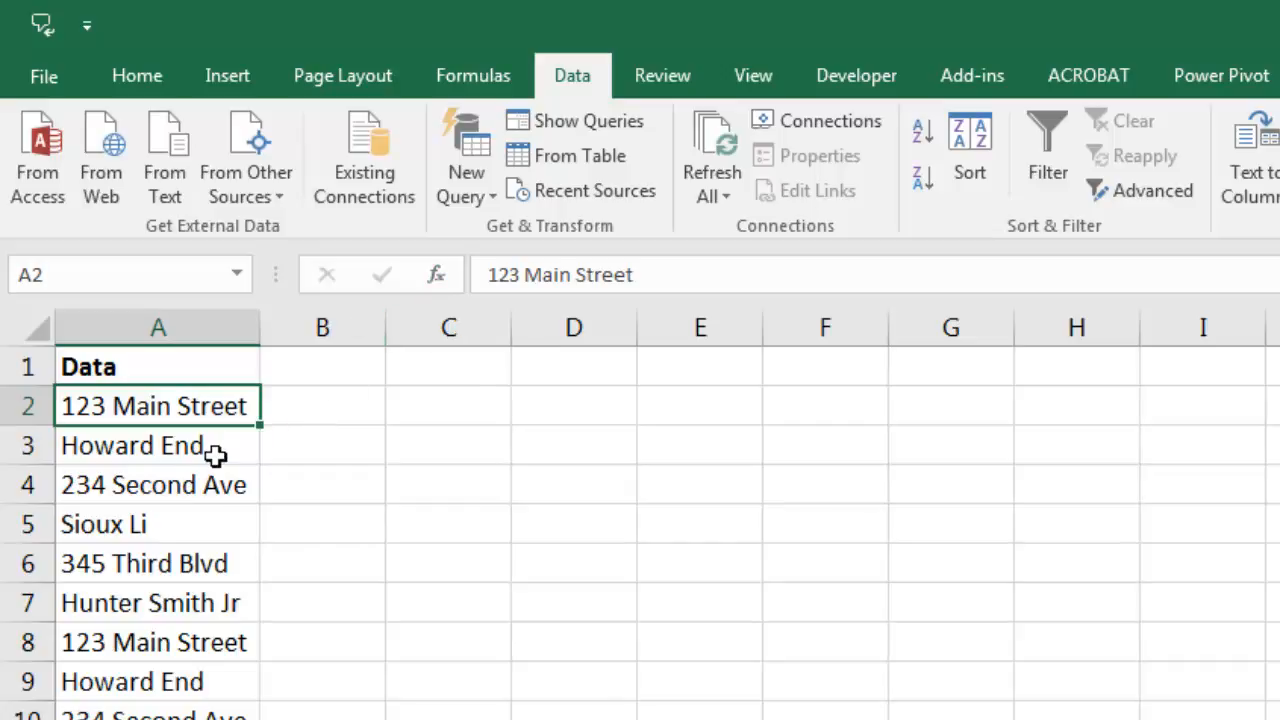
Convert the Data list into a table with headers named OriginalData.
click(227, 75)
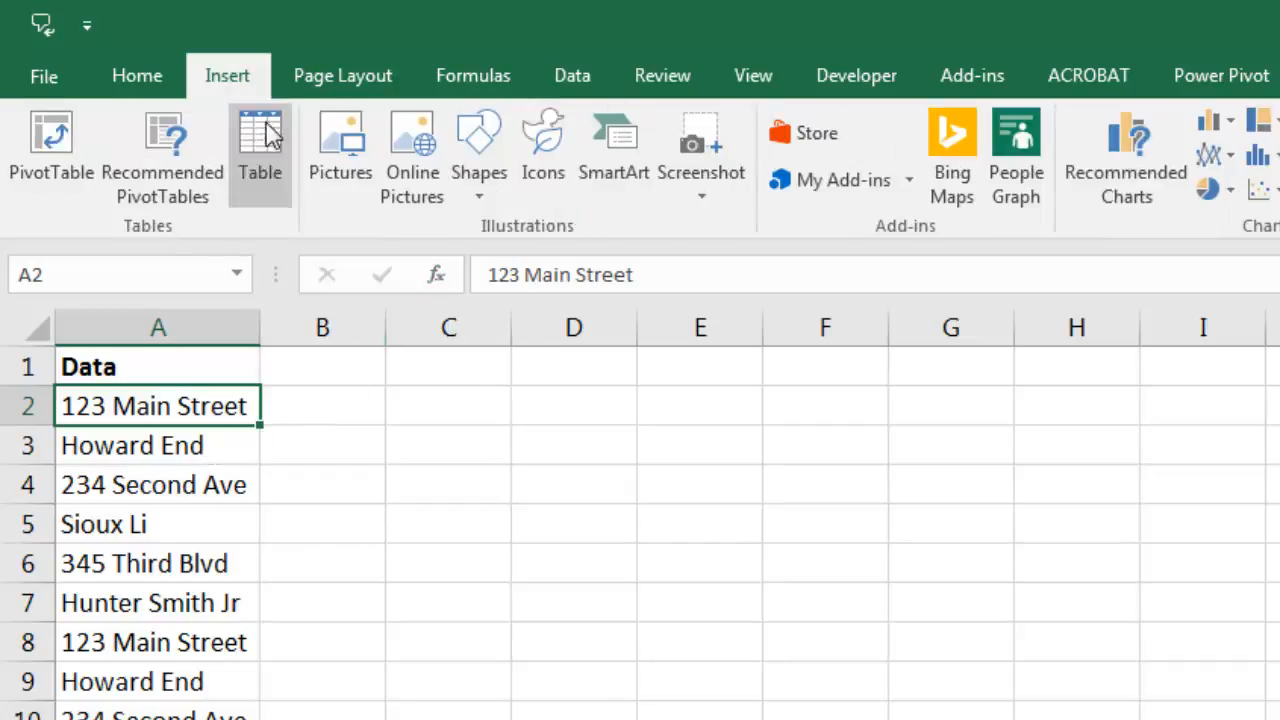
key(ctrl+t)
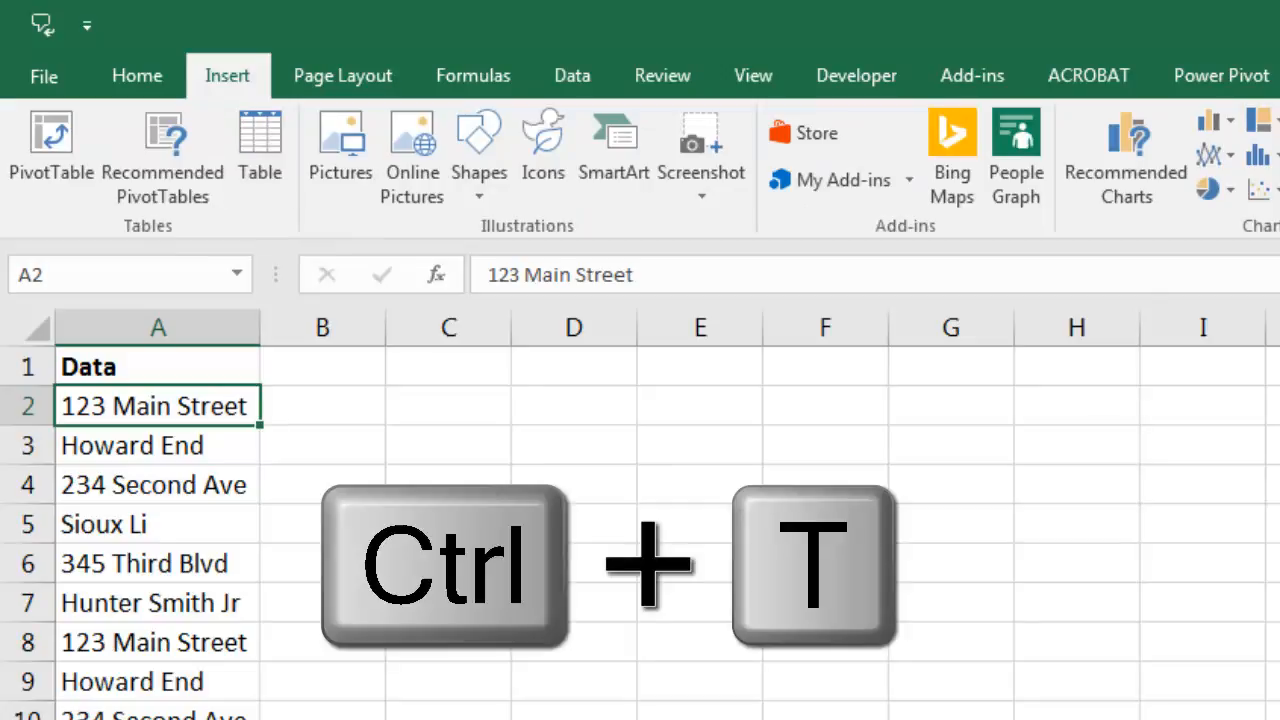
key(ctrl+t)
text(OriginalData)
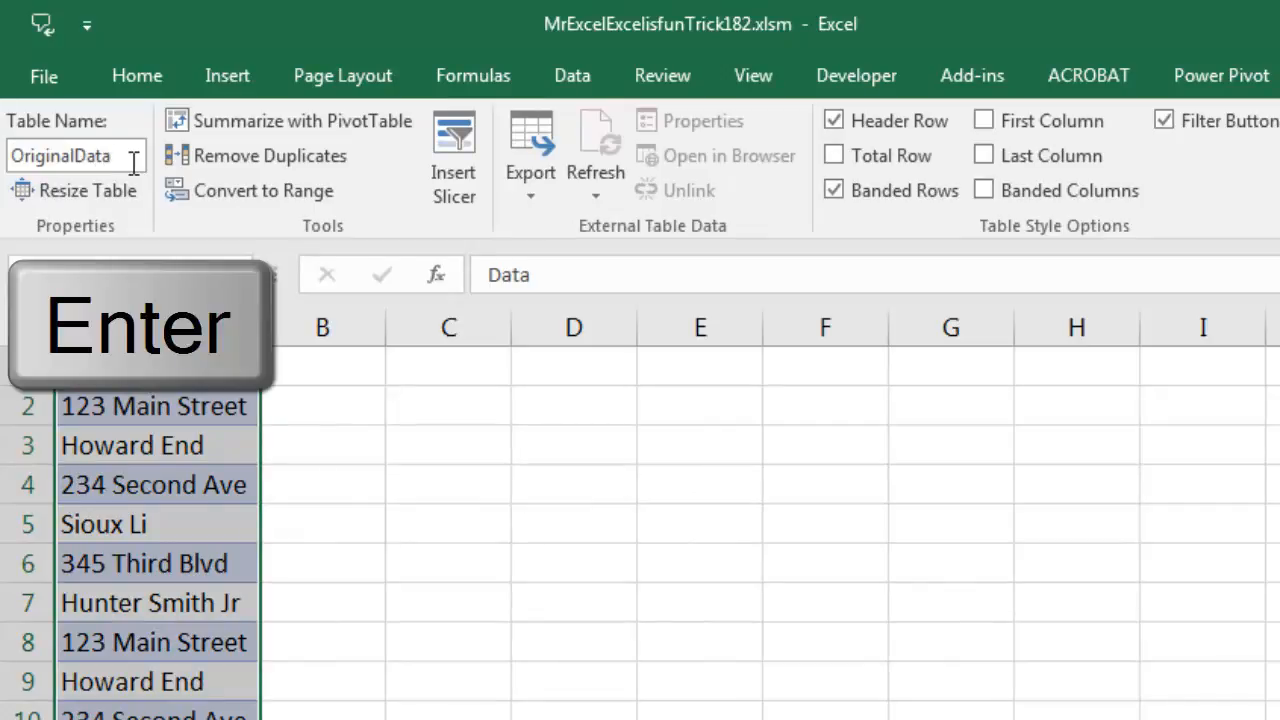
key(enter)
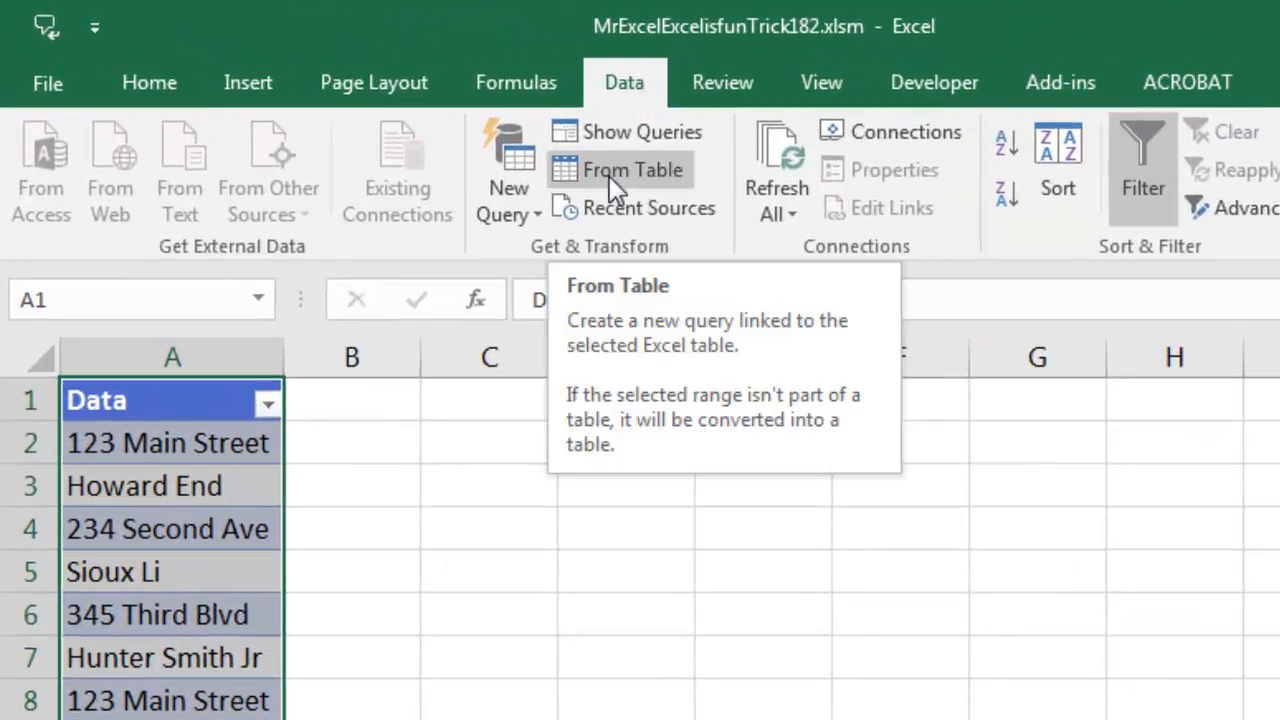
Query the OriginalData table and split Data at the left-most space into Data.1 and Data.2.
click(633, 169)
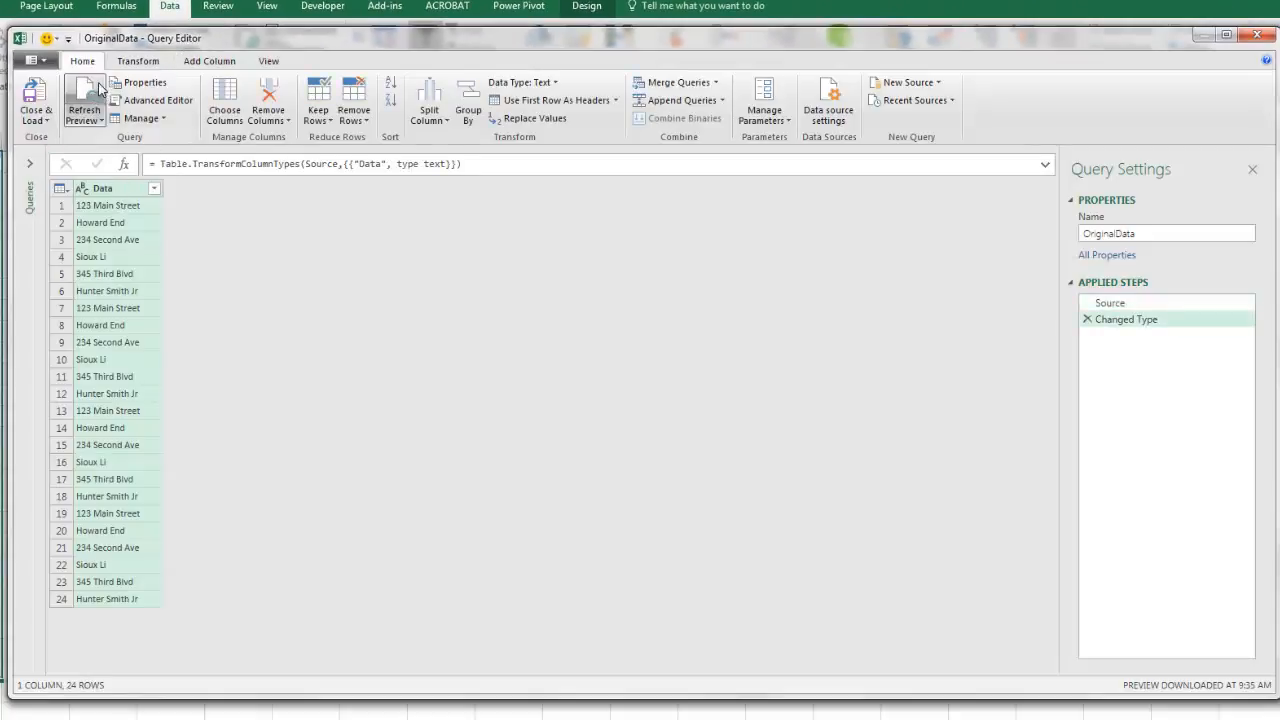
mouse_move(429, 103)
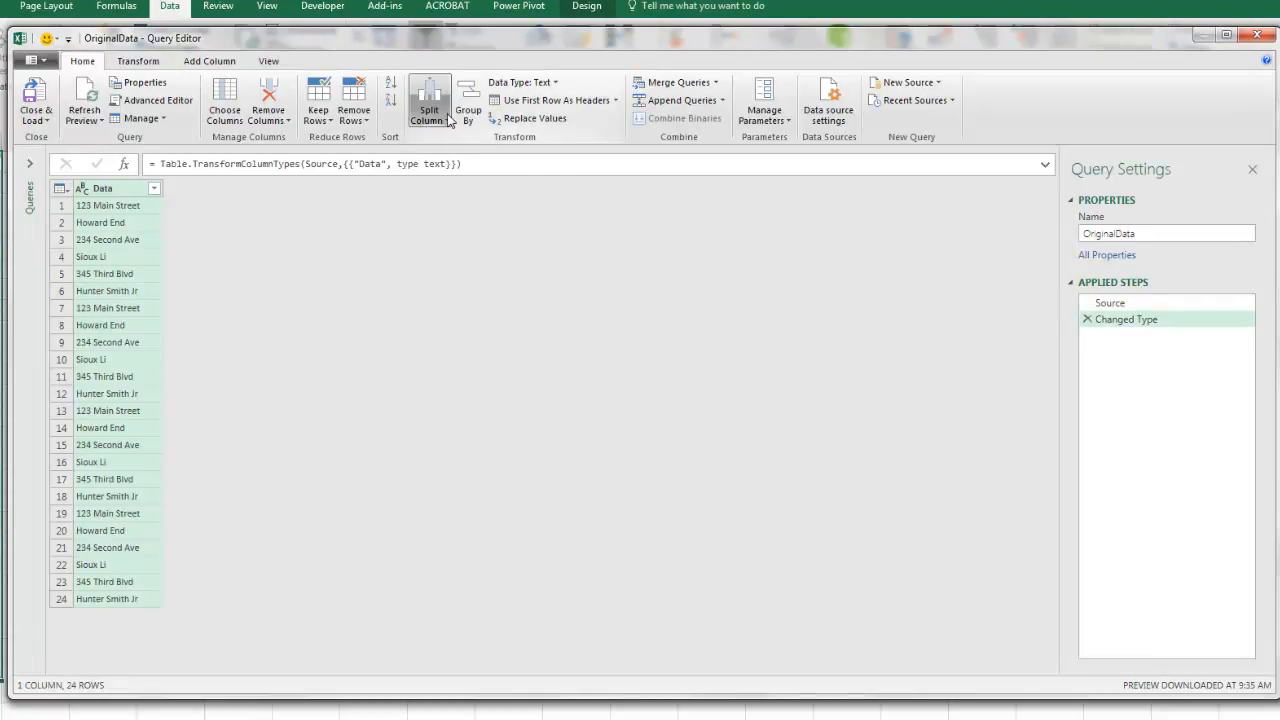
click(429, 100)
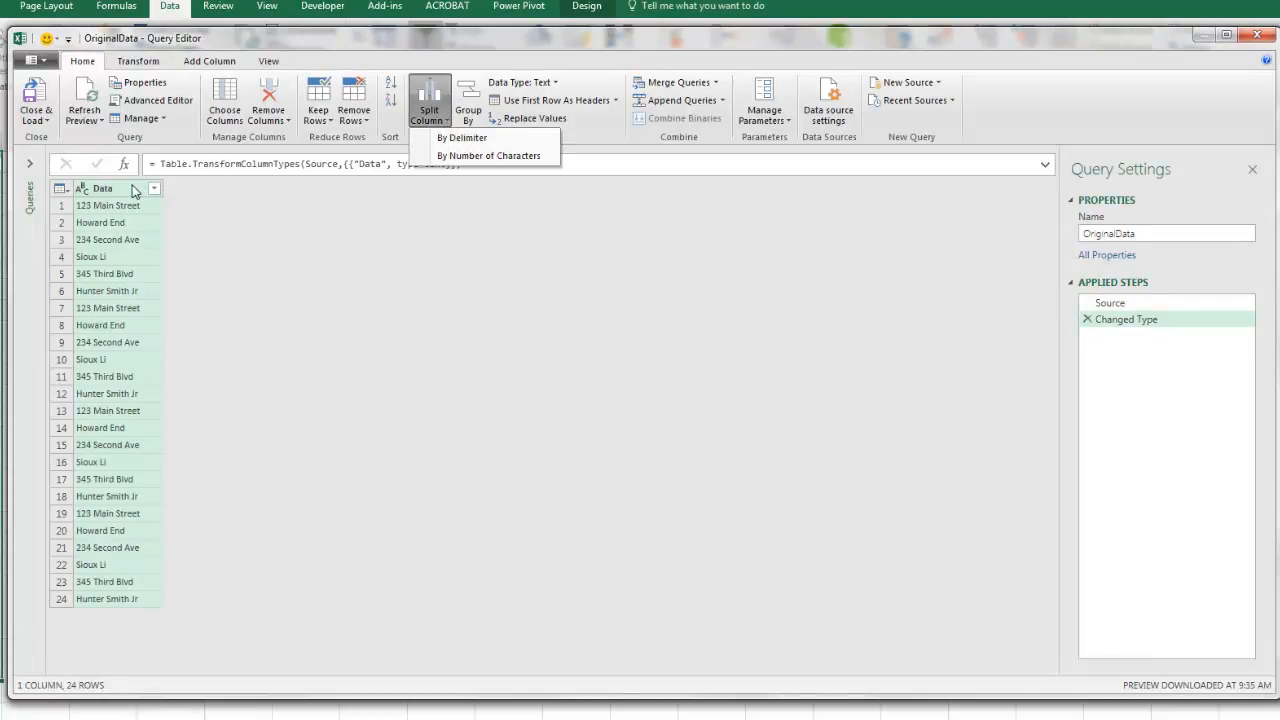
right_click(103, 188)
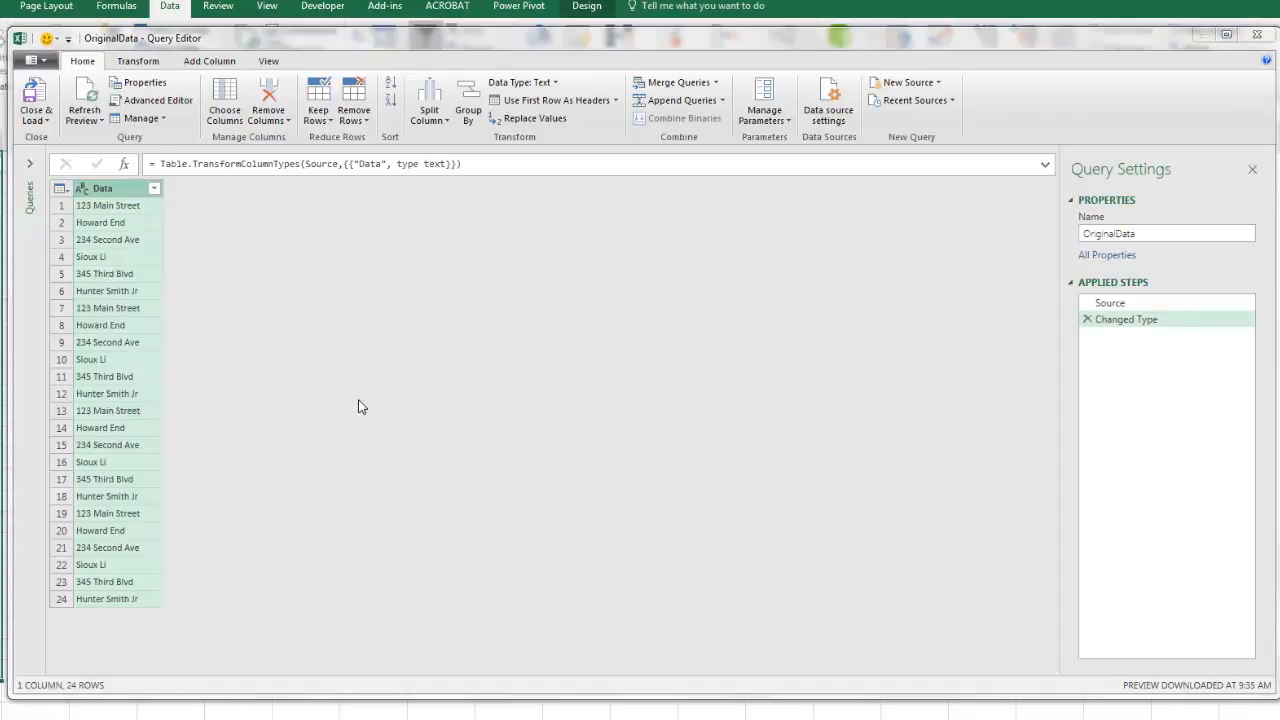
click(429, 100)
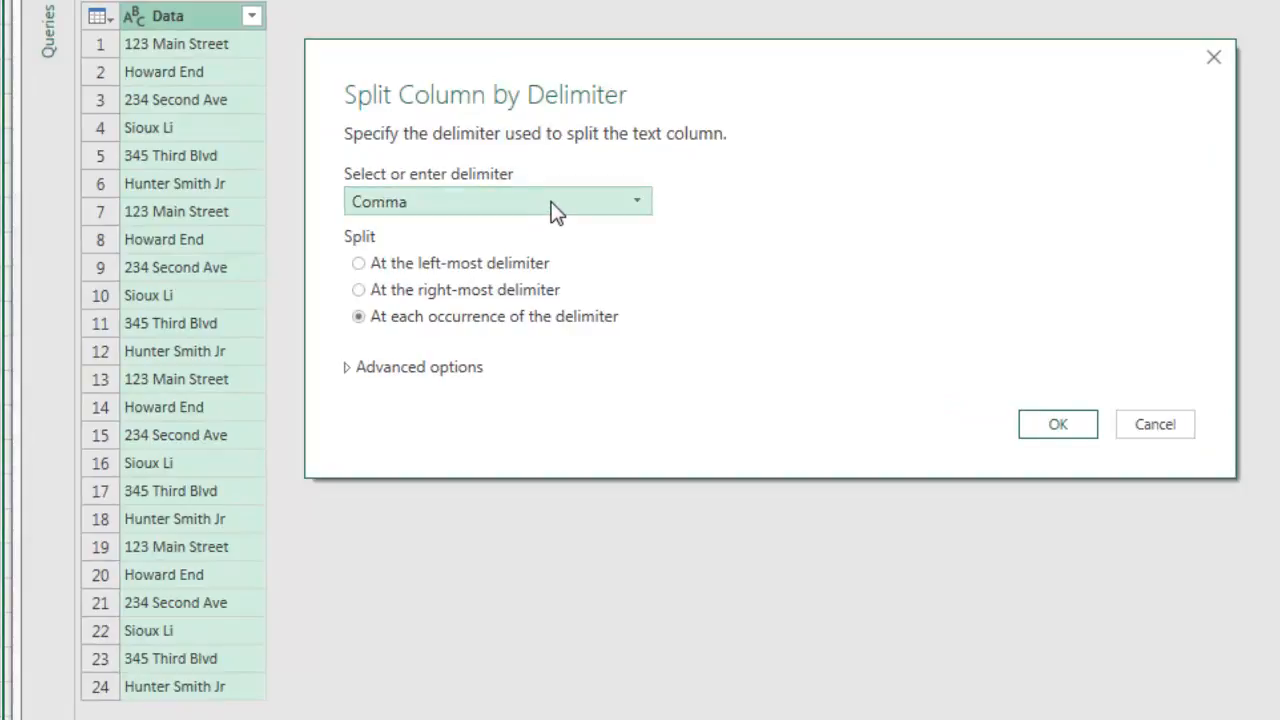
click(637, 201)
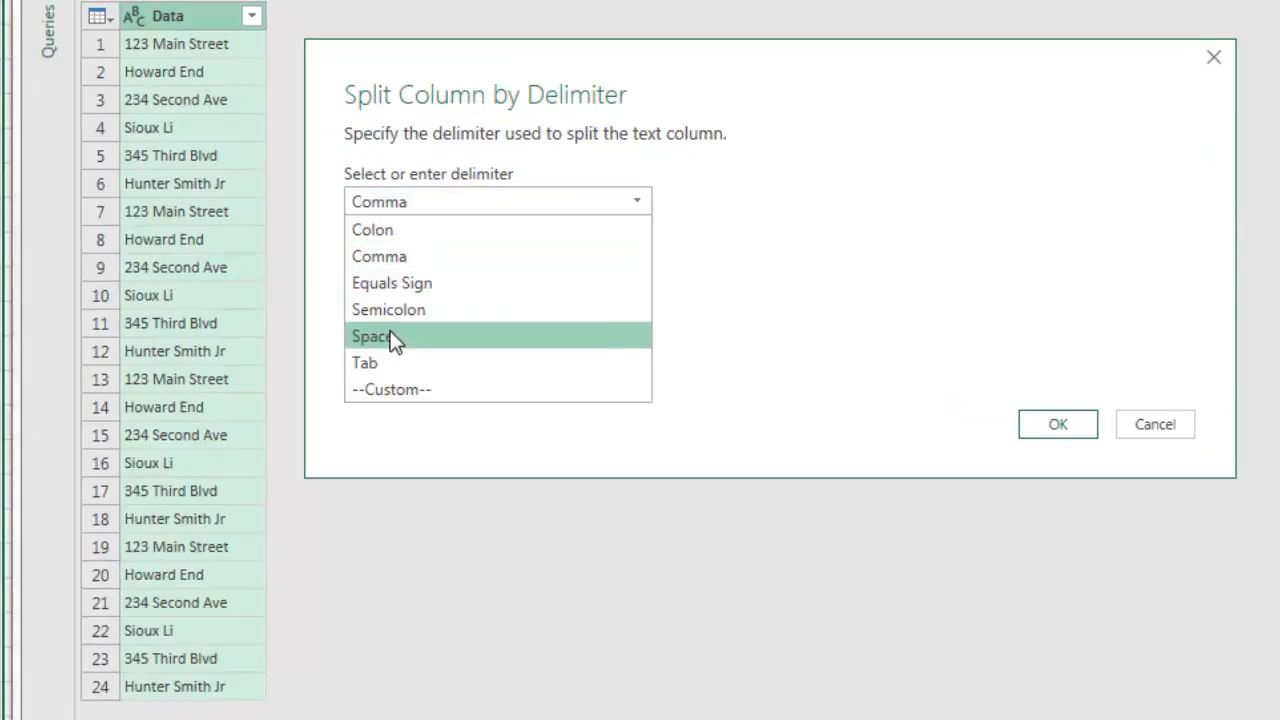
click(374, 335)
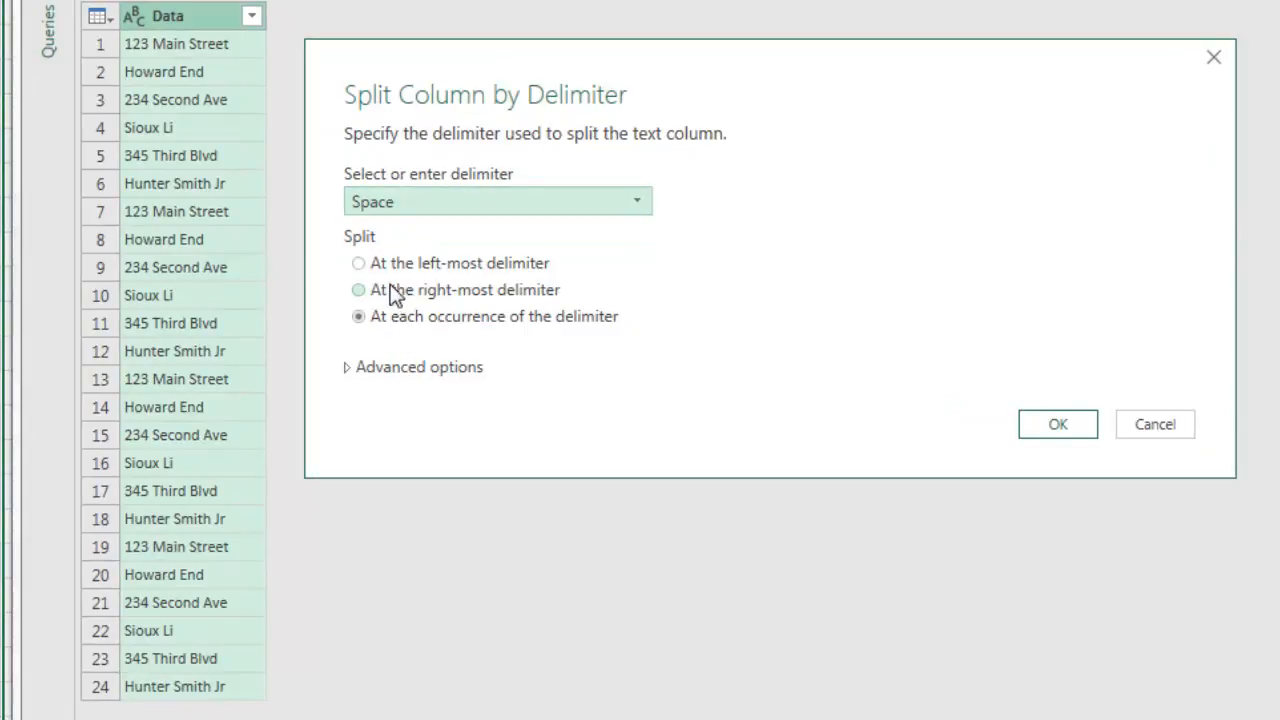
click(358, 263)
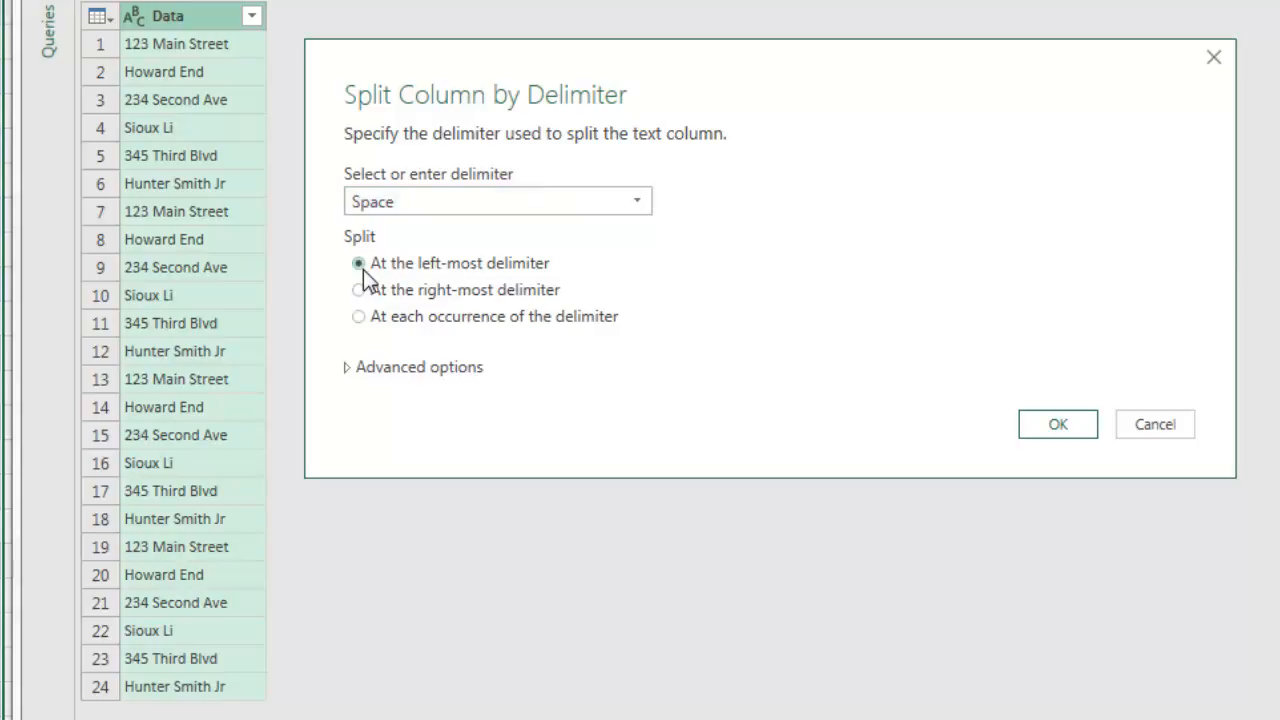
mouse_move(368, 270)
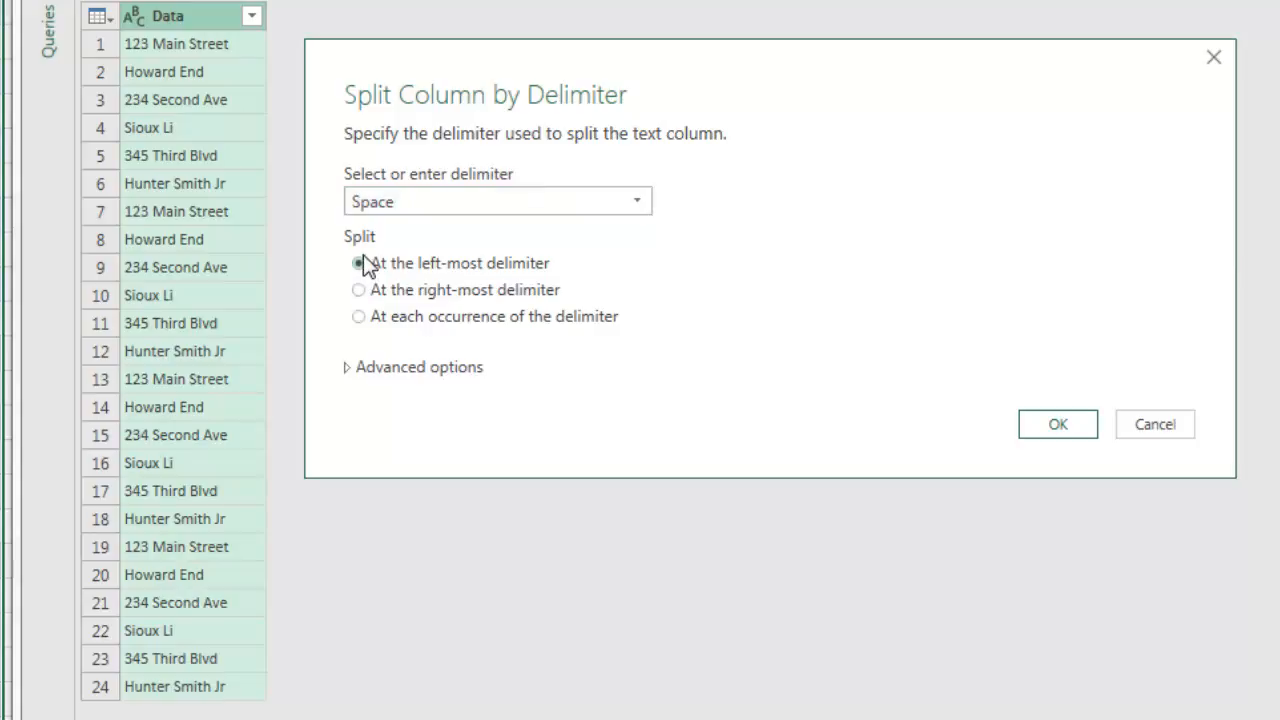
click(1057, 424)
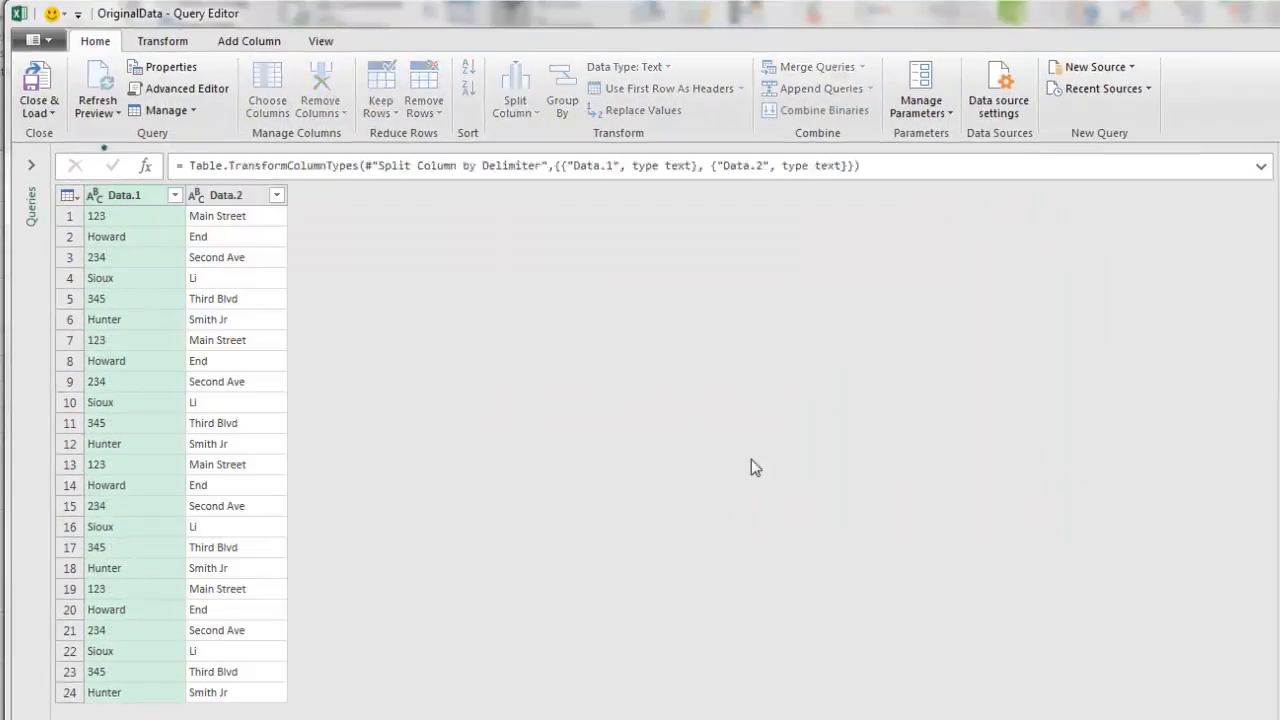
mouse_move(369, 287)
text(Part )
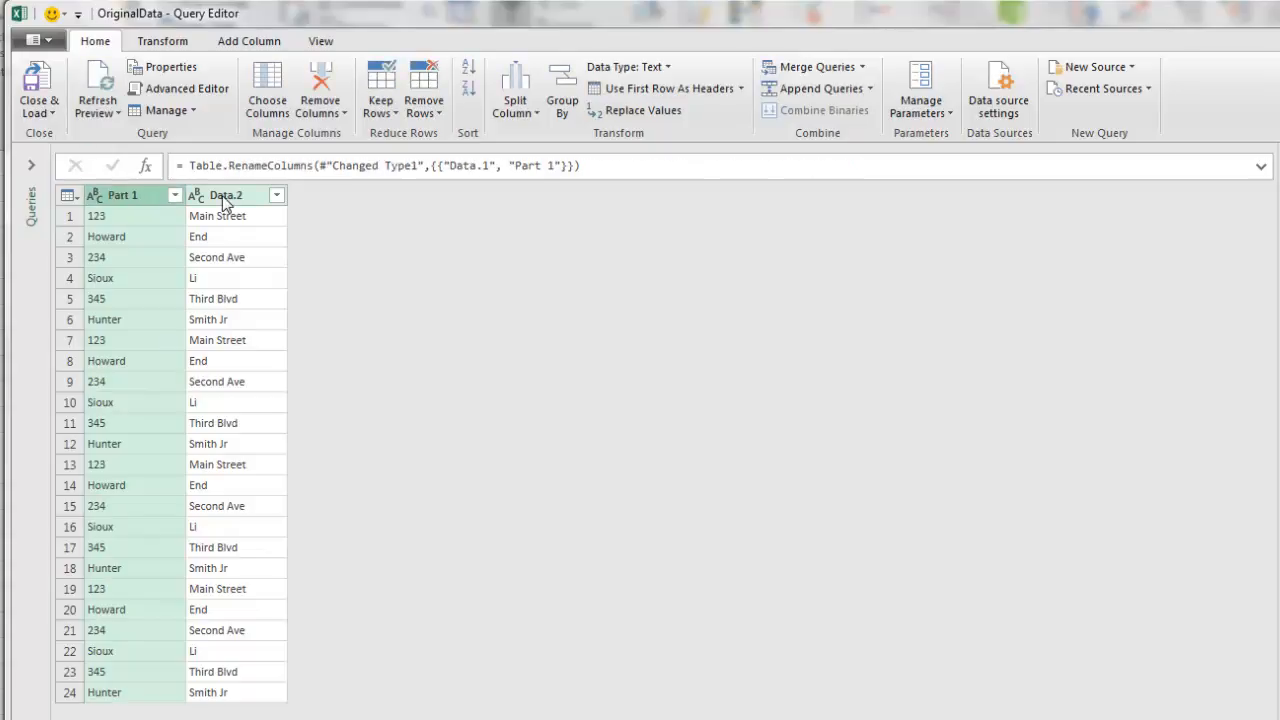
Rename the second split column header to Part 2.
double_click(221, 195)
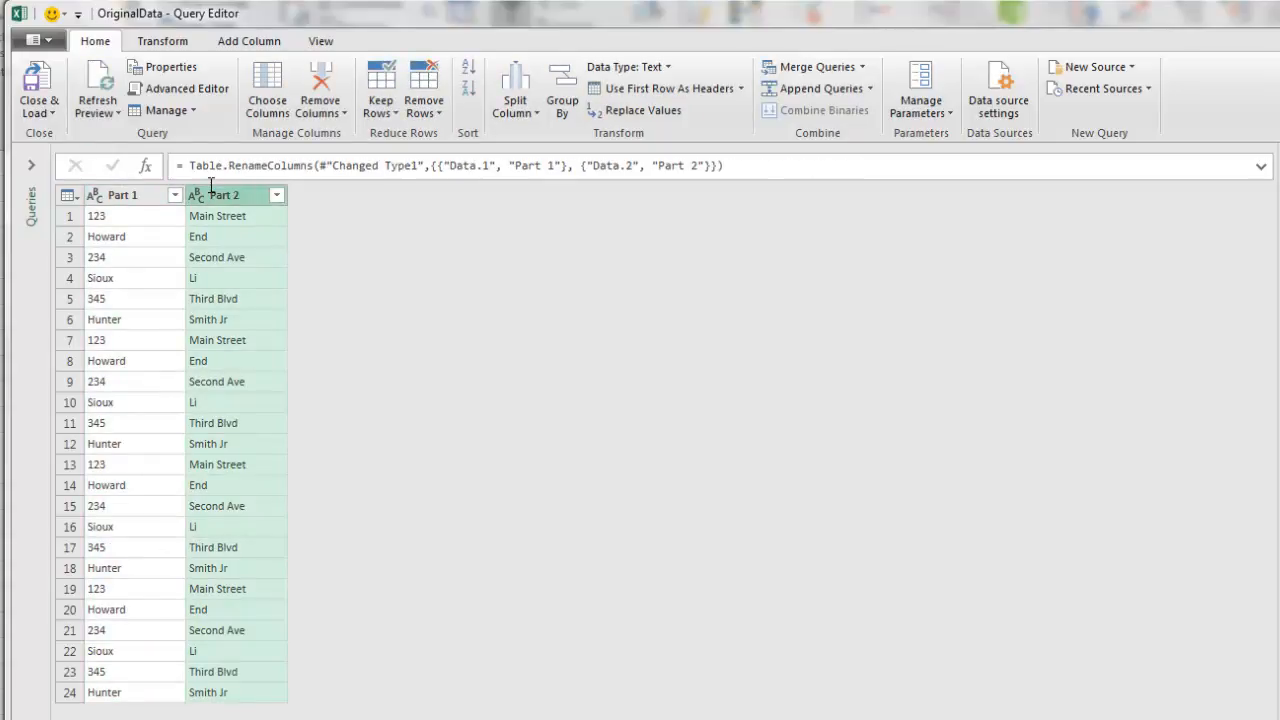
mouse_move(38, 88)
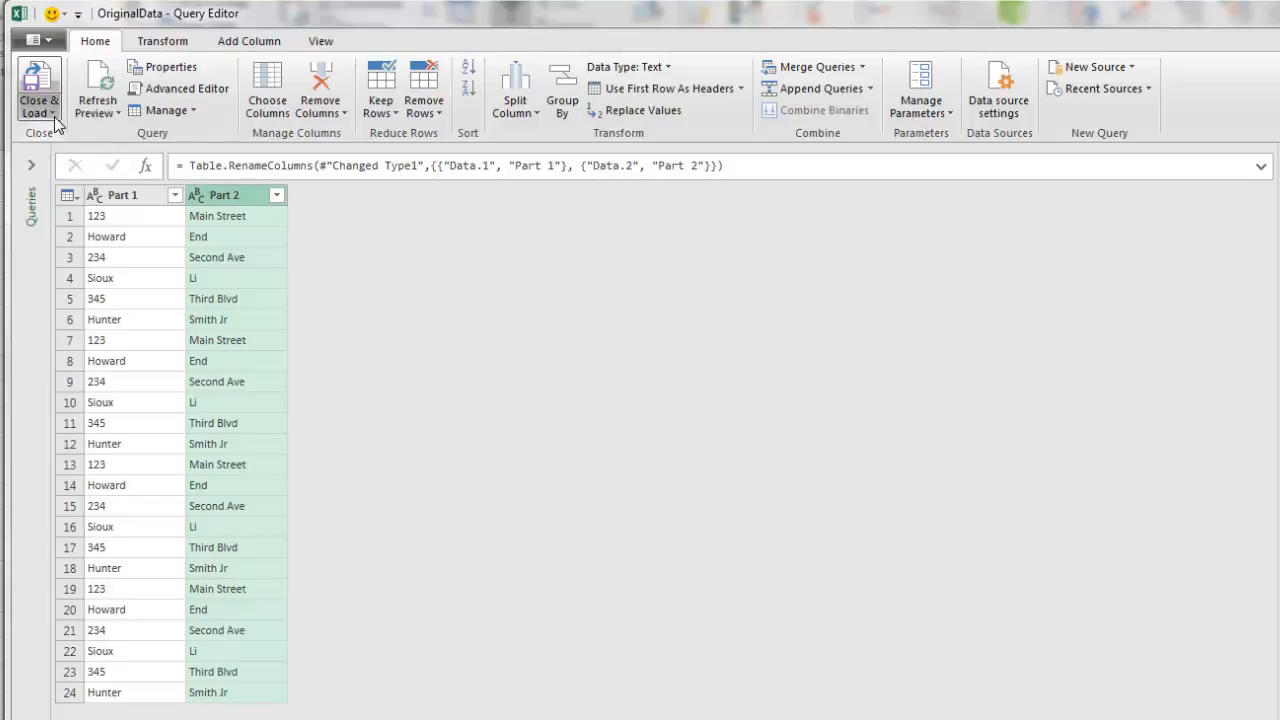
Load the Part 1 and Part 2 query to the existing sheet at $D$1 with an orange table style.
click(45, 95)
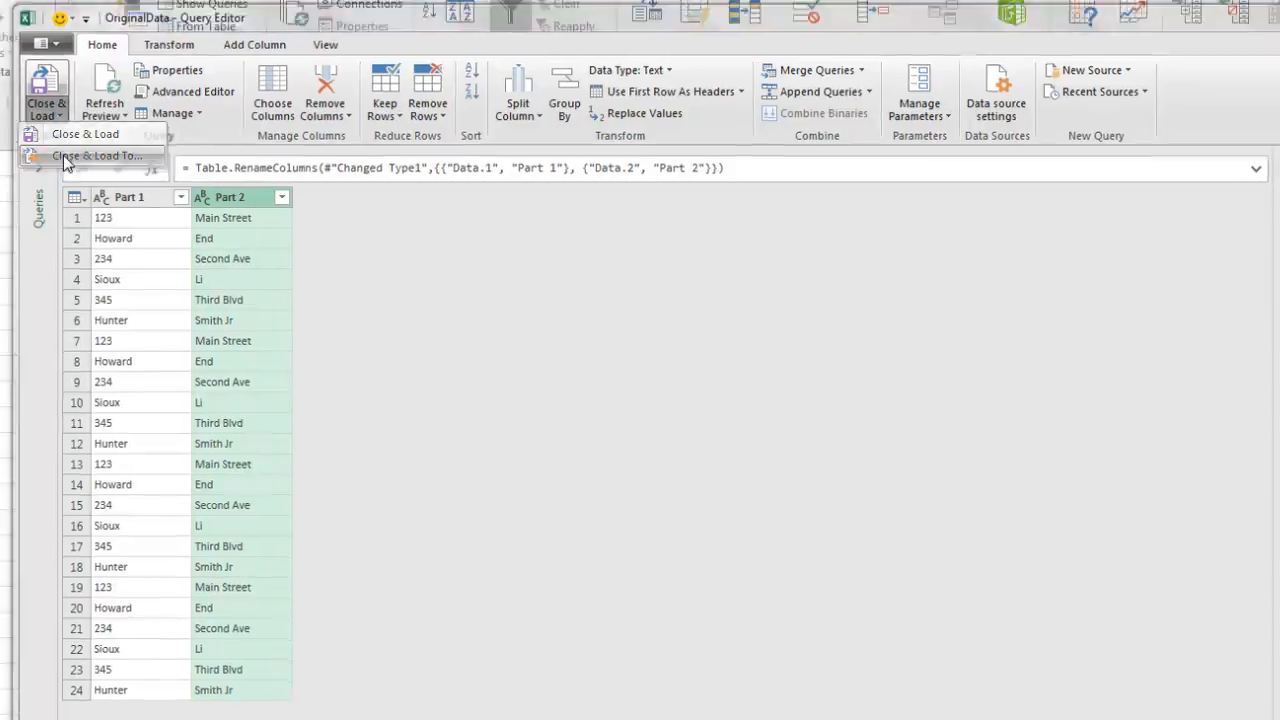
click(95, 155)
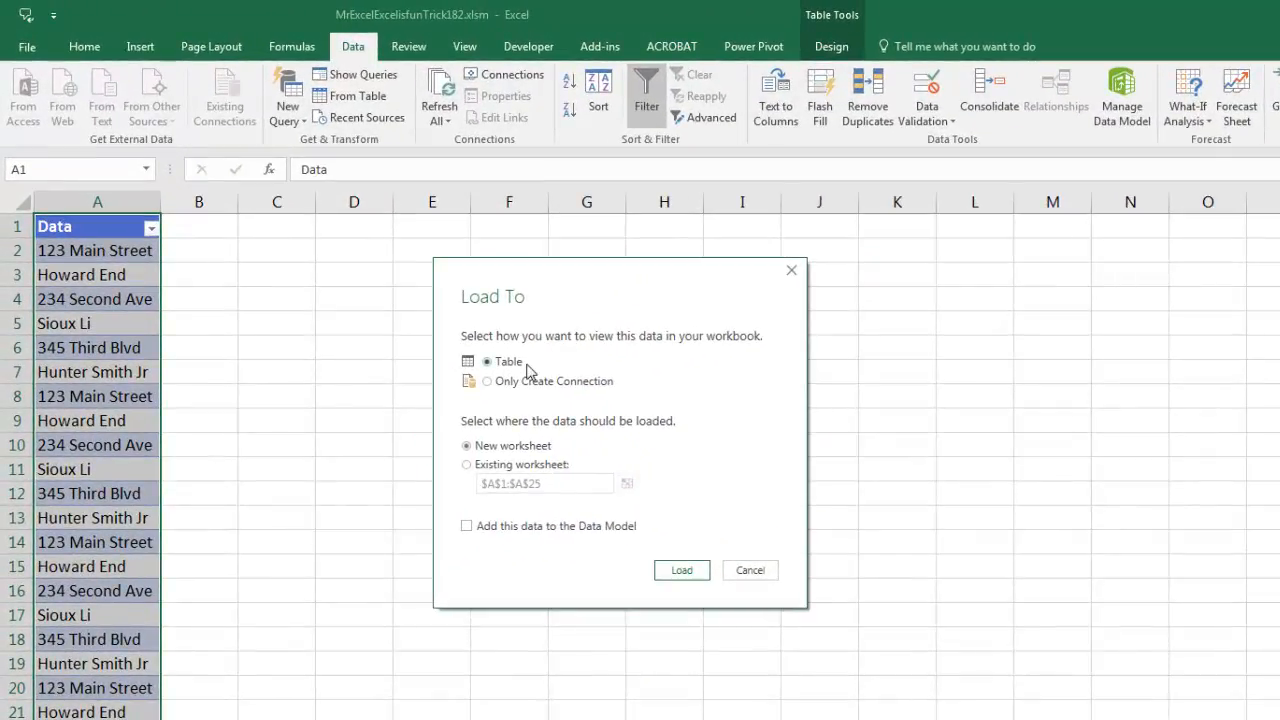
mouse_move(490, 479)
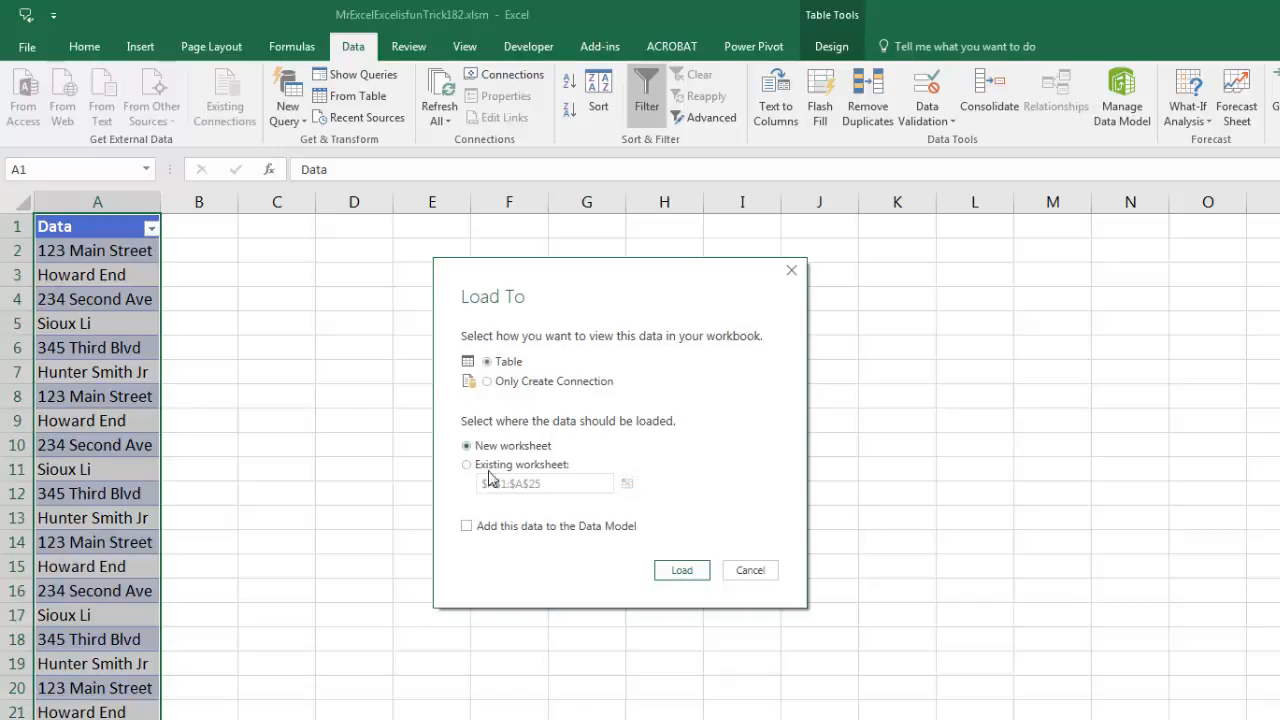
click(466, 464)
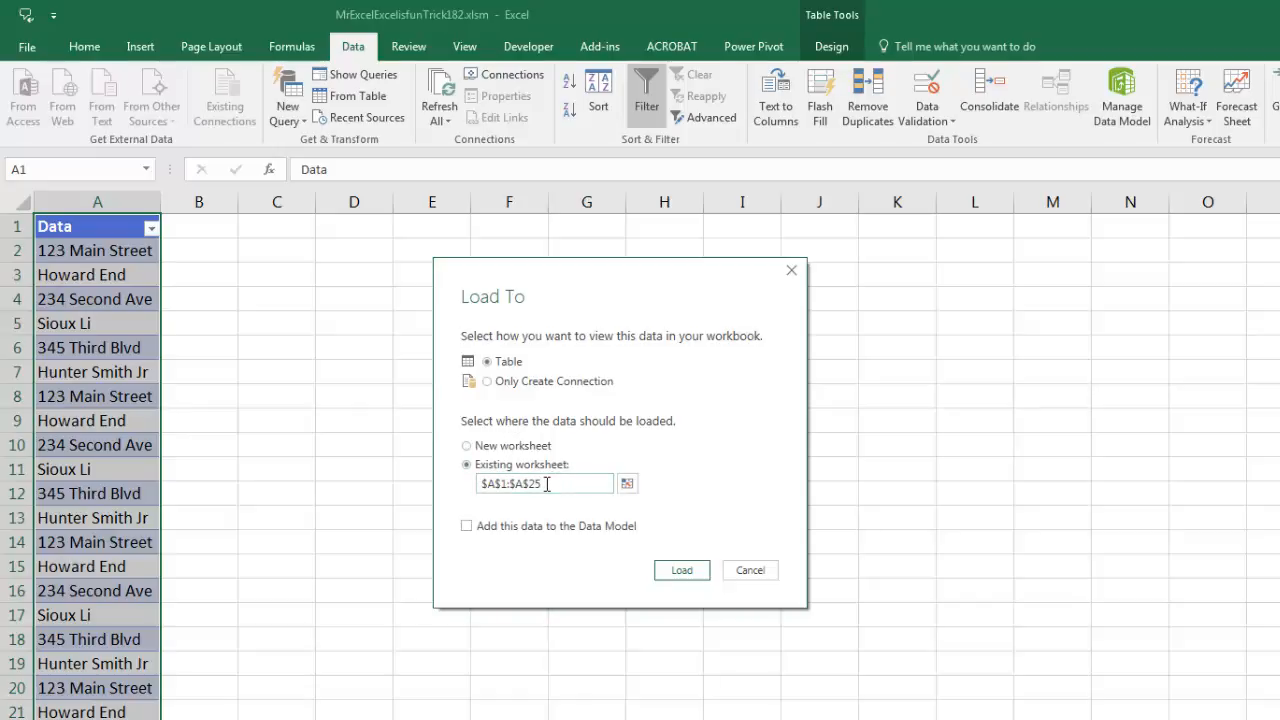
click(681, 570)
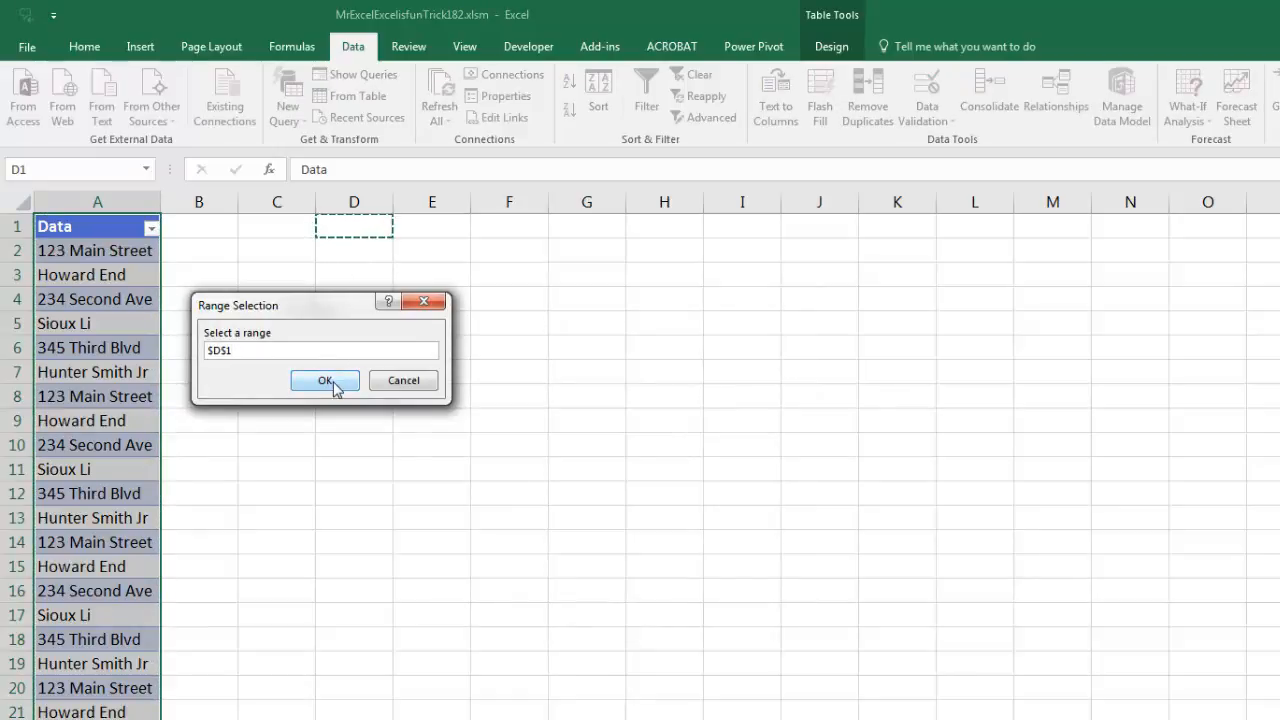
click(324, 380)
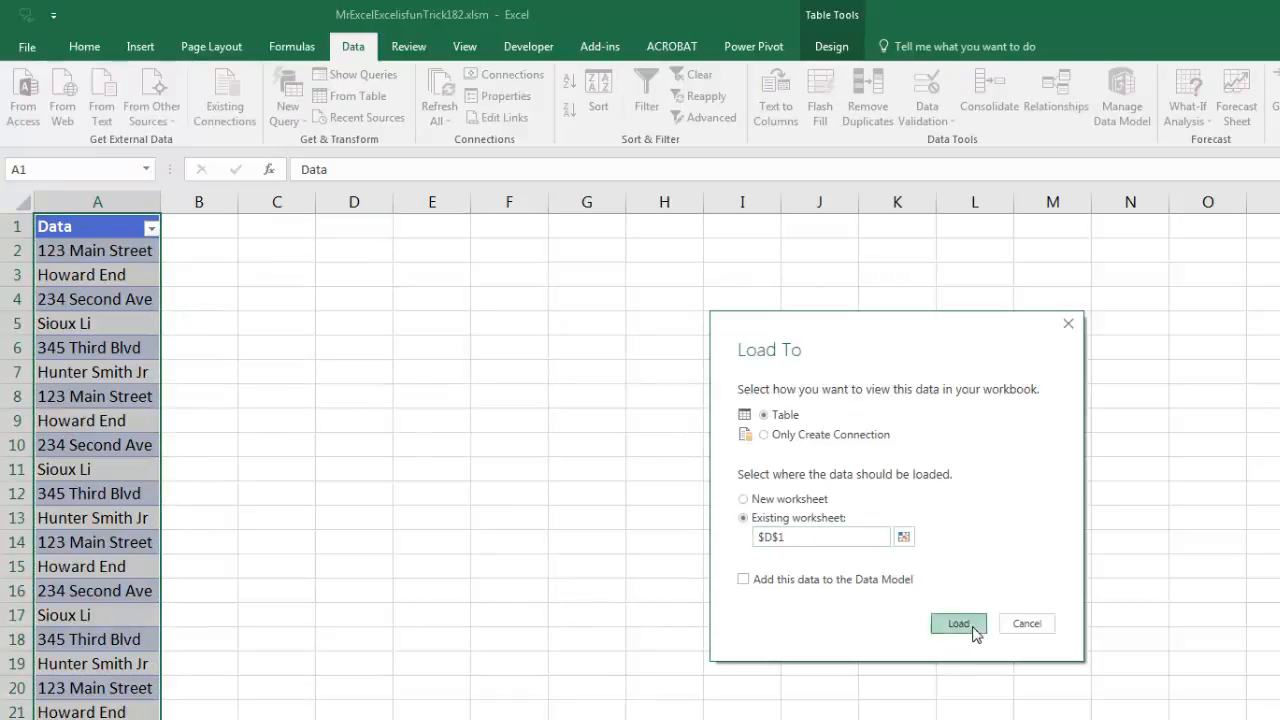
click(958, 623)
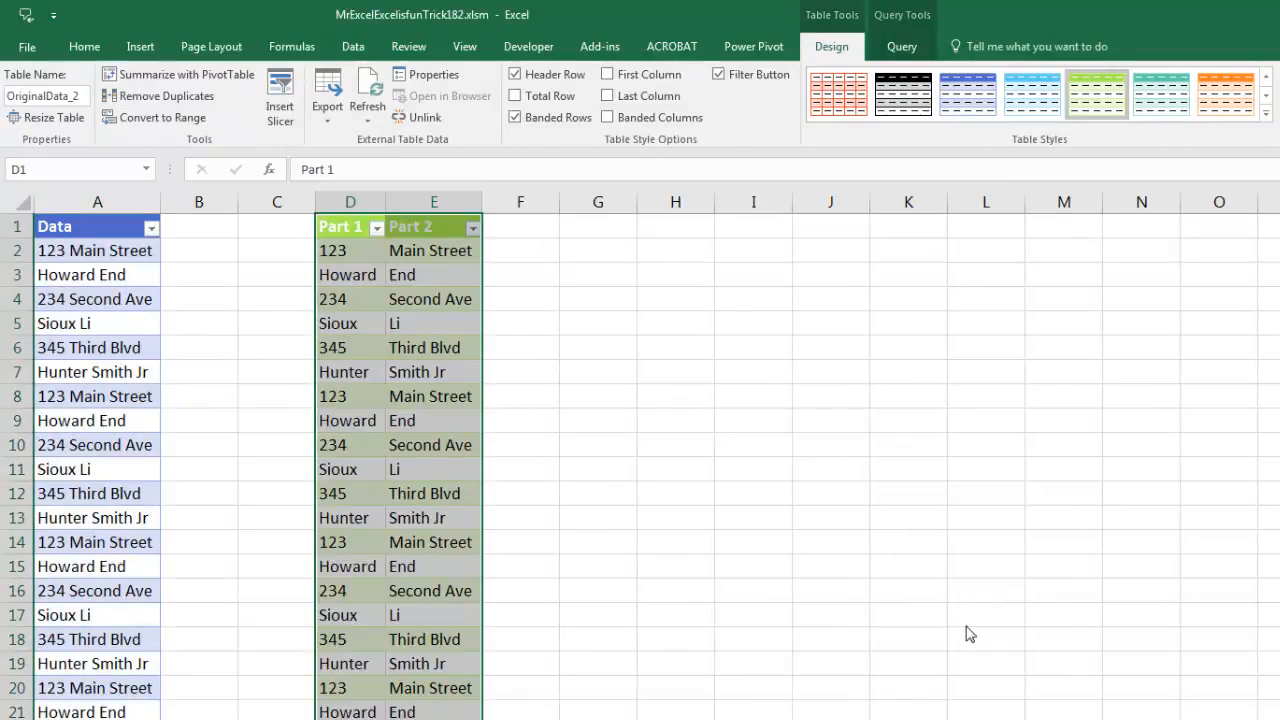
click(838, 94)
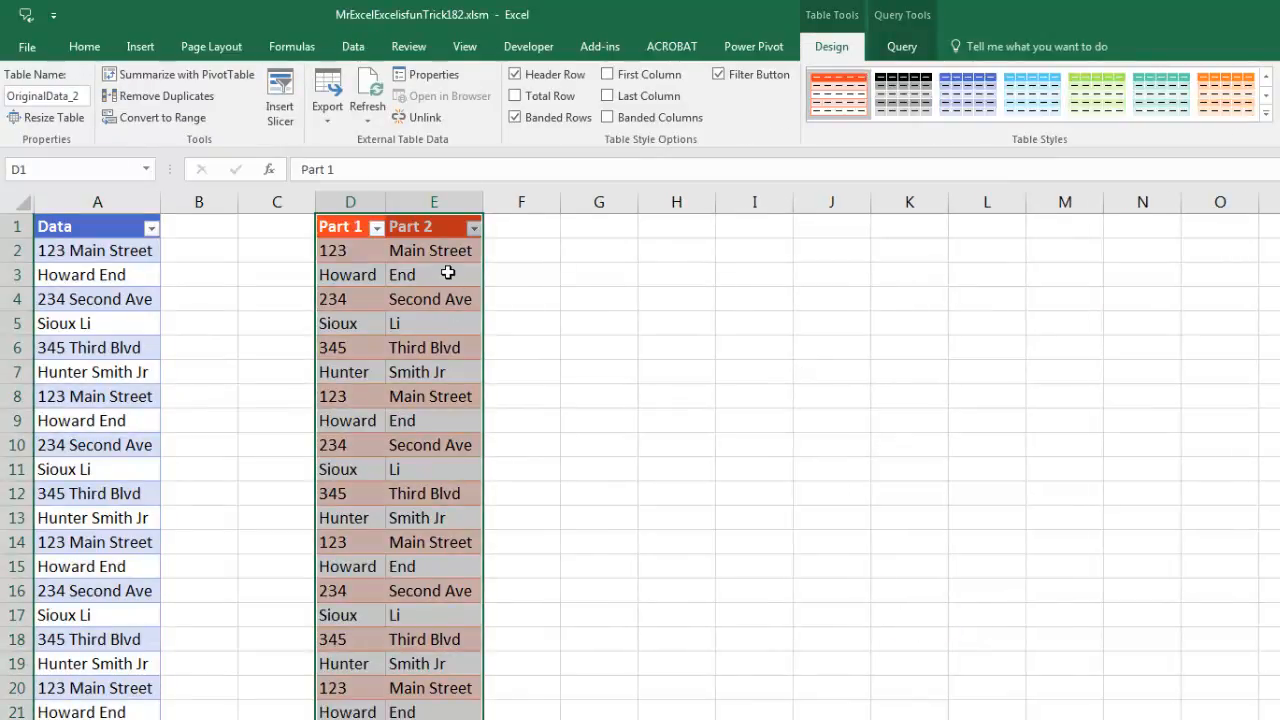
click(433, 274)
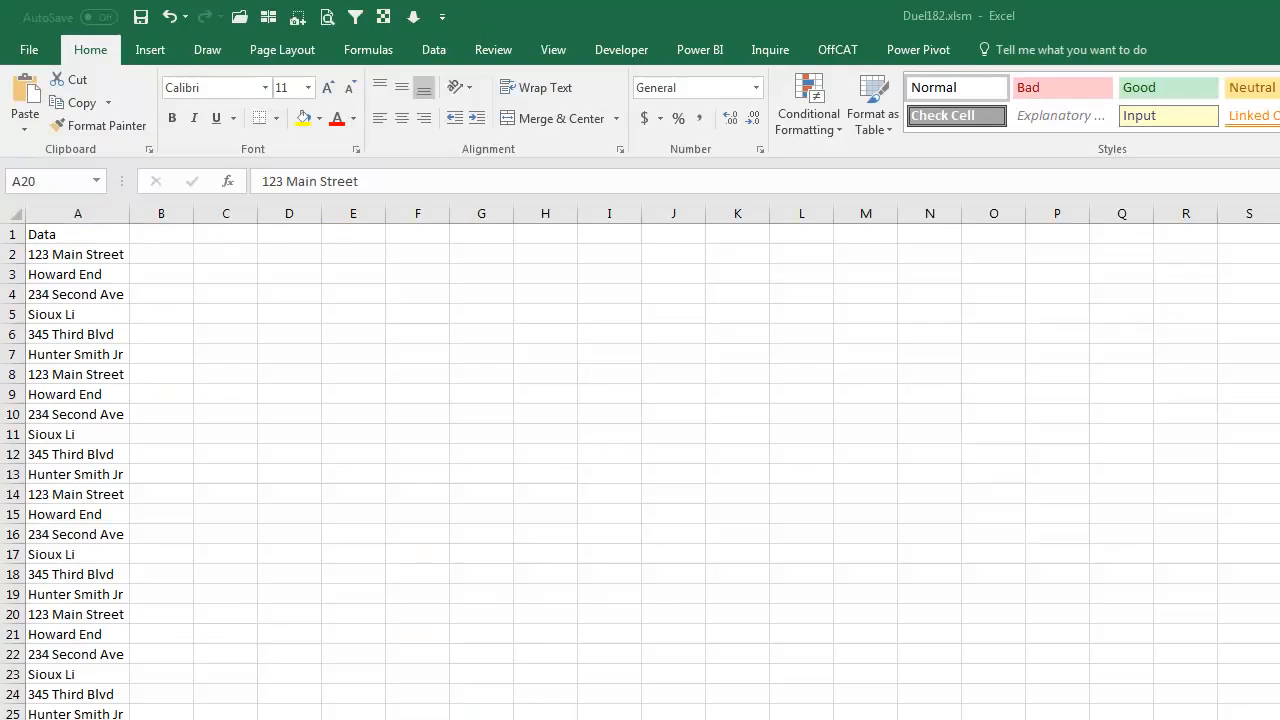
Type First Part in B1 and Second Part in C1, then autofit column C.
click(433, 49)
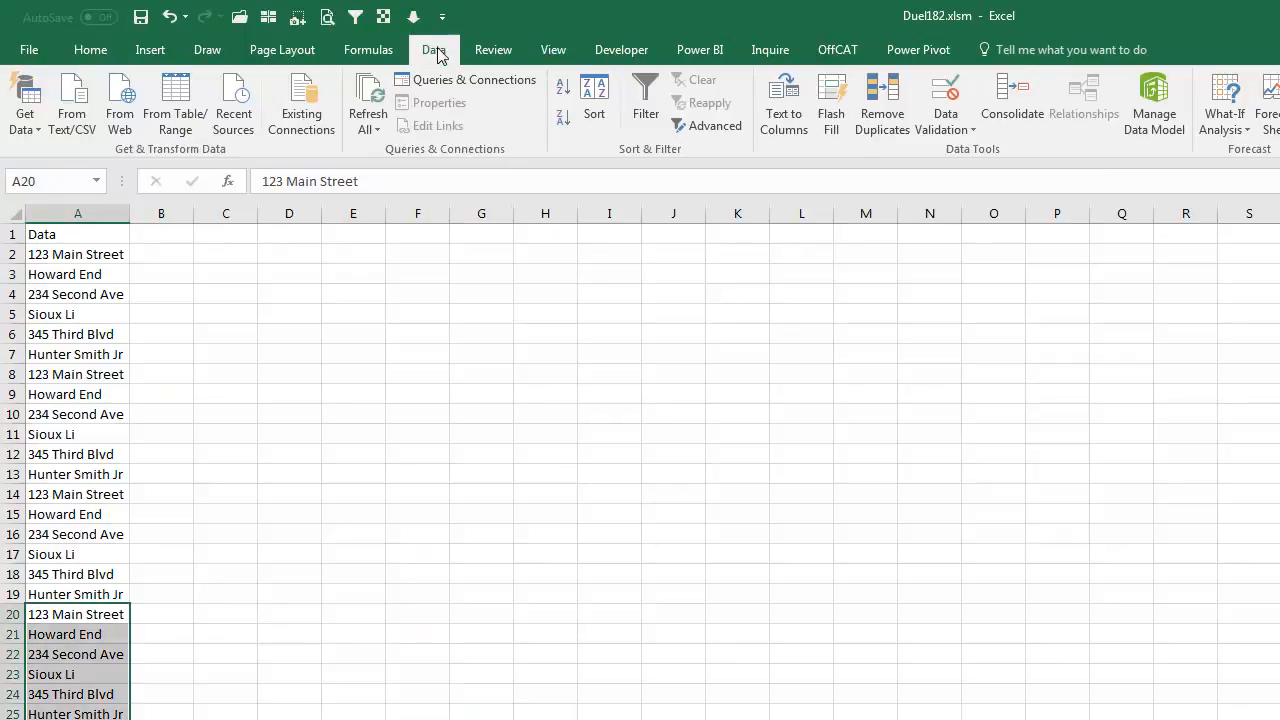
mouse_move(220, 203)
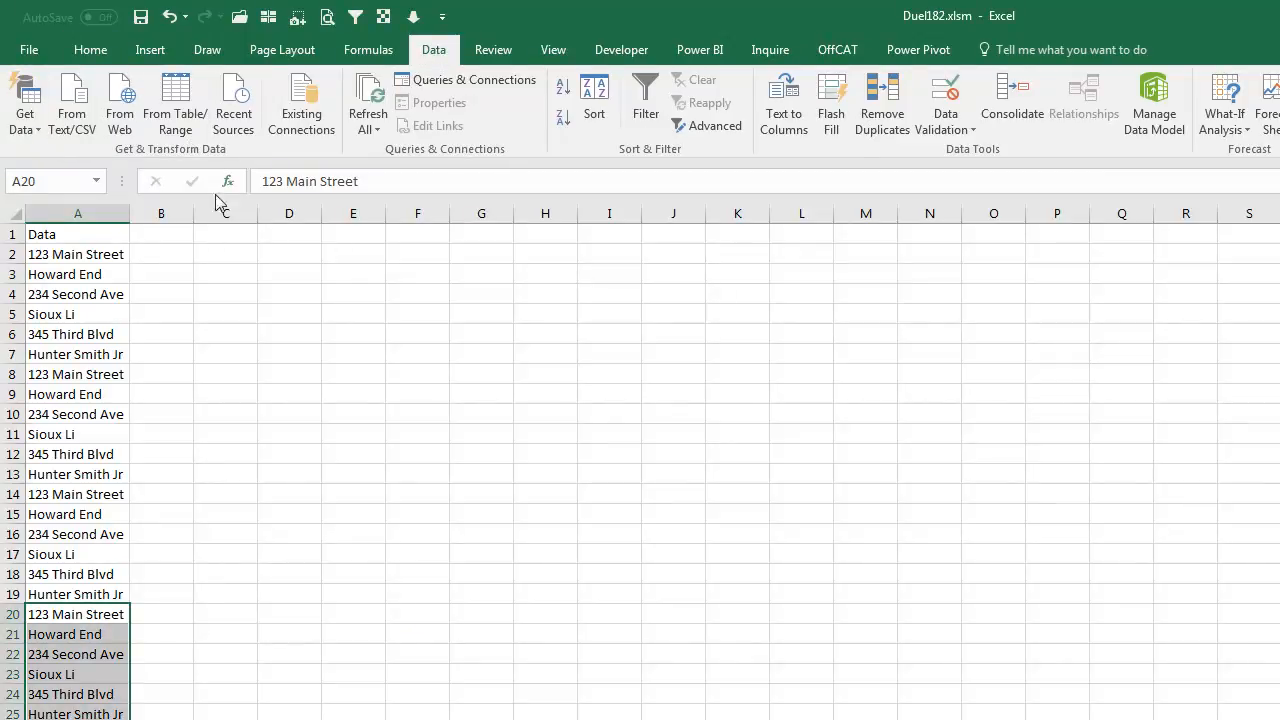
mouse_move(161, 213)
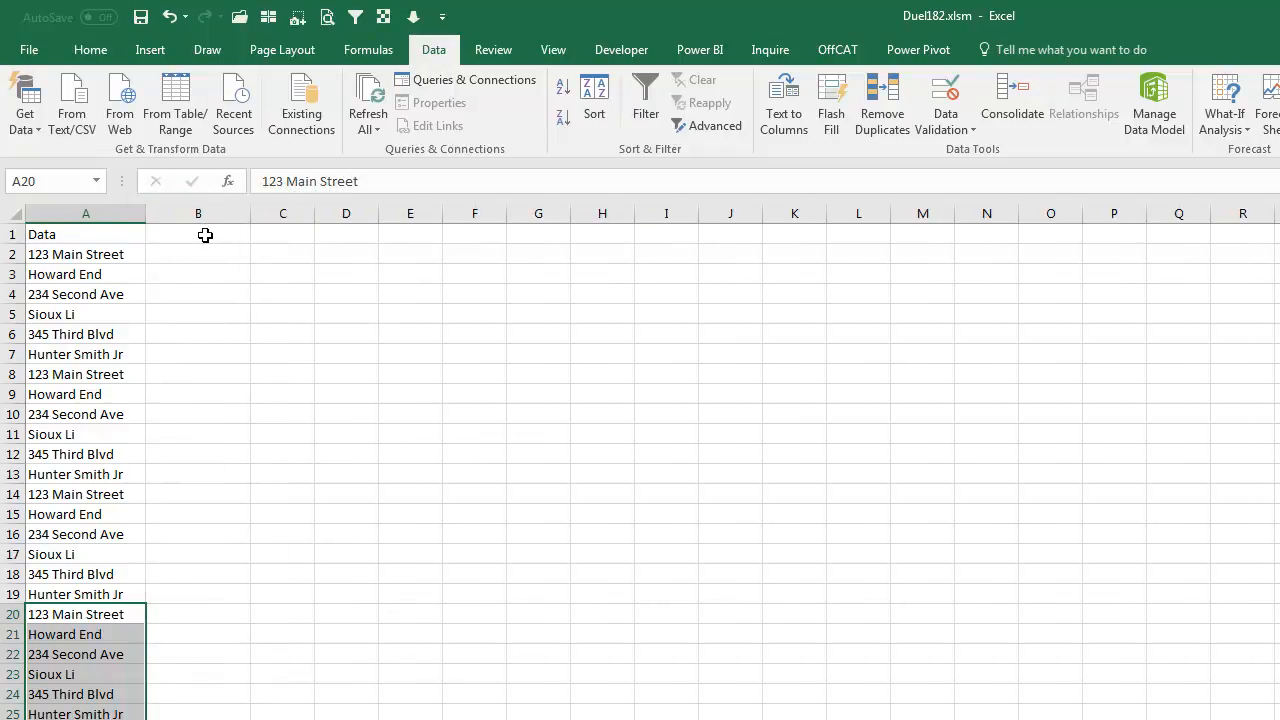
click(197, 234)
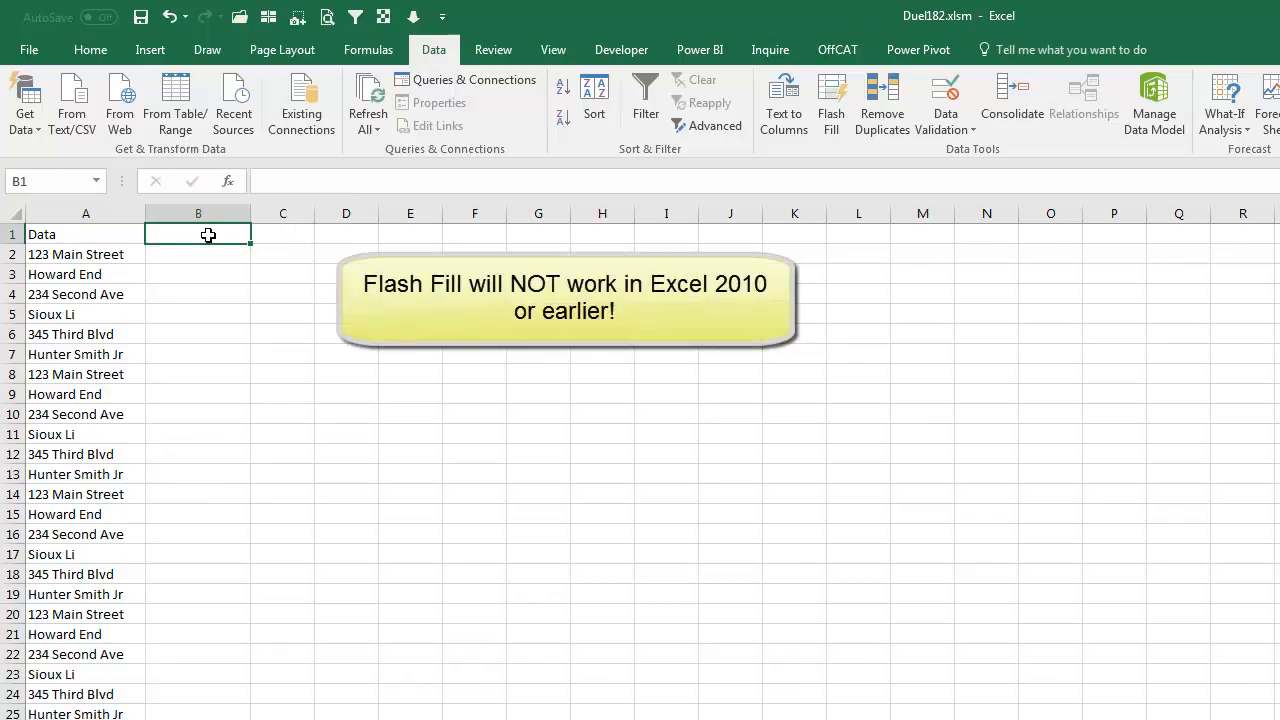
text(First Par)
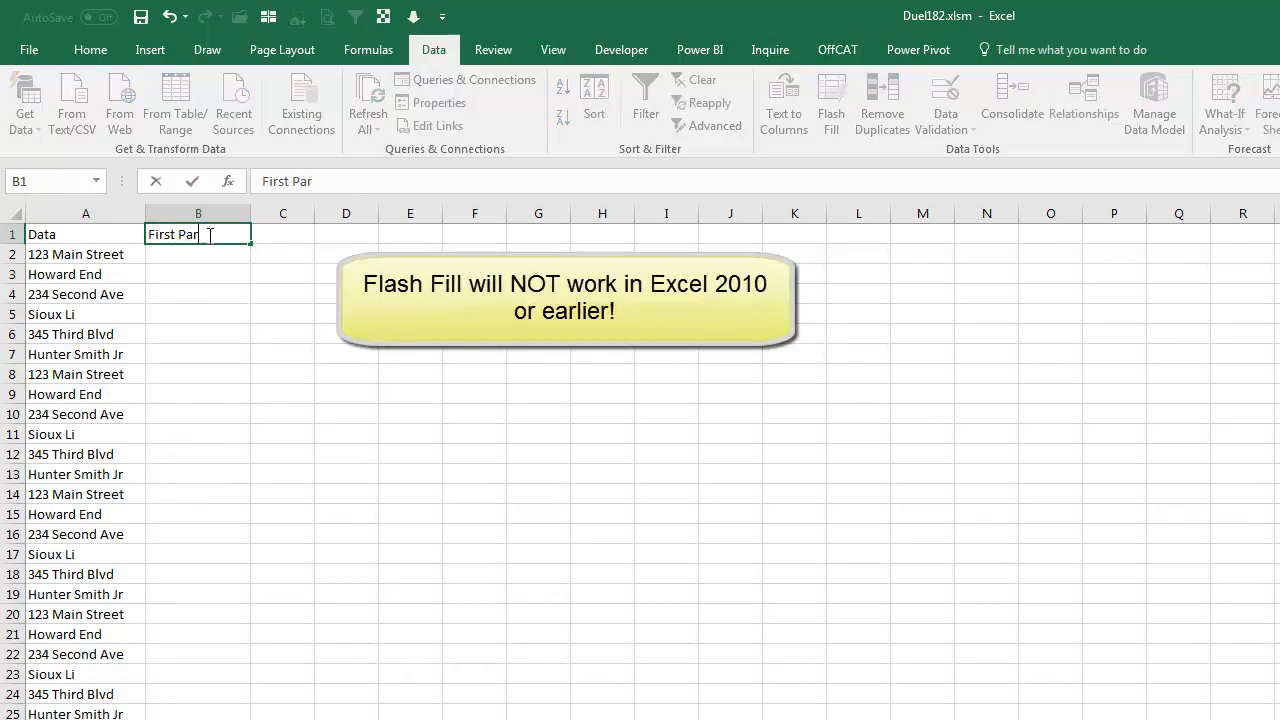
text(Second Part)
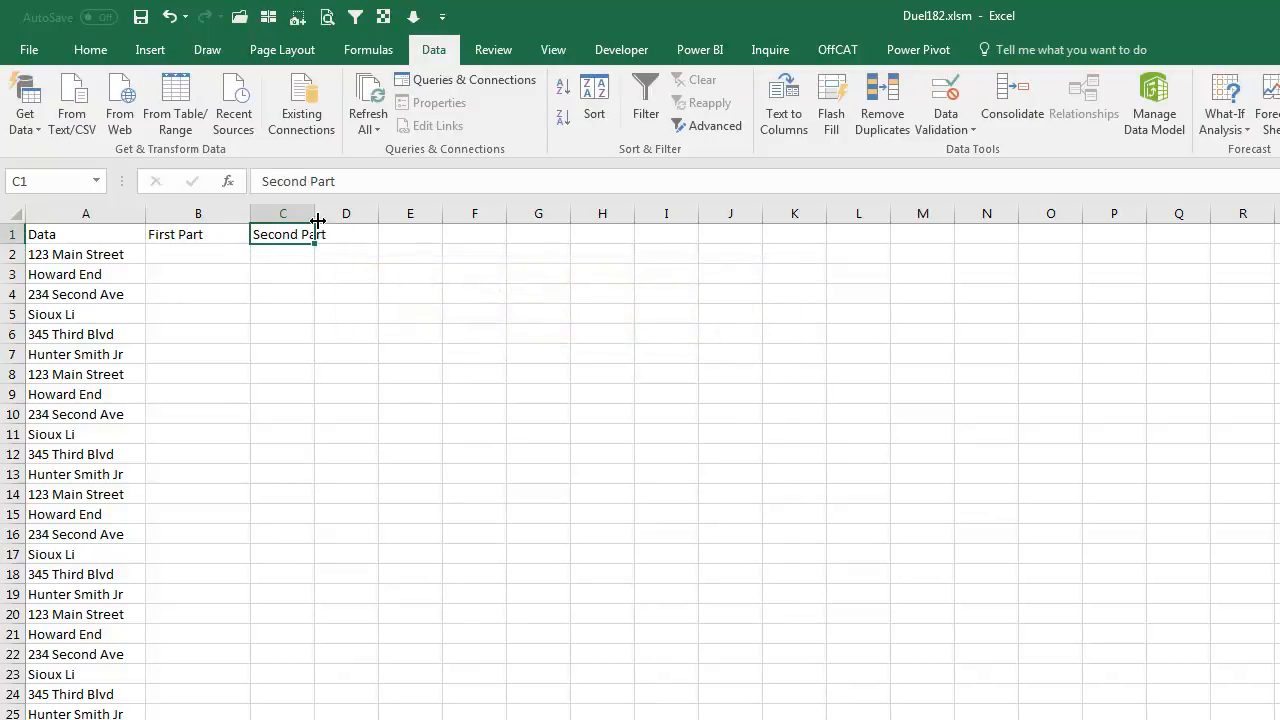
click(197, 254)
text(123)
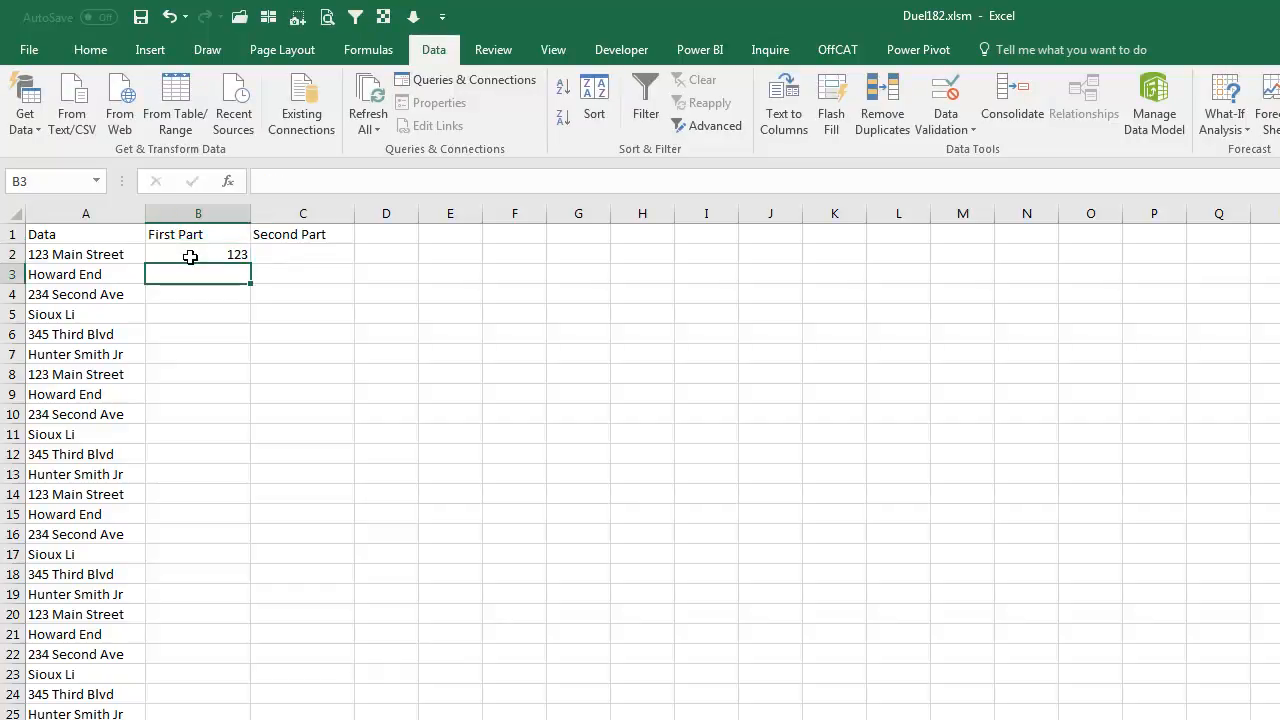
Enter 'Main Street' in C2 as the Second Part example.
click(302, 254)
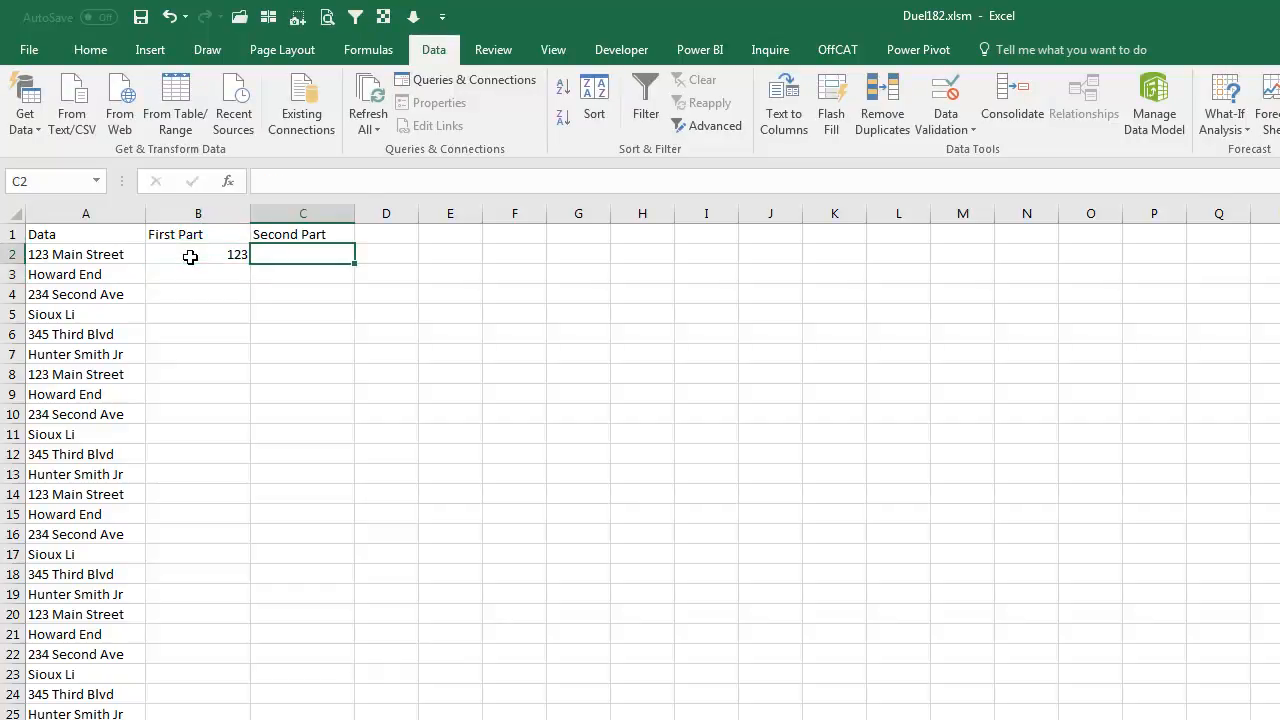
text(Main Street)
click(198, 274)
text(Howard)
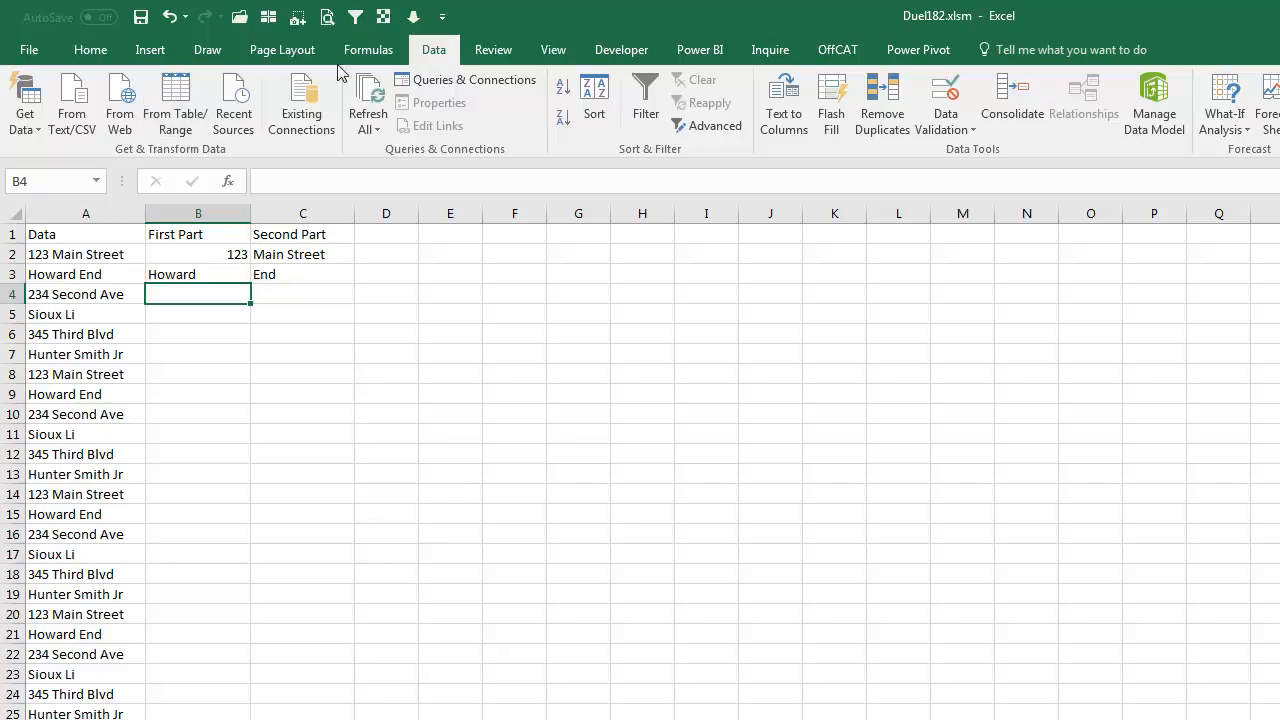
mouse_move(1005, 415)
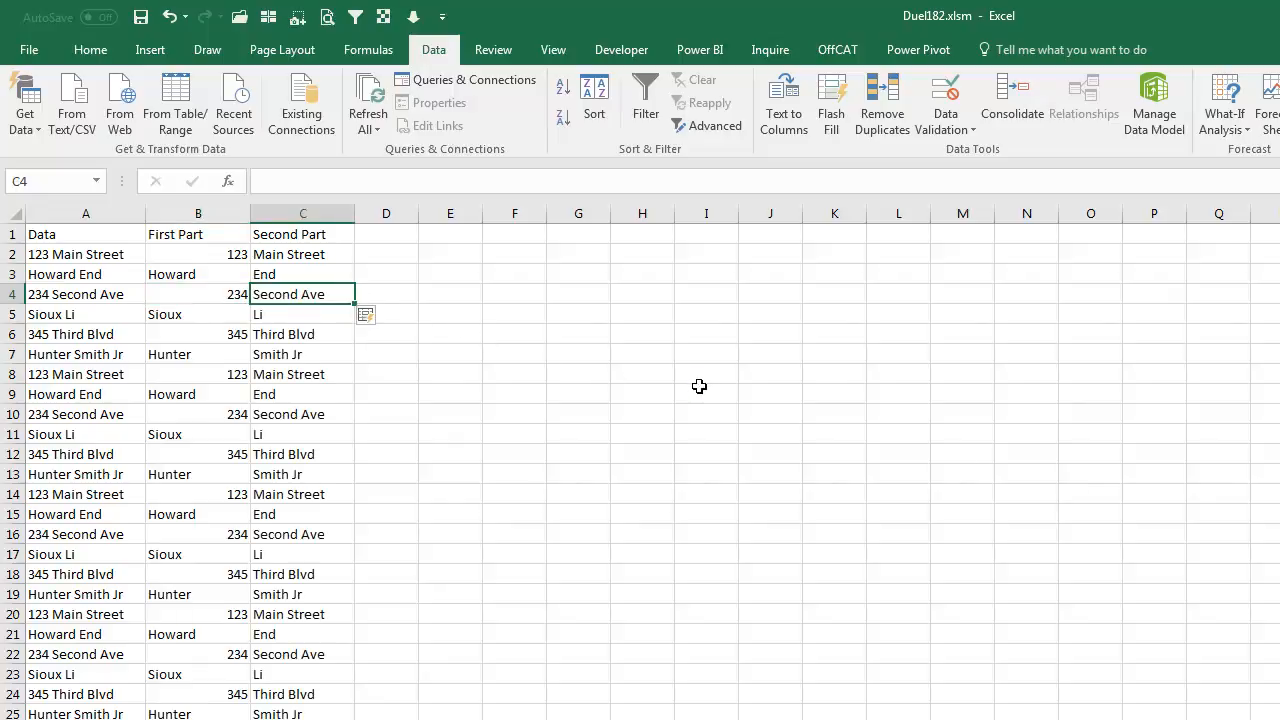
mouse_move(322, 247)
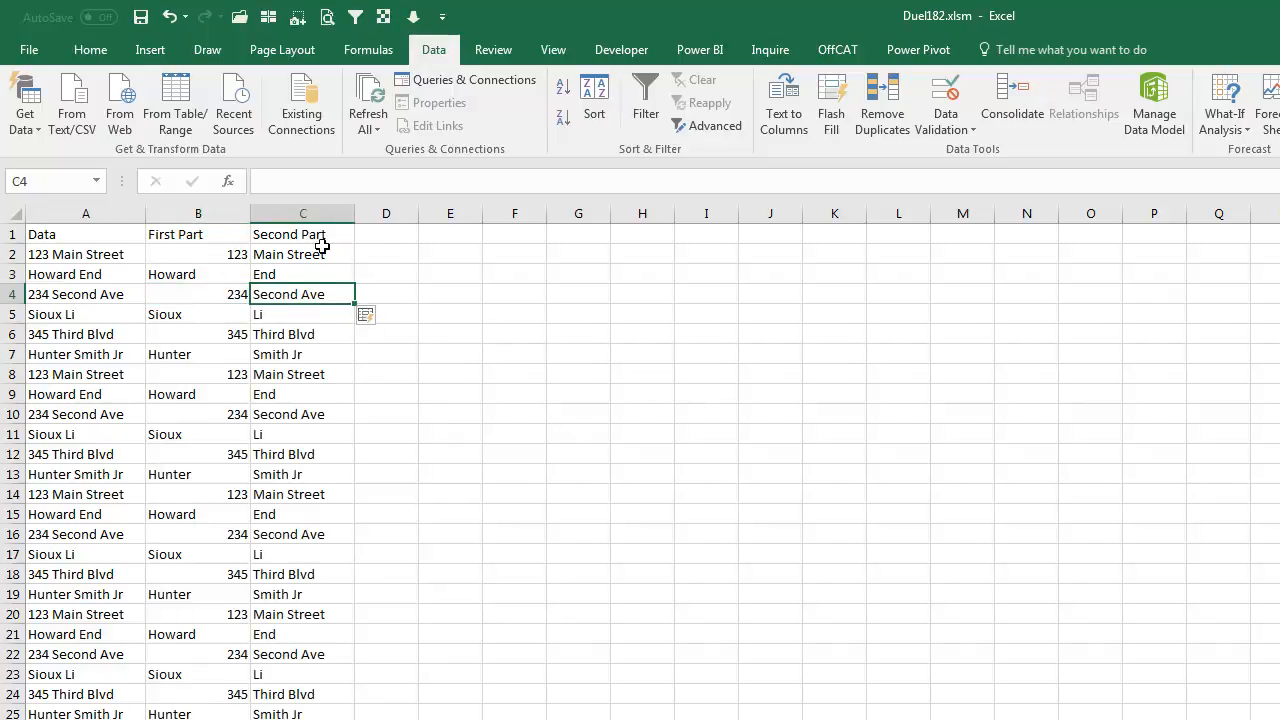
mouse_move(317, 307)
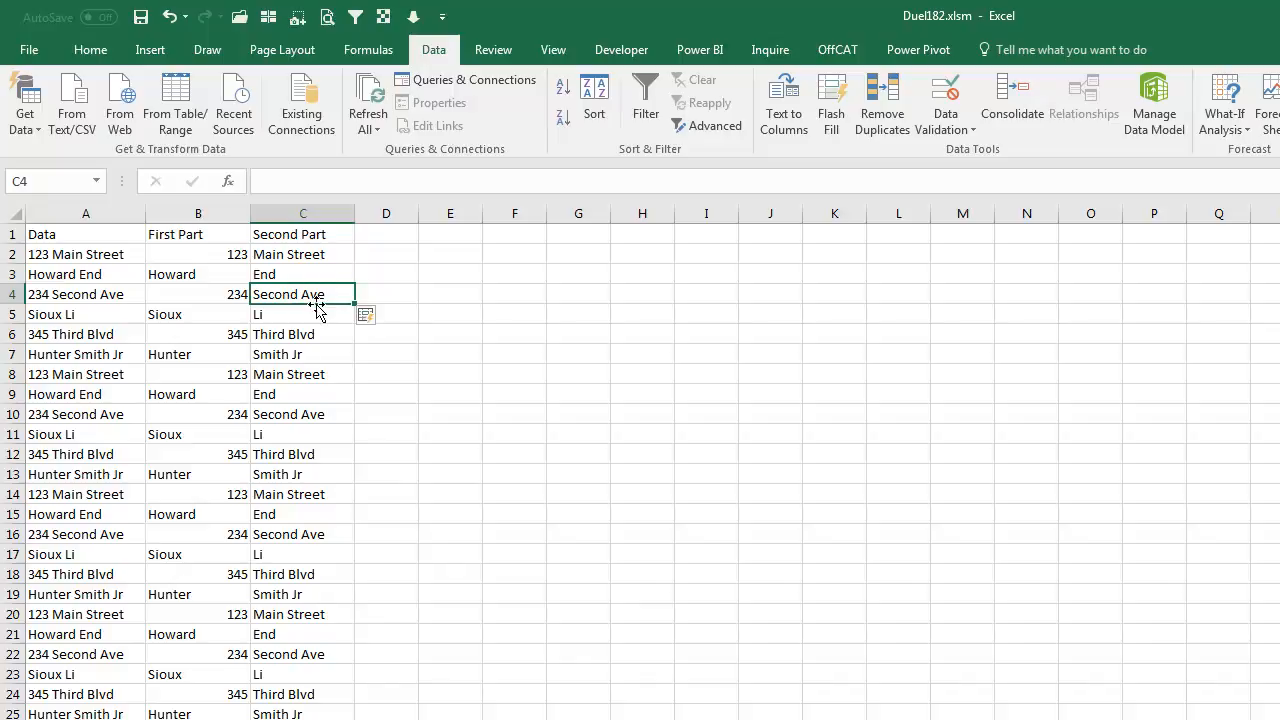
mouse_move(331, 331)
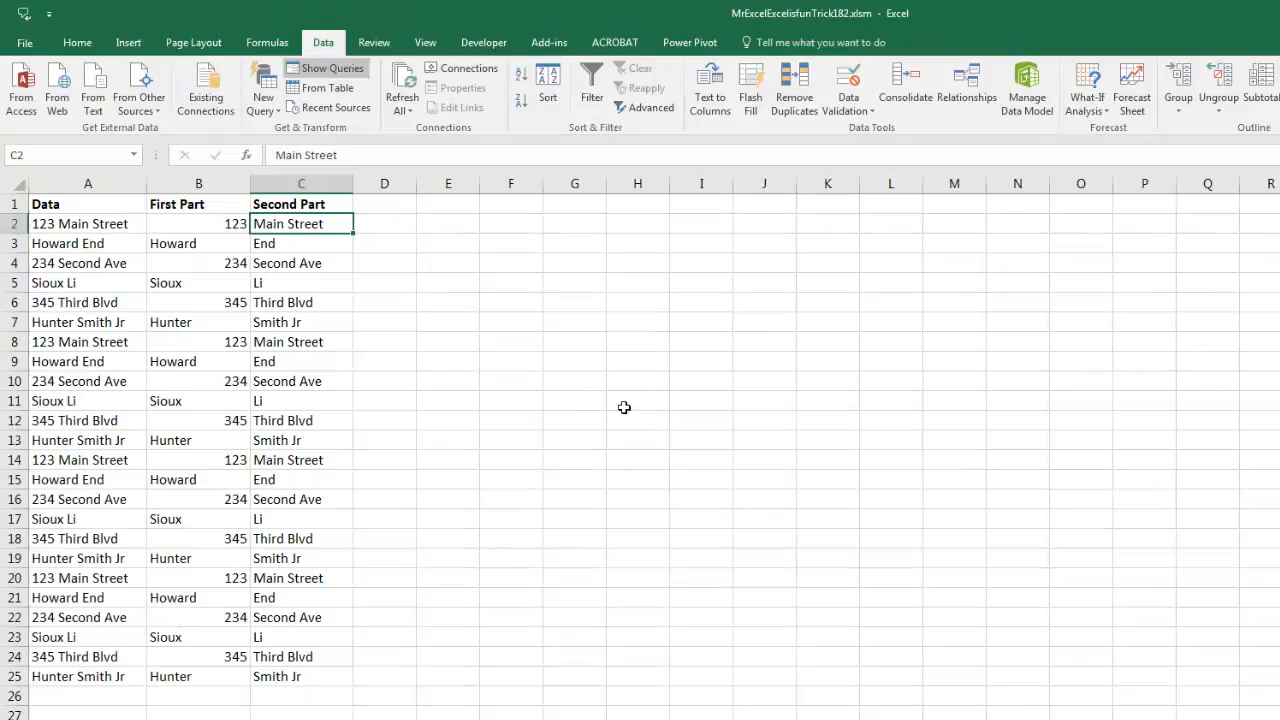
mouse_move(267, 312)
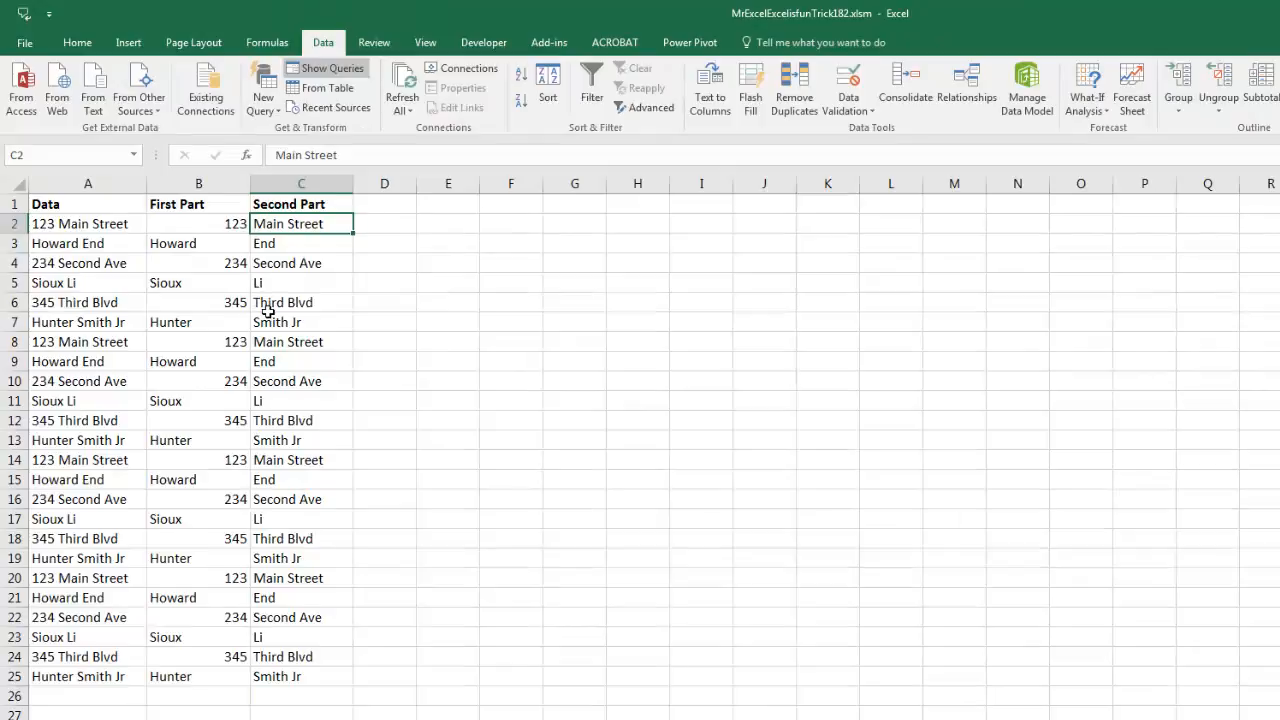
mouse_move(757, 259)
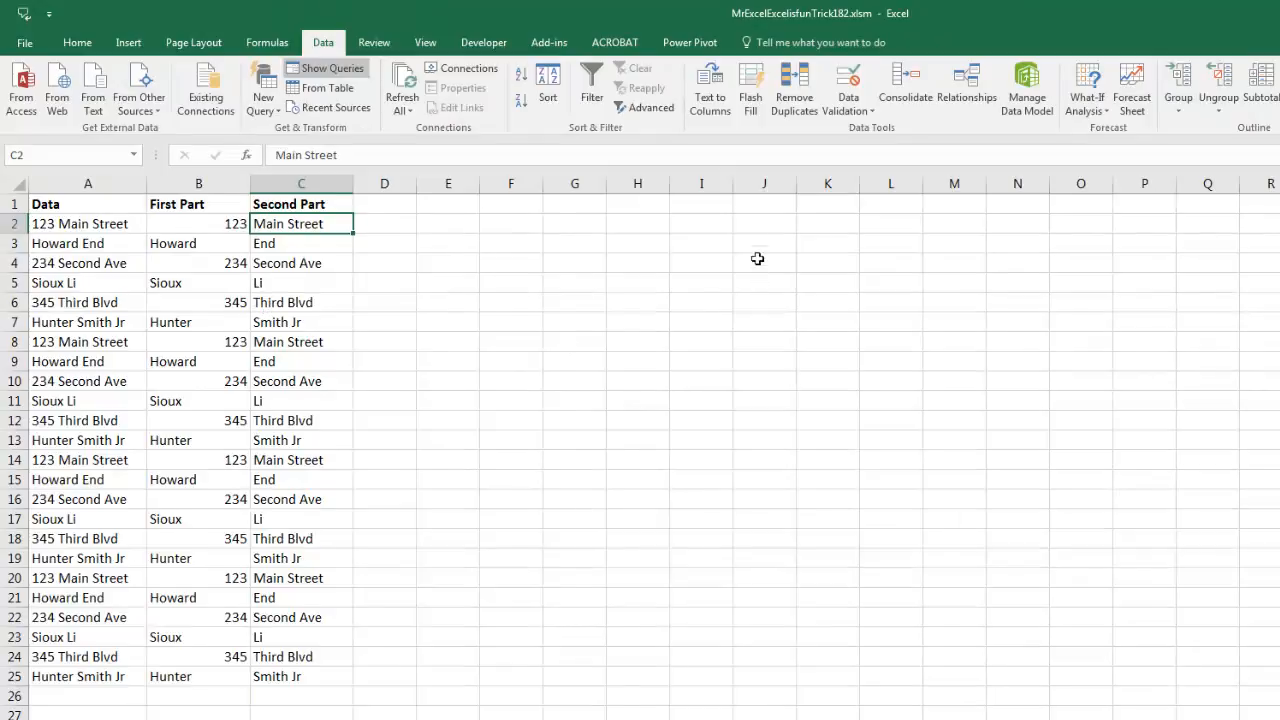
mouse_move(354, 284)
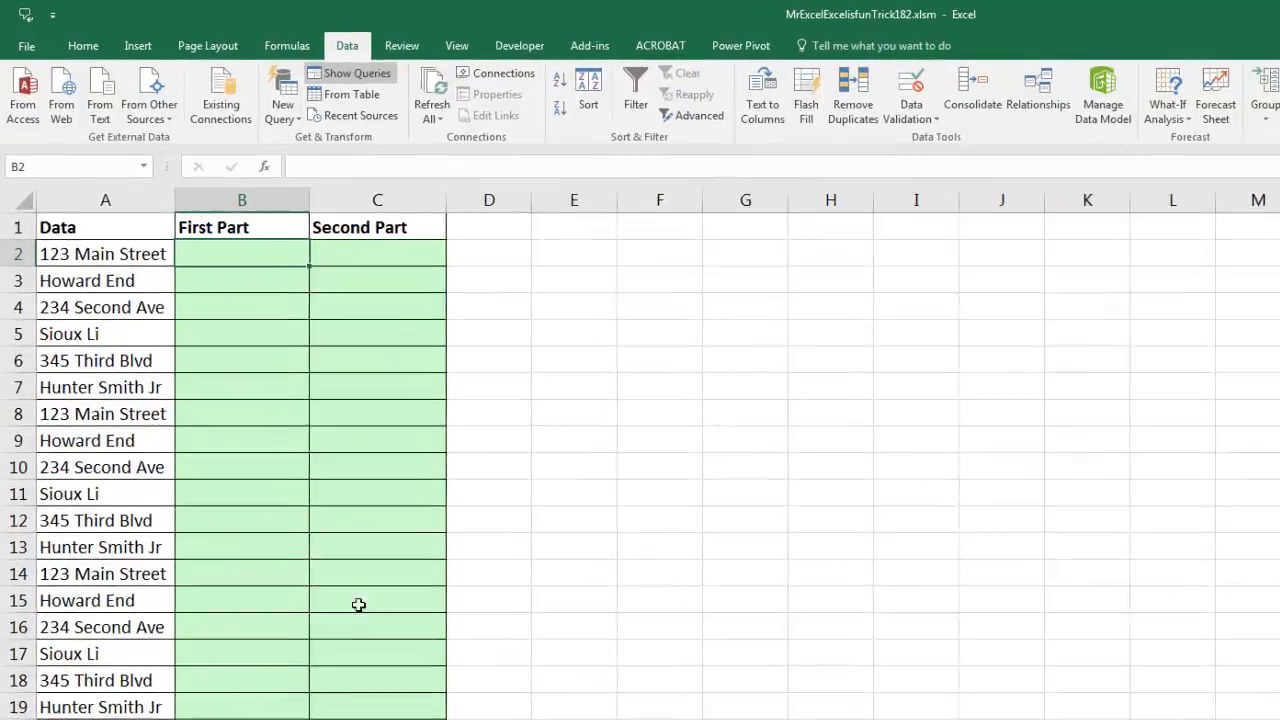
Fill First Part with =LEFT(A2,SEARCH(" ",A2)-1), giving 123, Howard, Sioux.
text(=left)
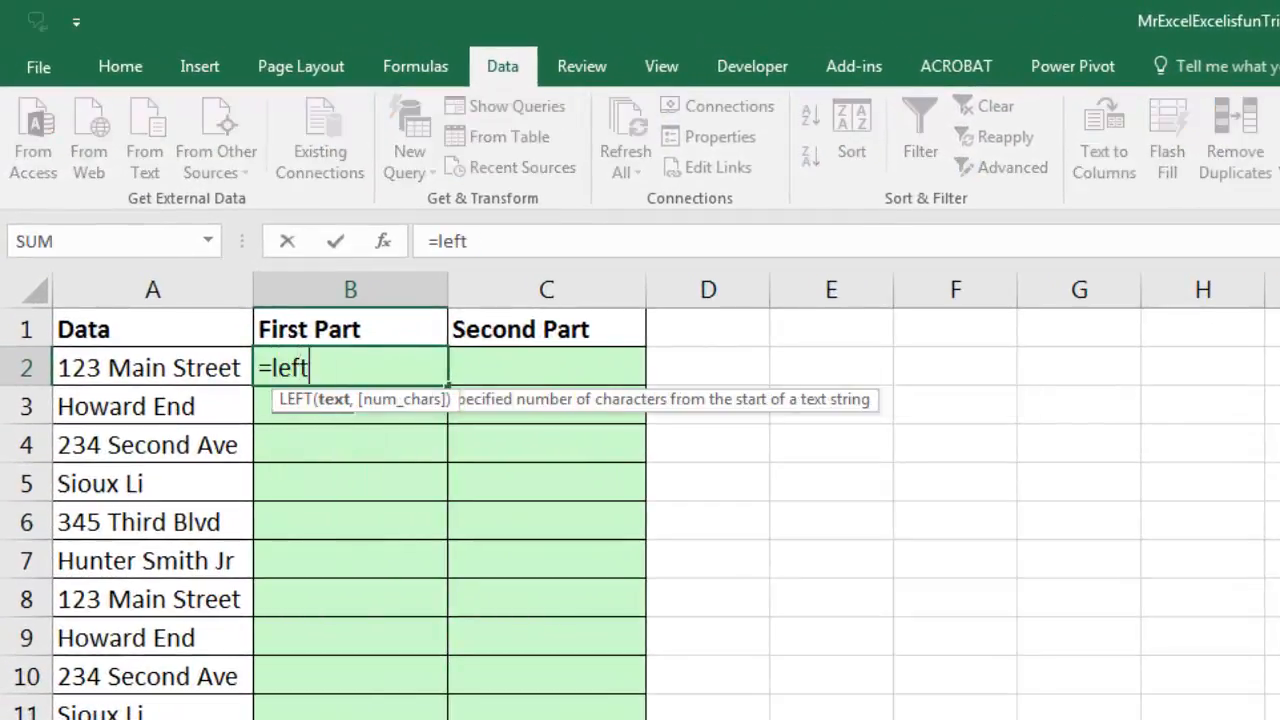
click(152, 367)
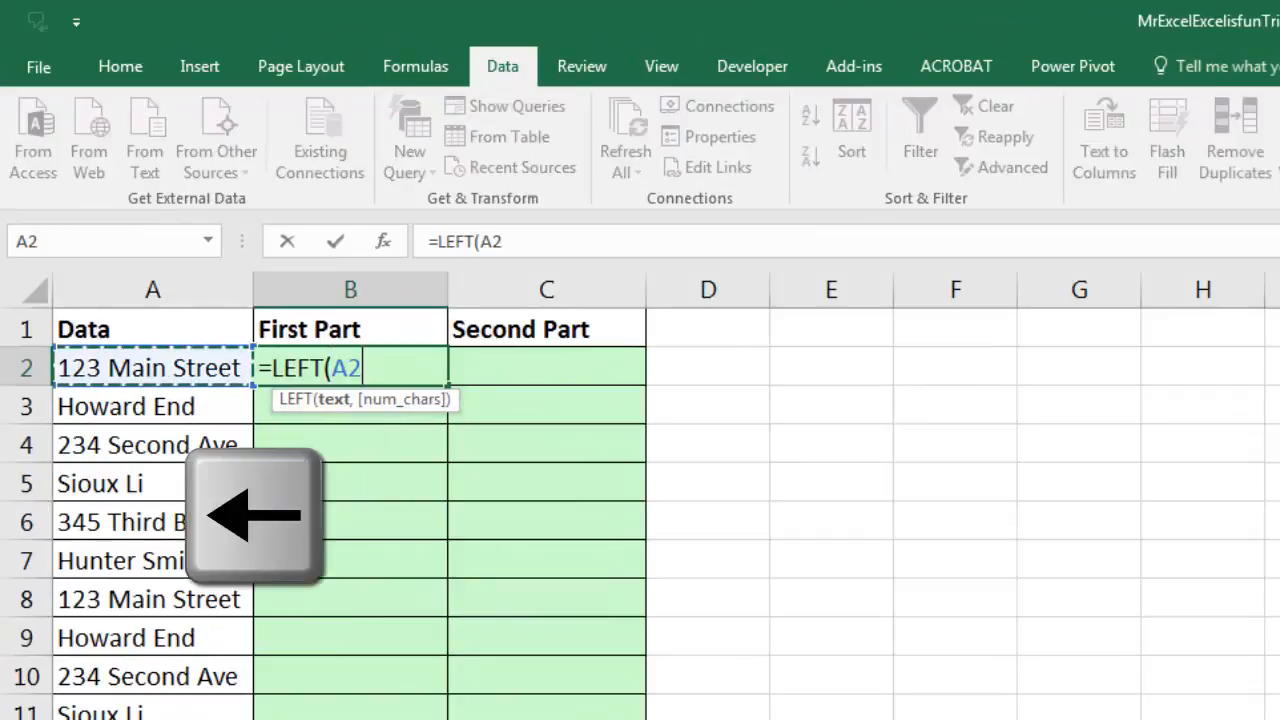
text(,)
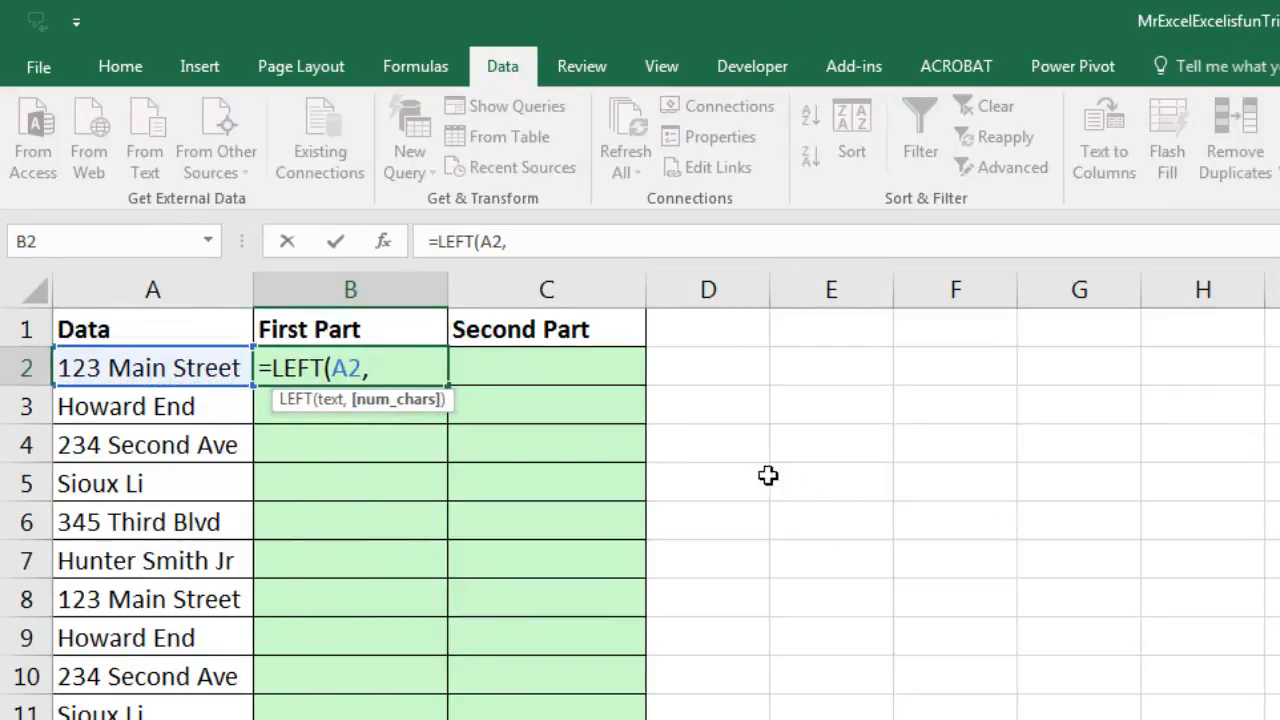
mouse_move(200, 509)
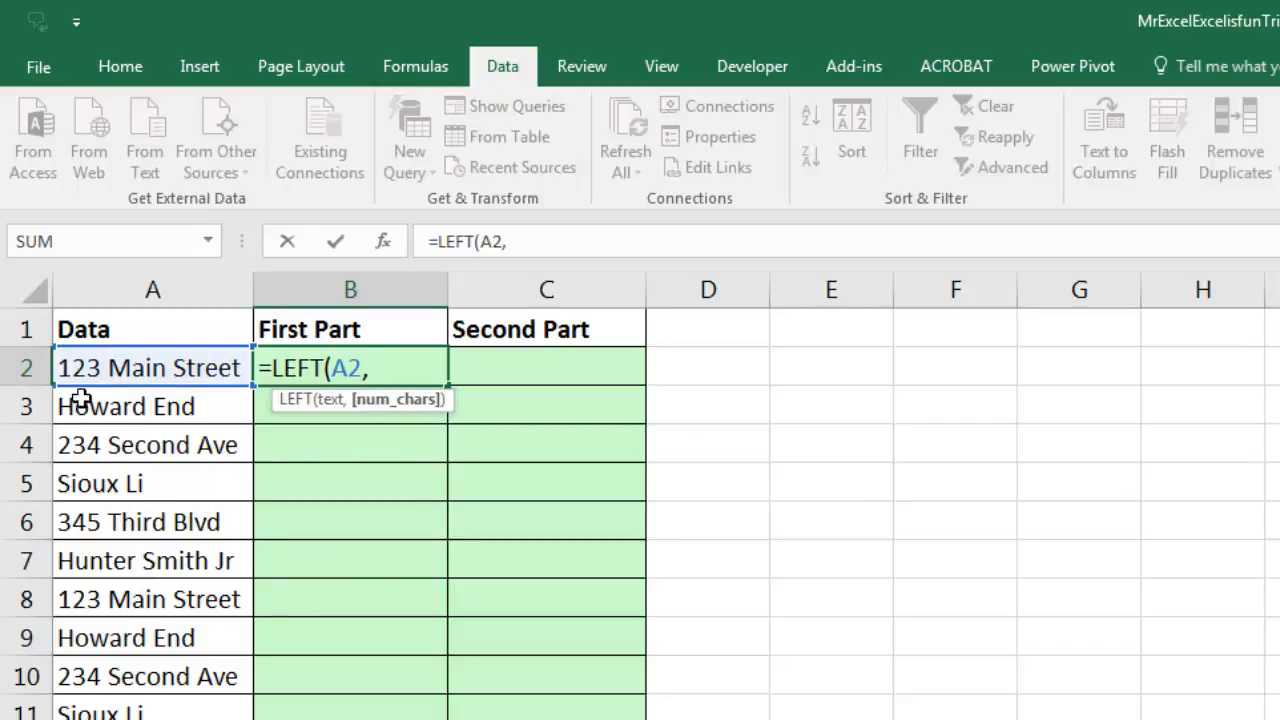
text(s)
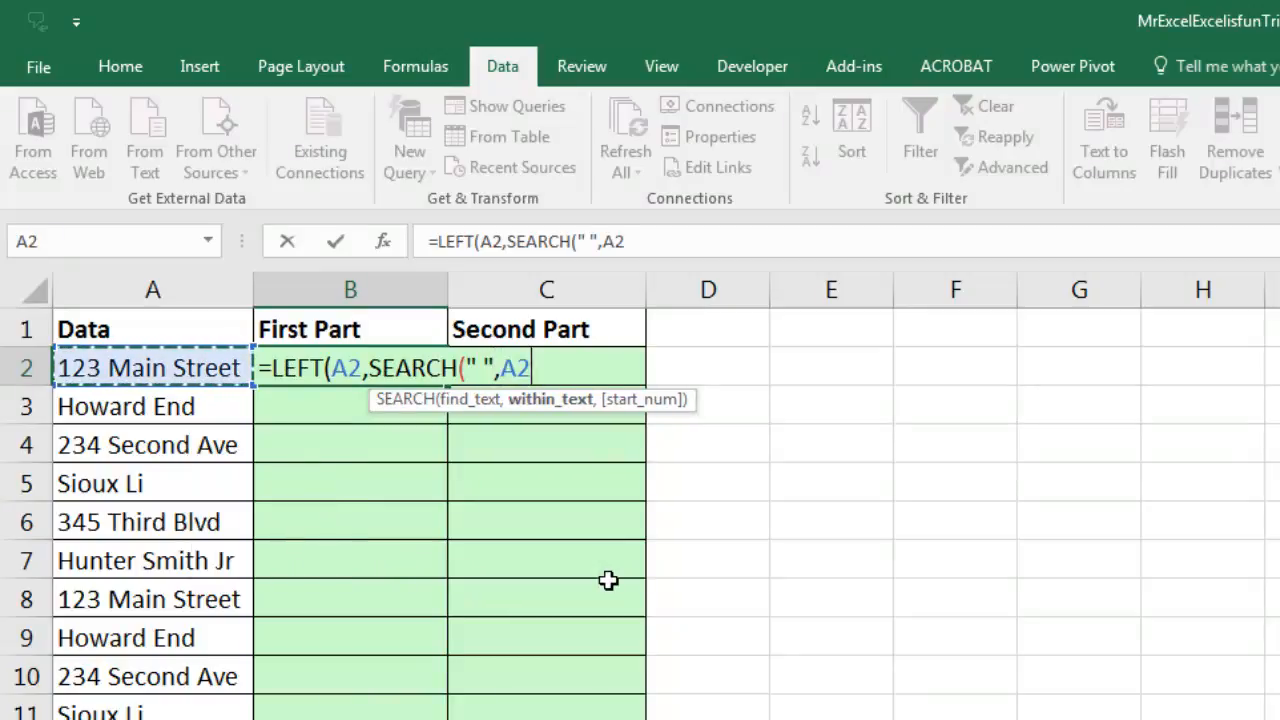
text())
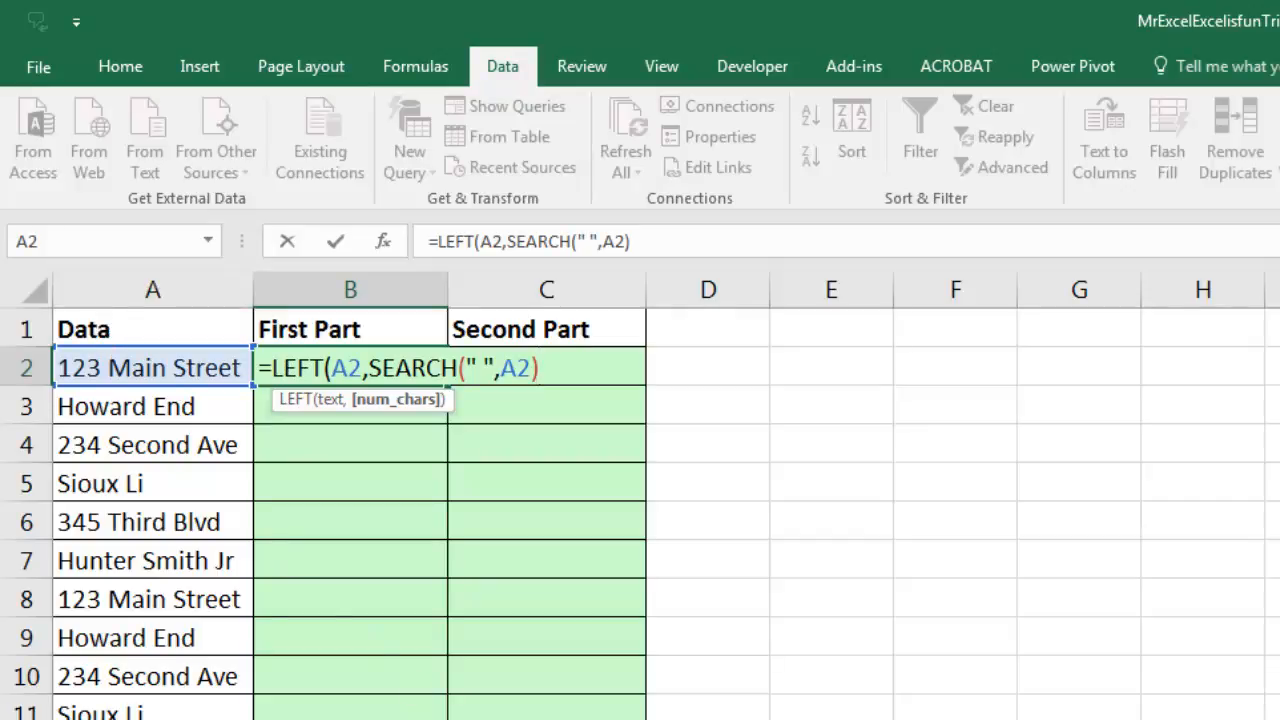
text(-1)
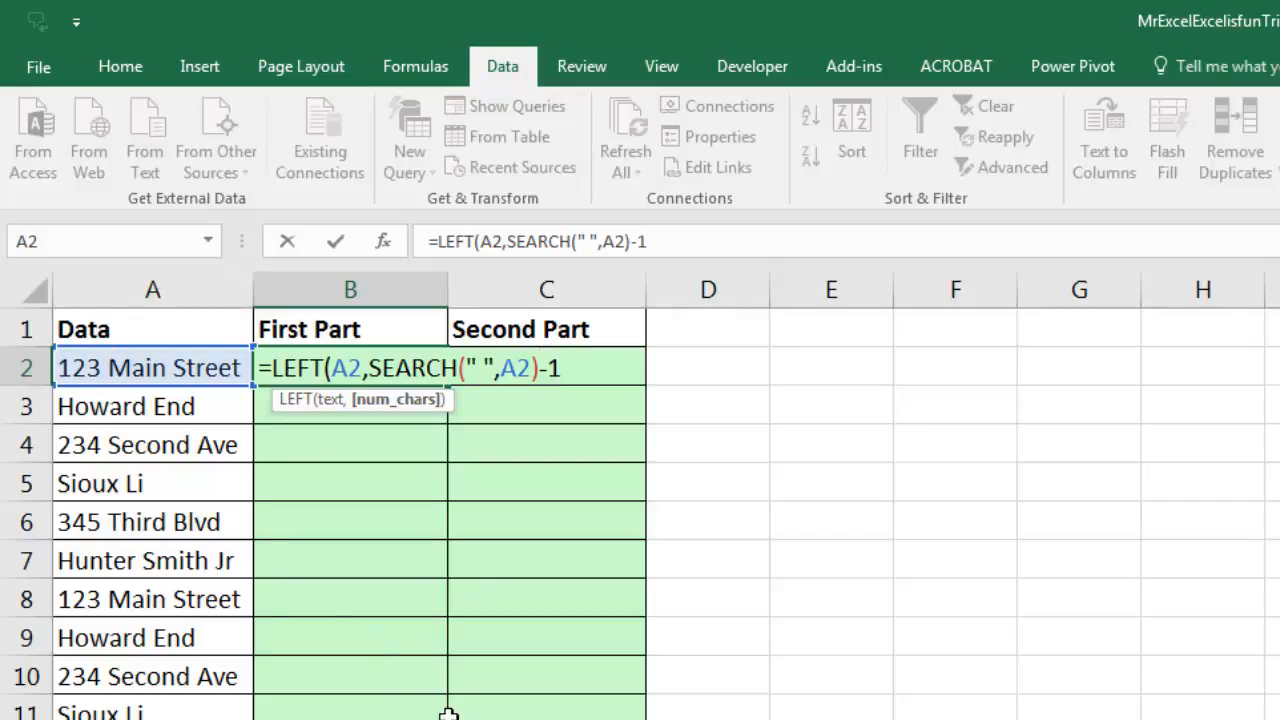
key(Return)
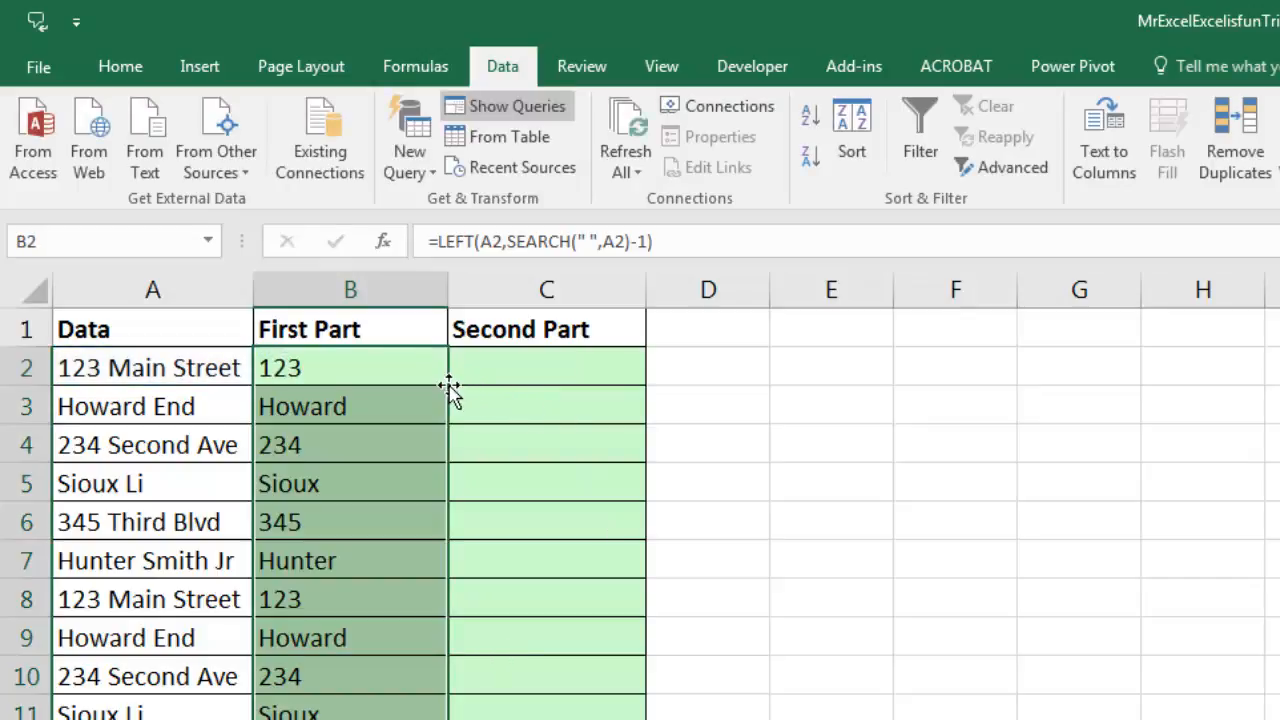
mouse_move(445, 518)
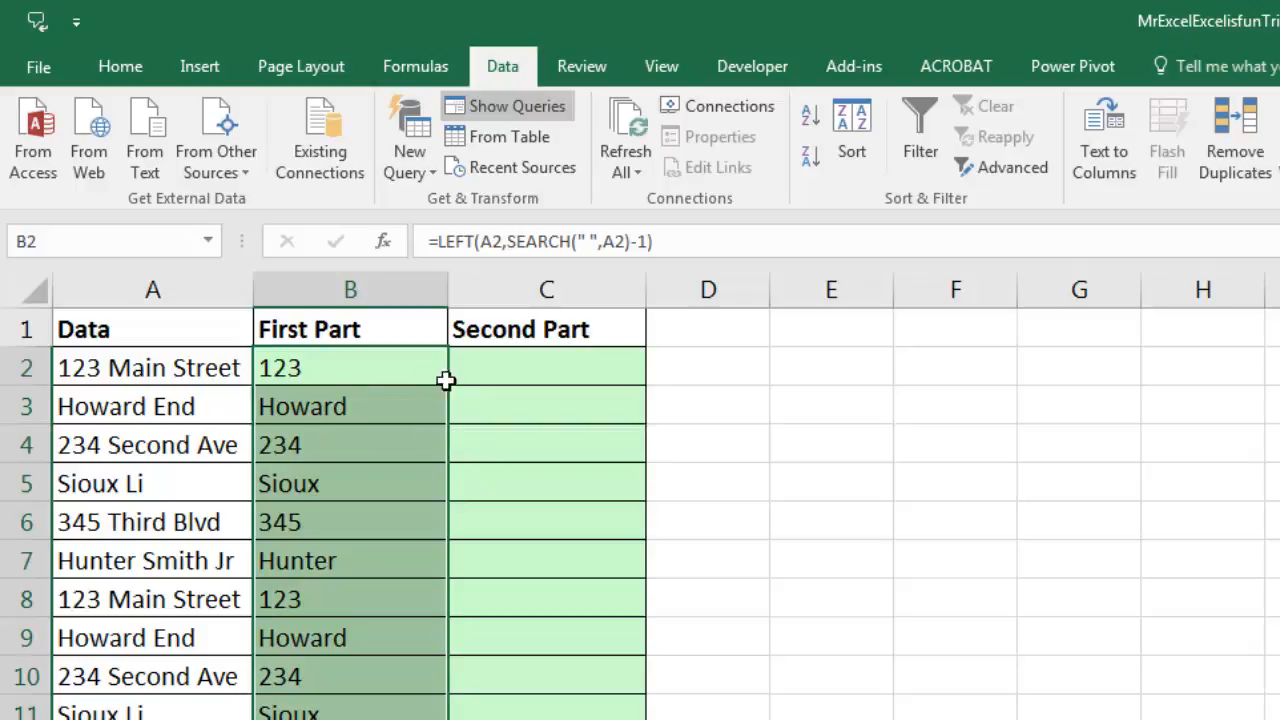
Enter =SUBSTITUTE(A2,B2&" ","") in C2 to strip the first part and space.
click(546, 367)
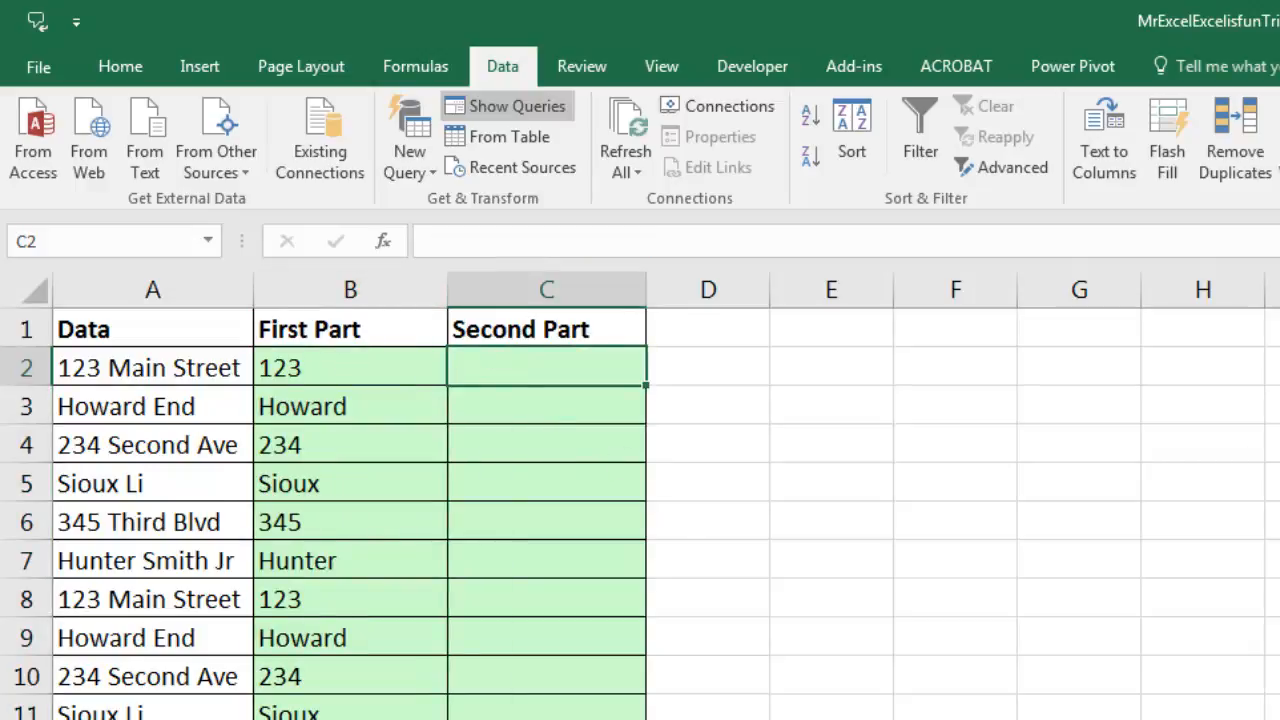
text(=SUBSTITUTE()
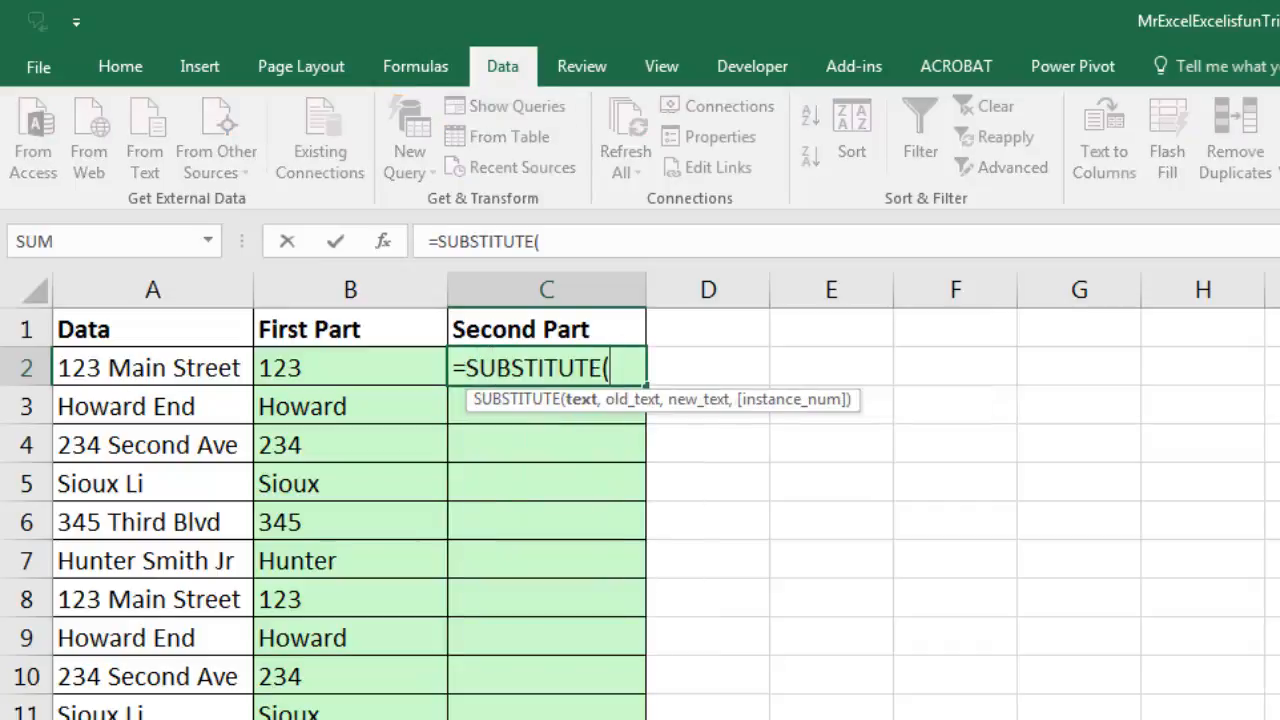
click(152, 367)
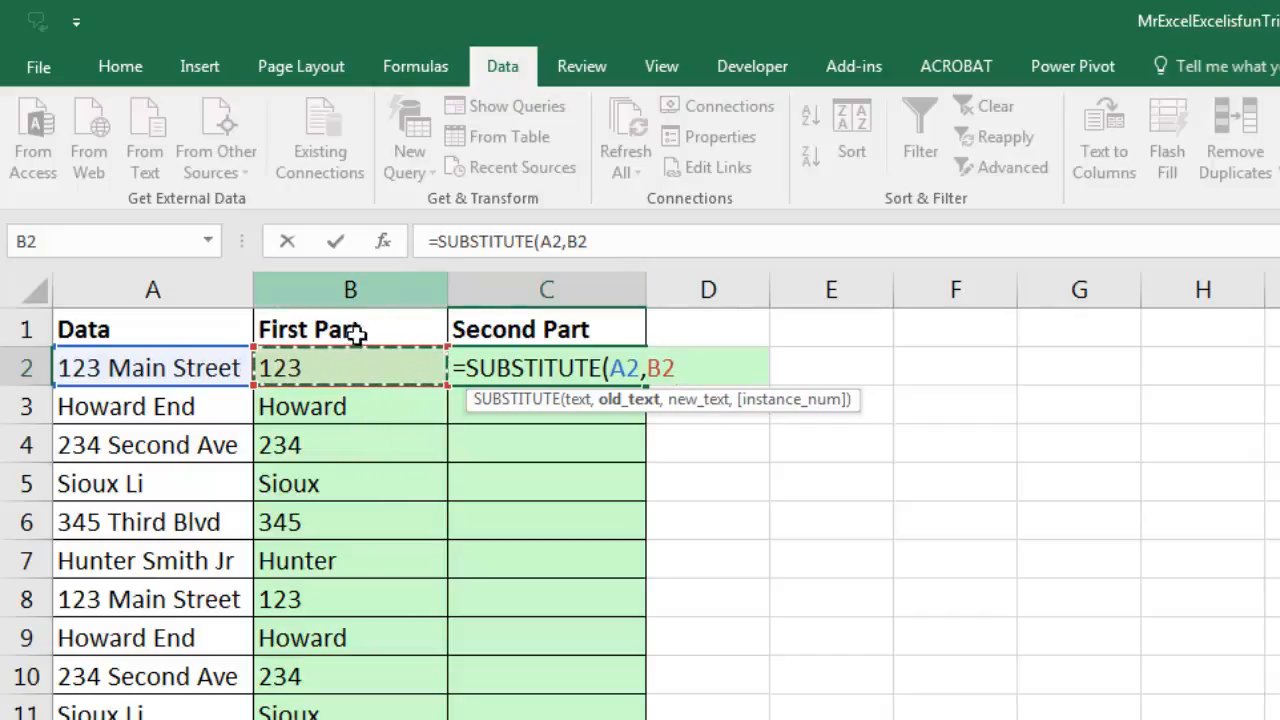
mouse_move(883, 673)
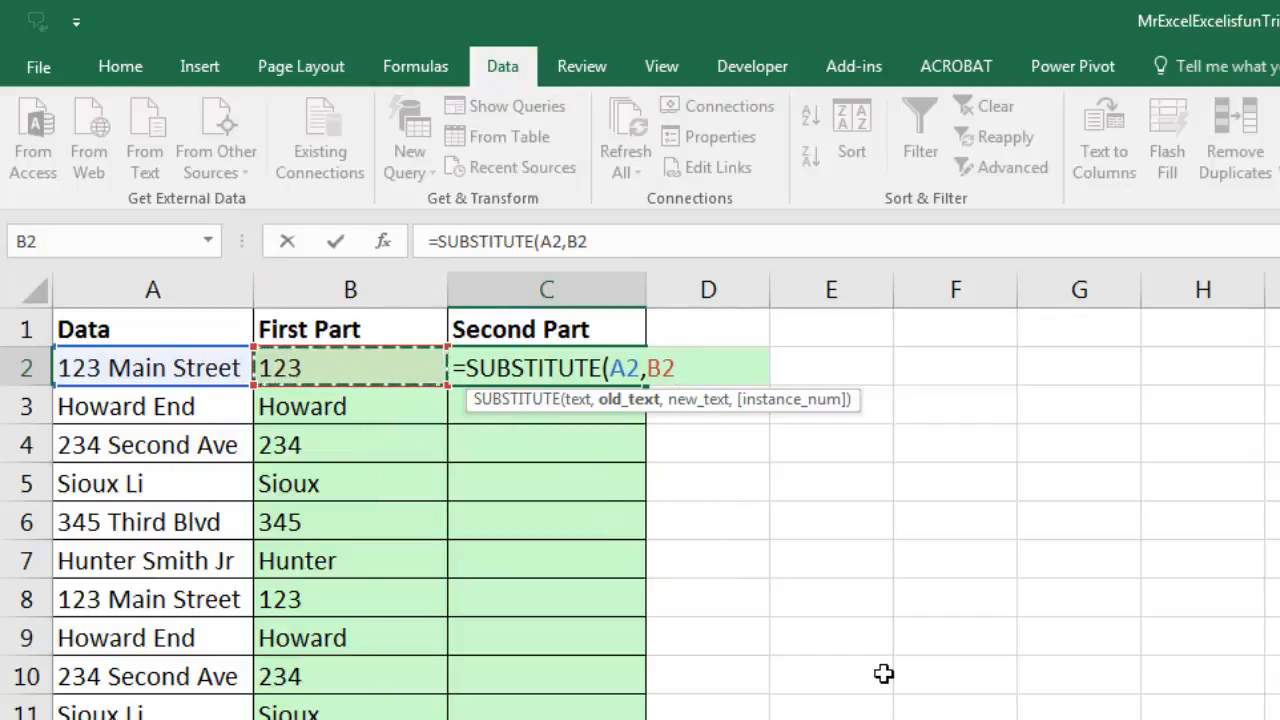
text(&" ")
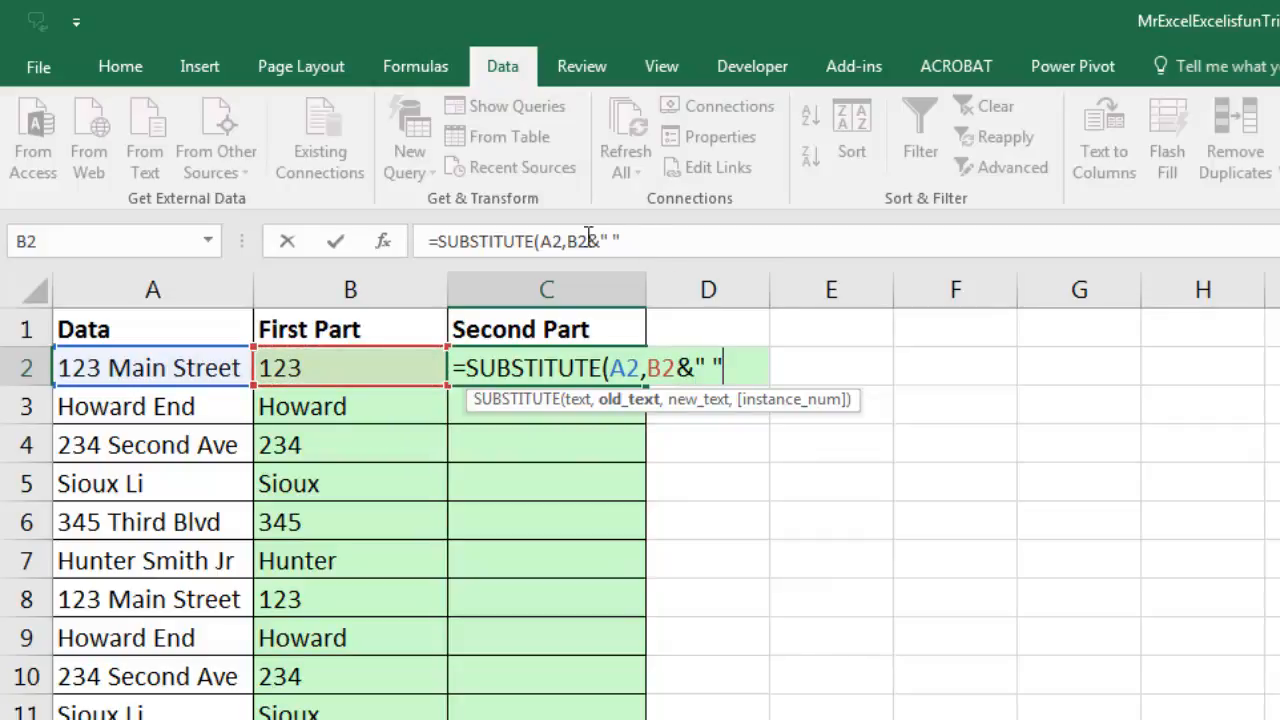
mouse_move(700, 428)
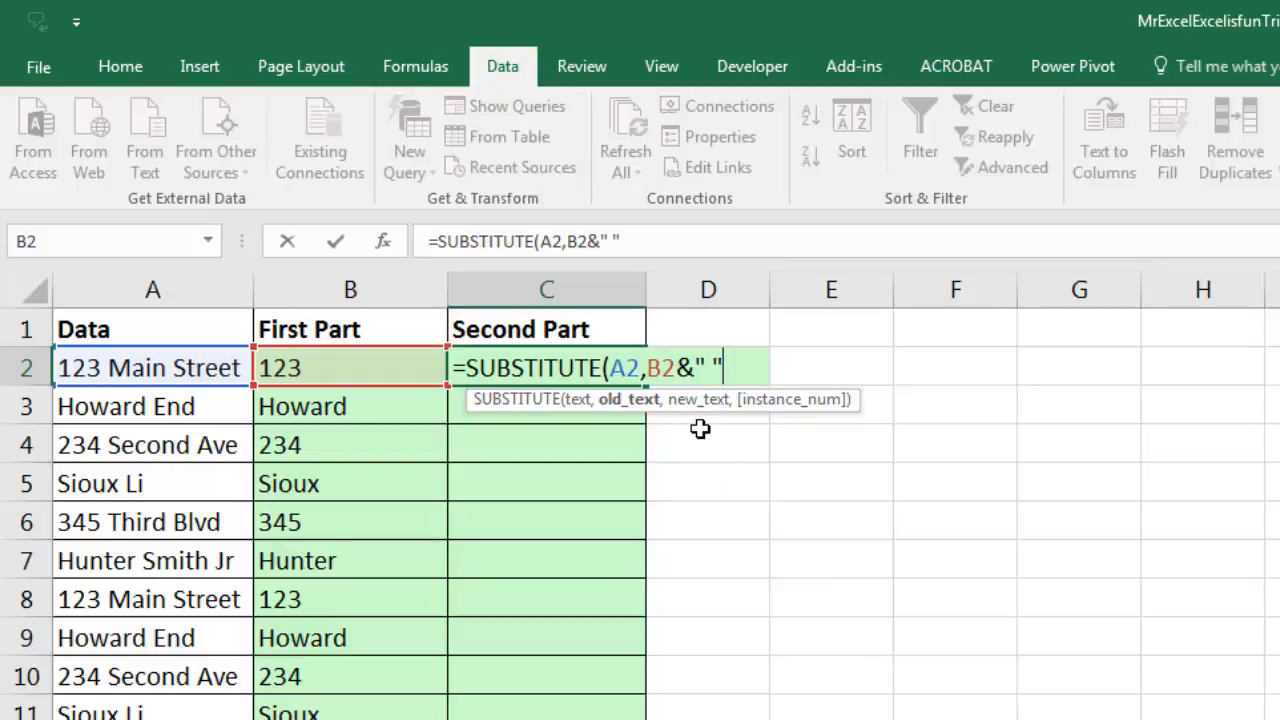
mouse_move(120, 337)
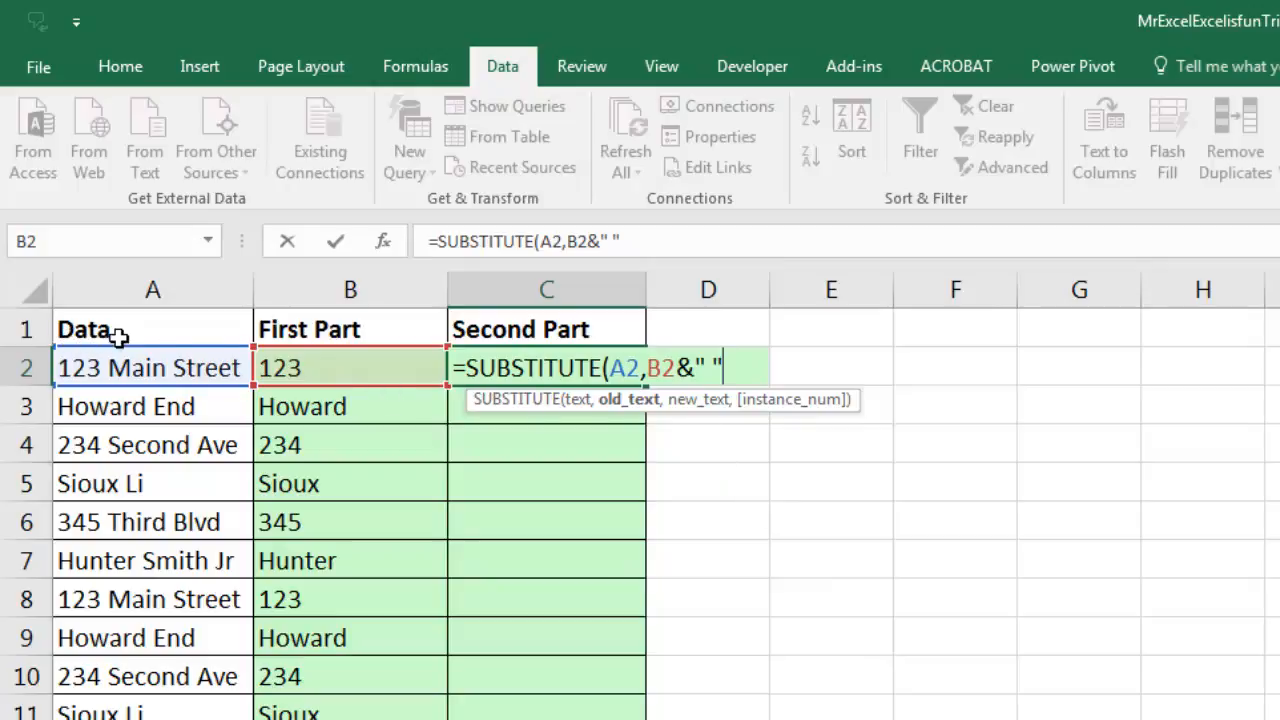
mouse_move(135, 388)
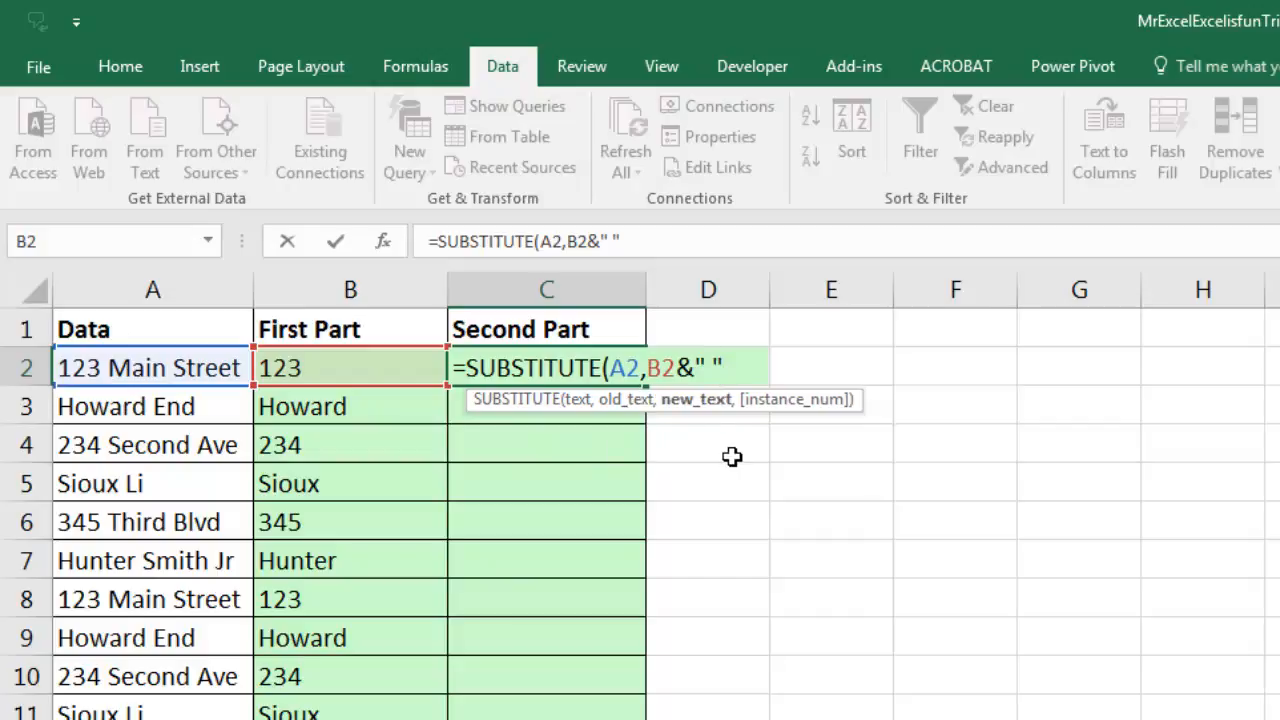
text(,)
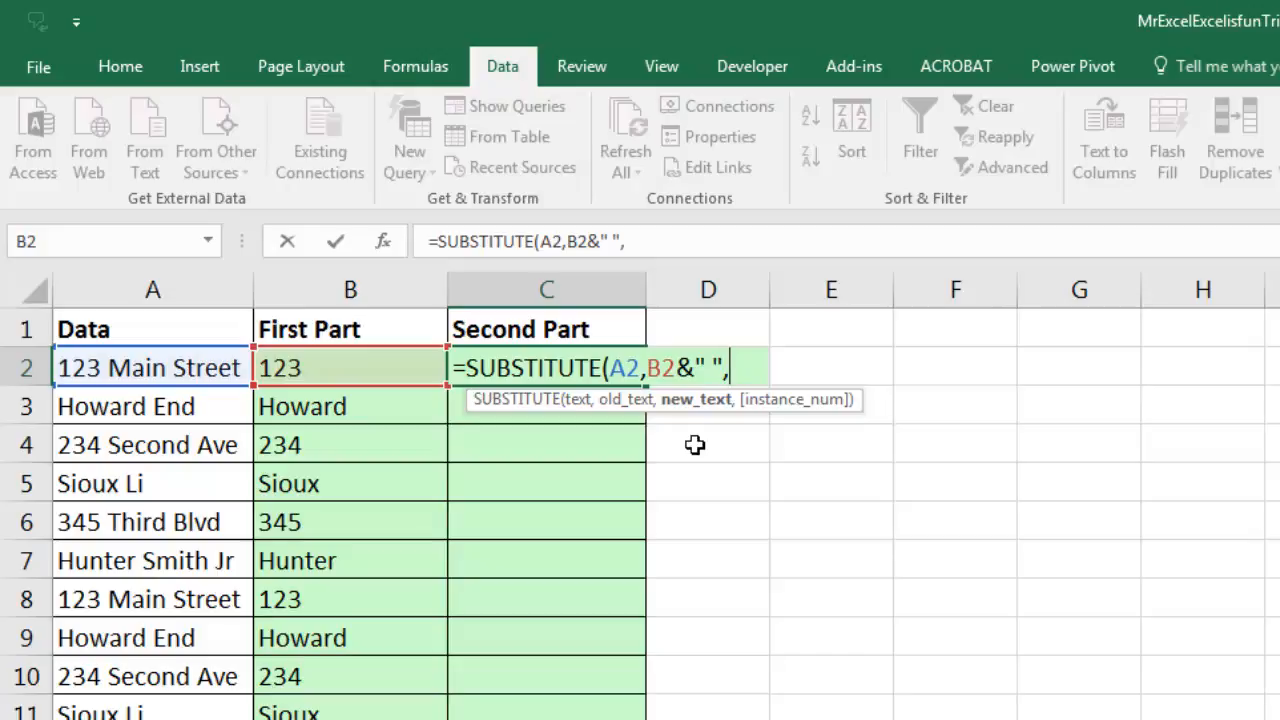
text(")
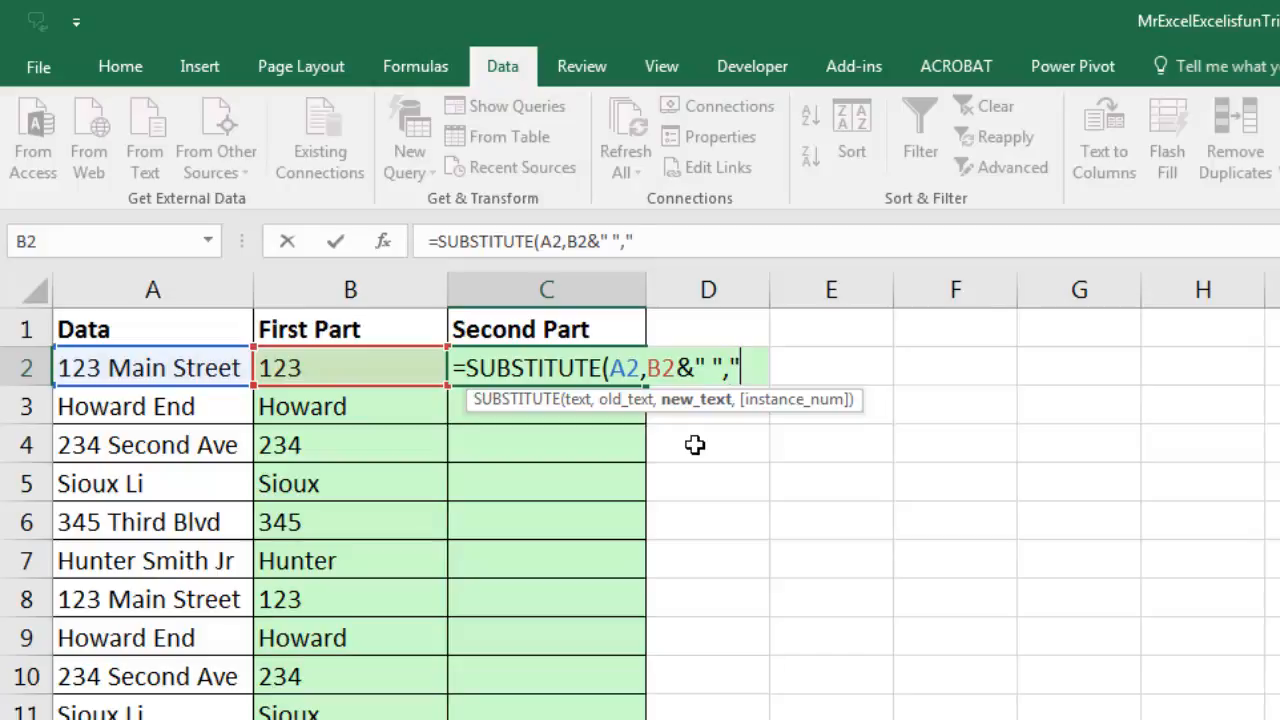
text(")
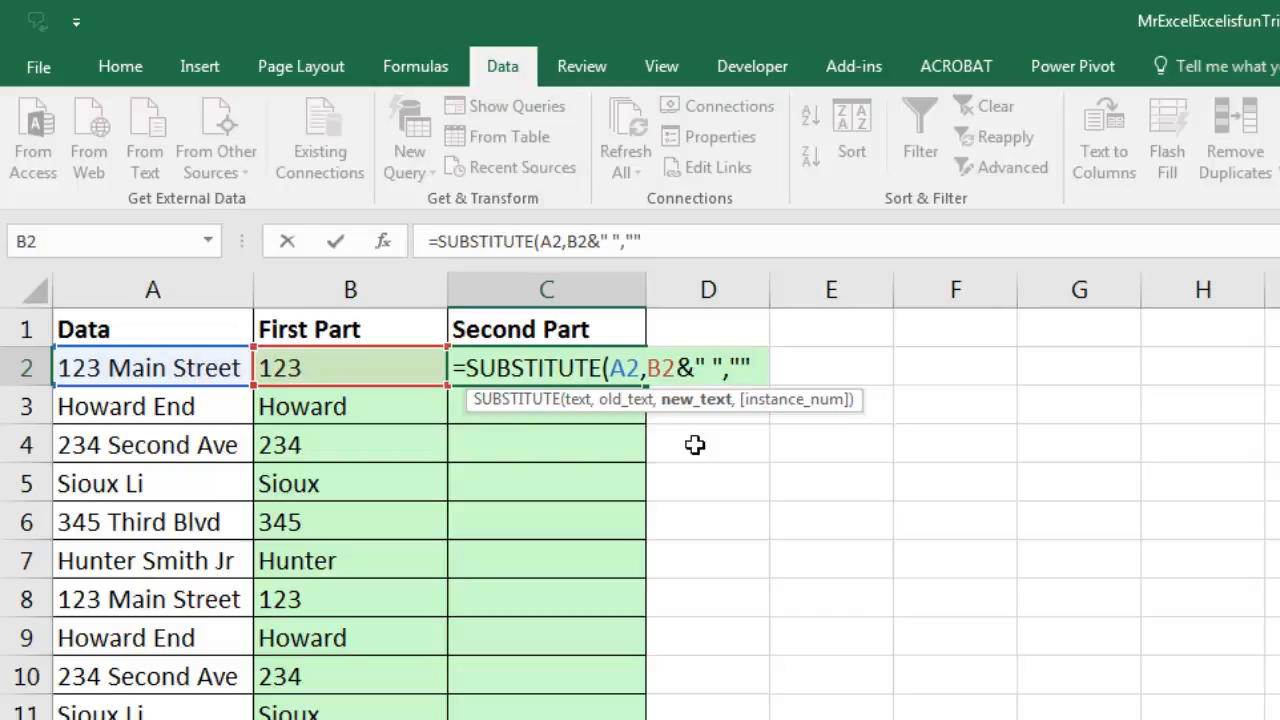
text())
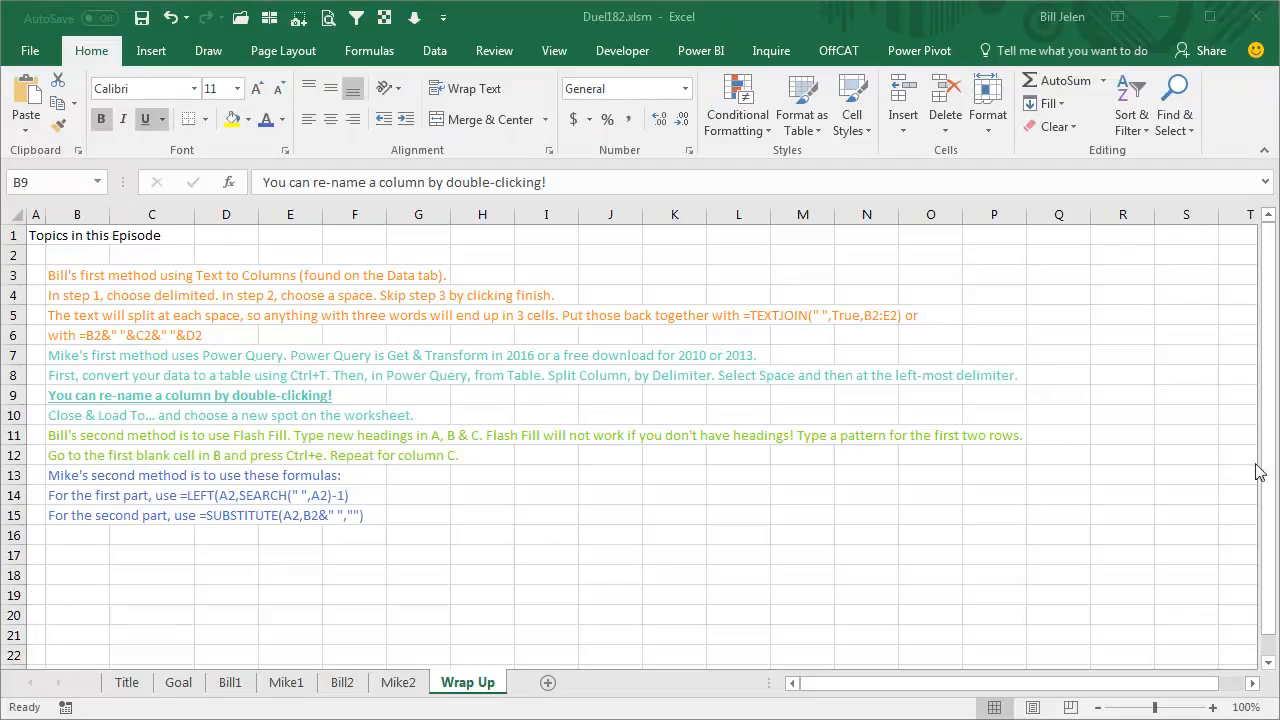
mouse_move(497, 568)
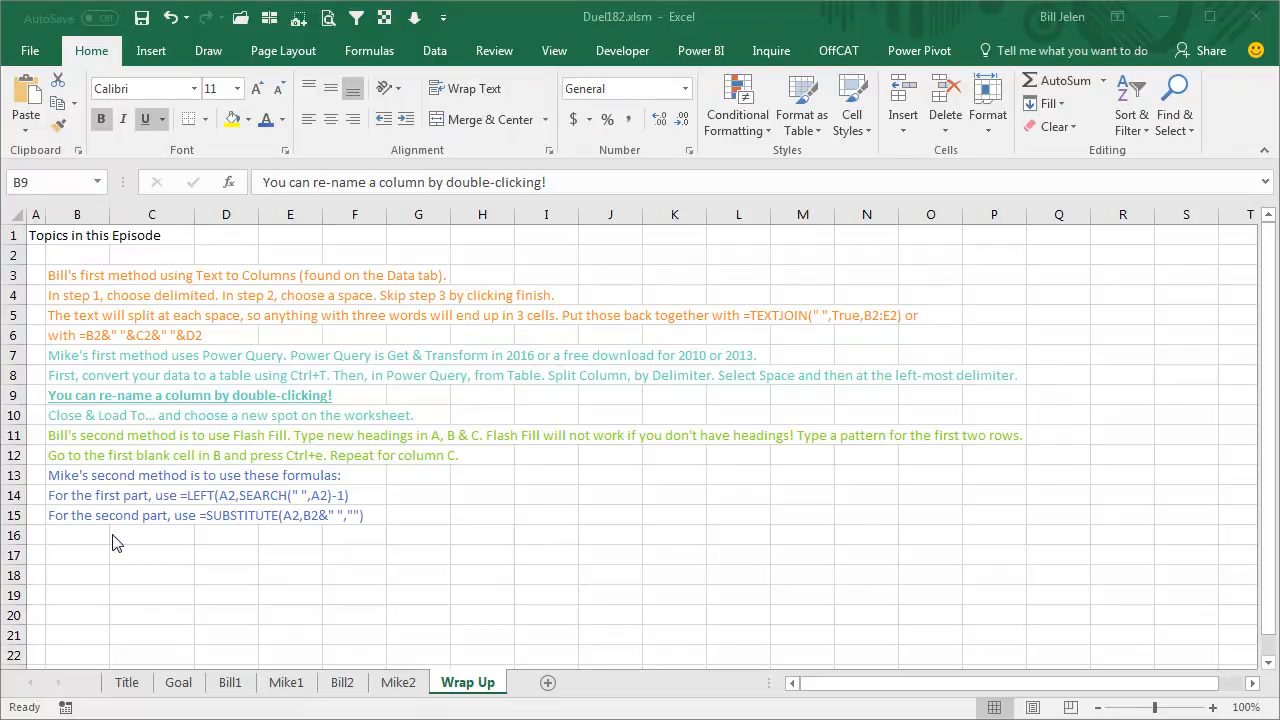
mouse_move(483, 271)
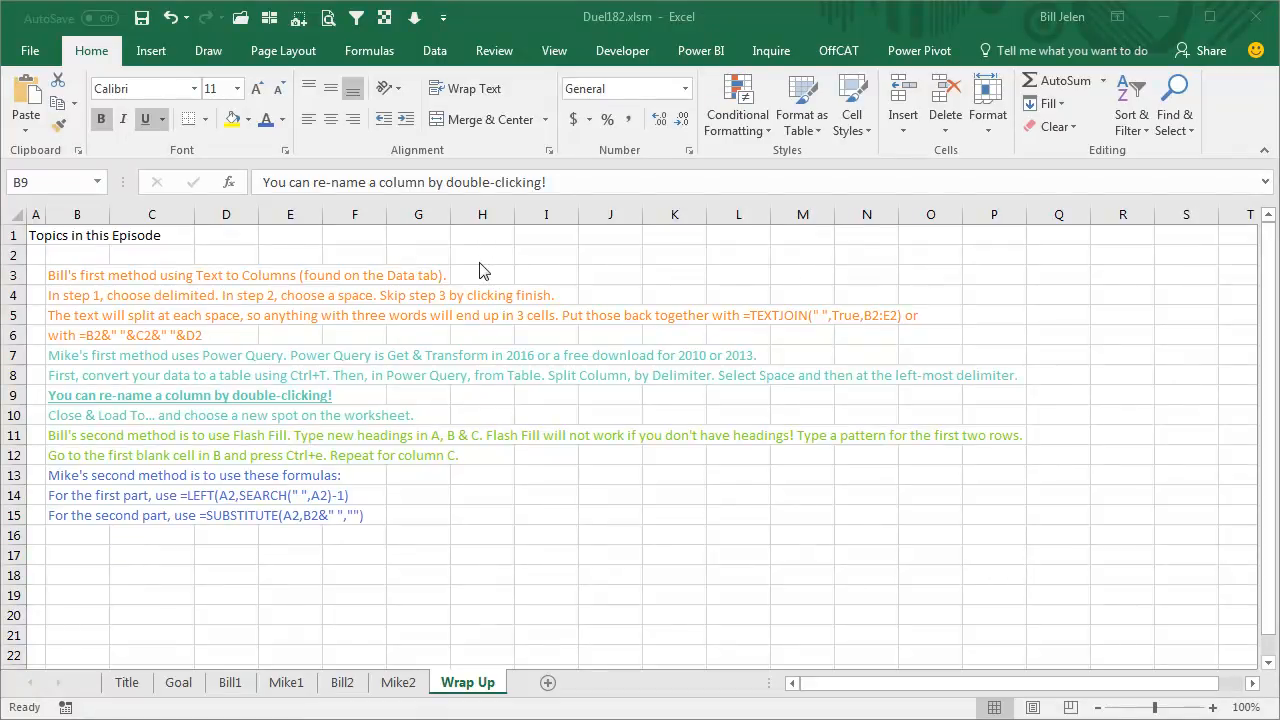
mouse_move(310, 302)
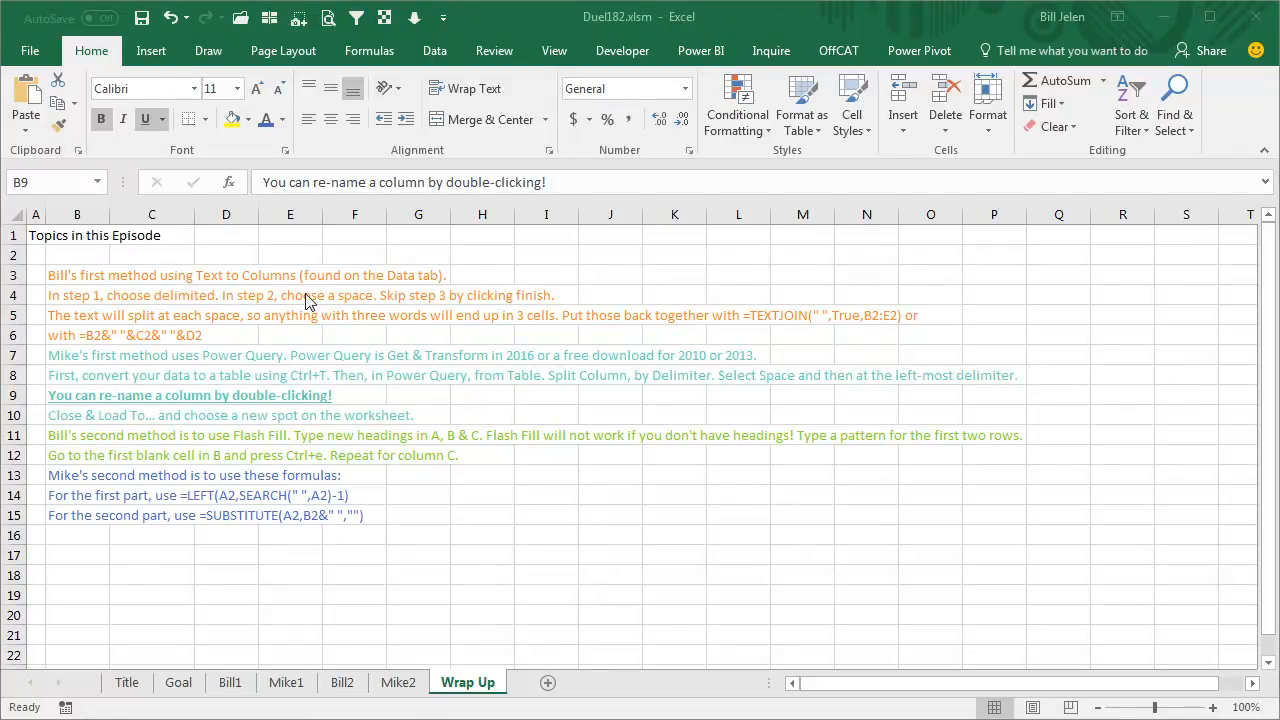
mouse_move(500, 305)
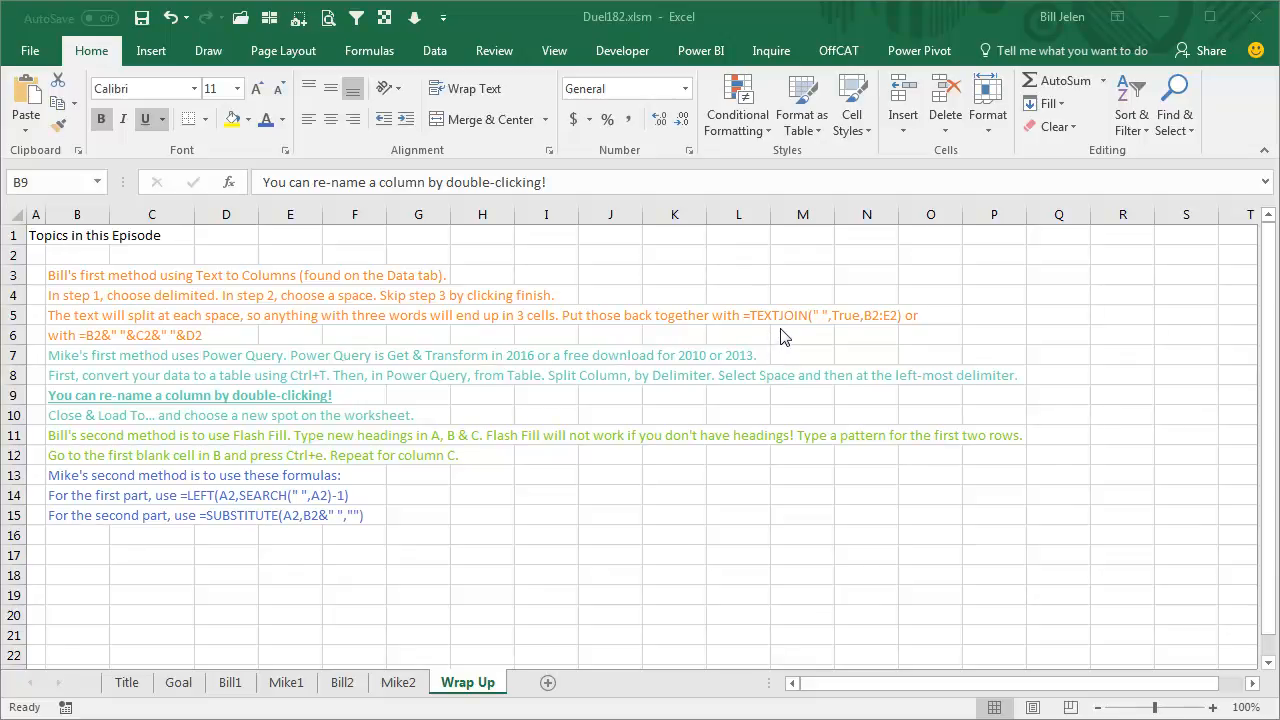
mouse_move(540, 338)
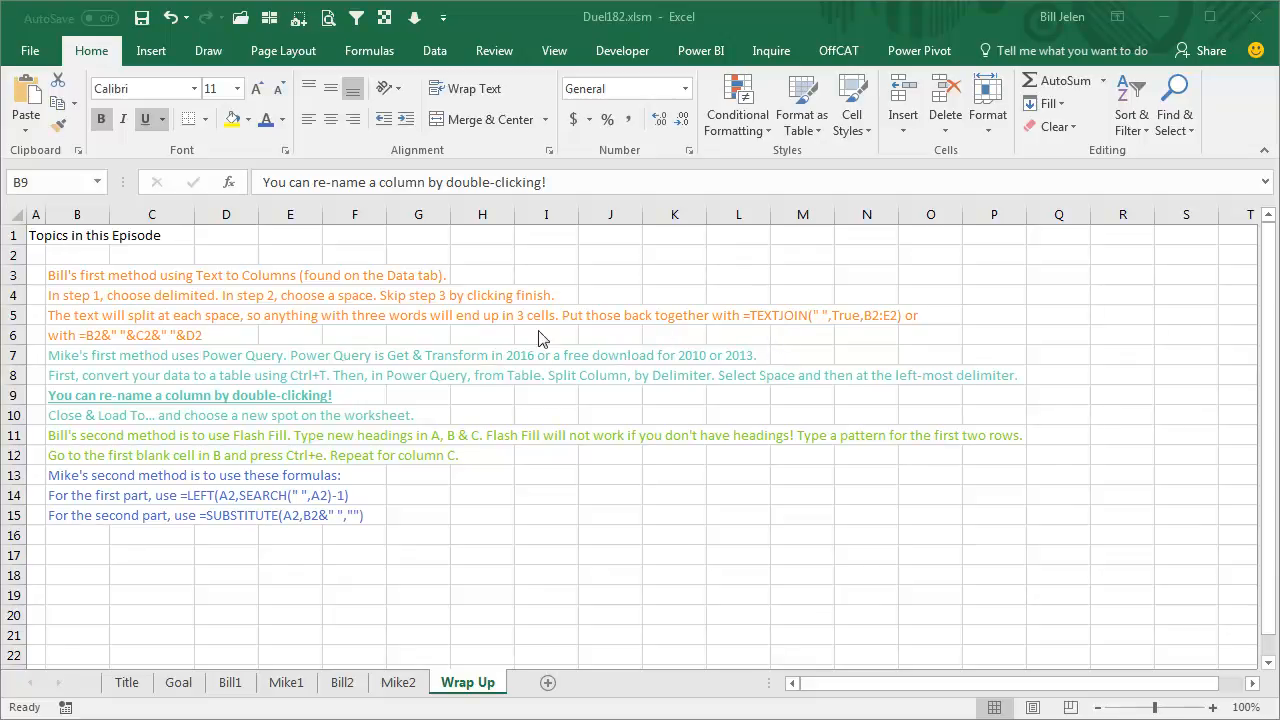
mouse_move(135, 348)
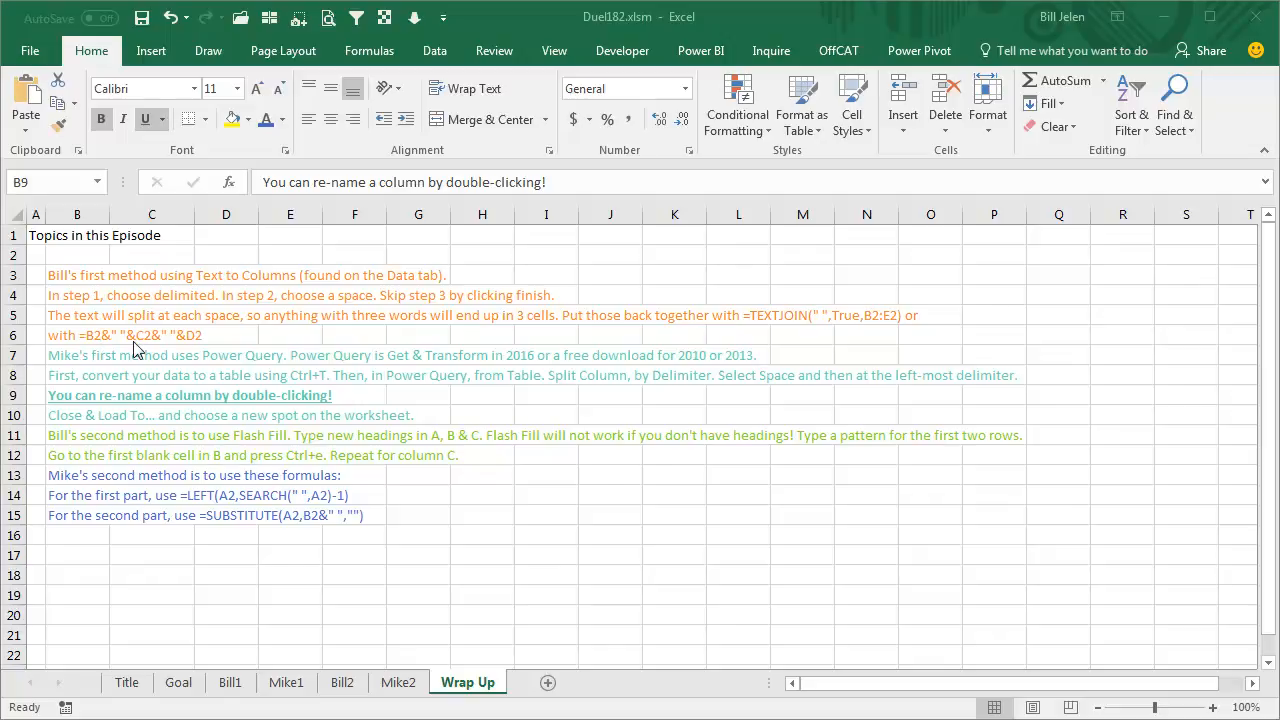
mouse_move(225, 340)
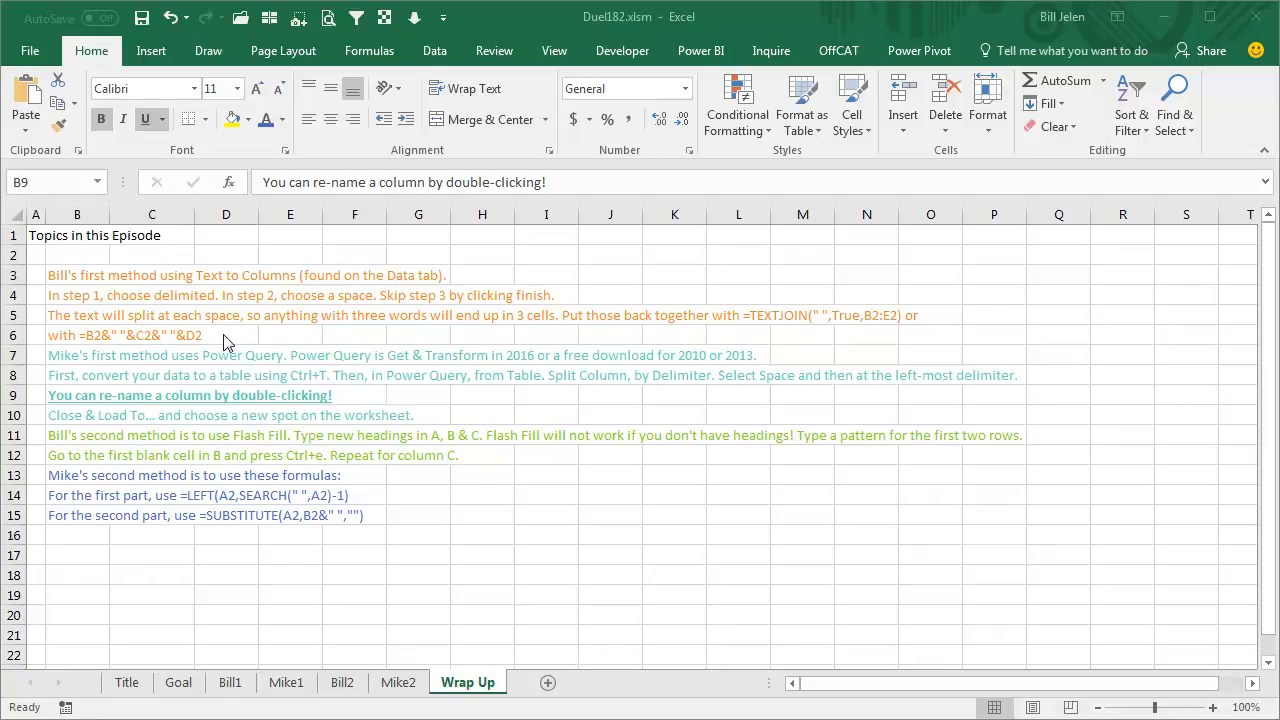
mouse_move(558, 393)
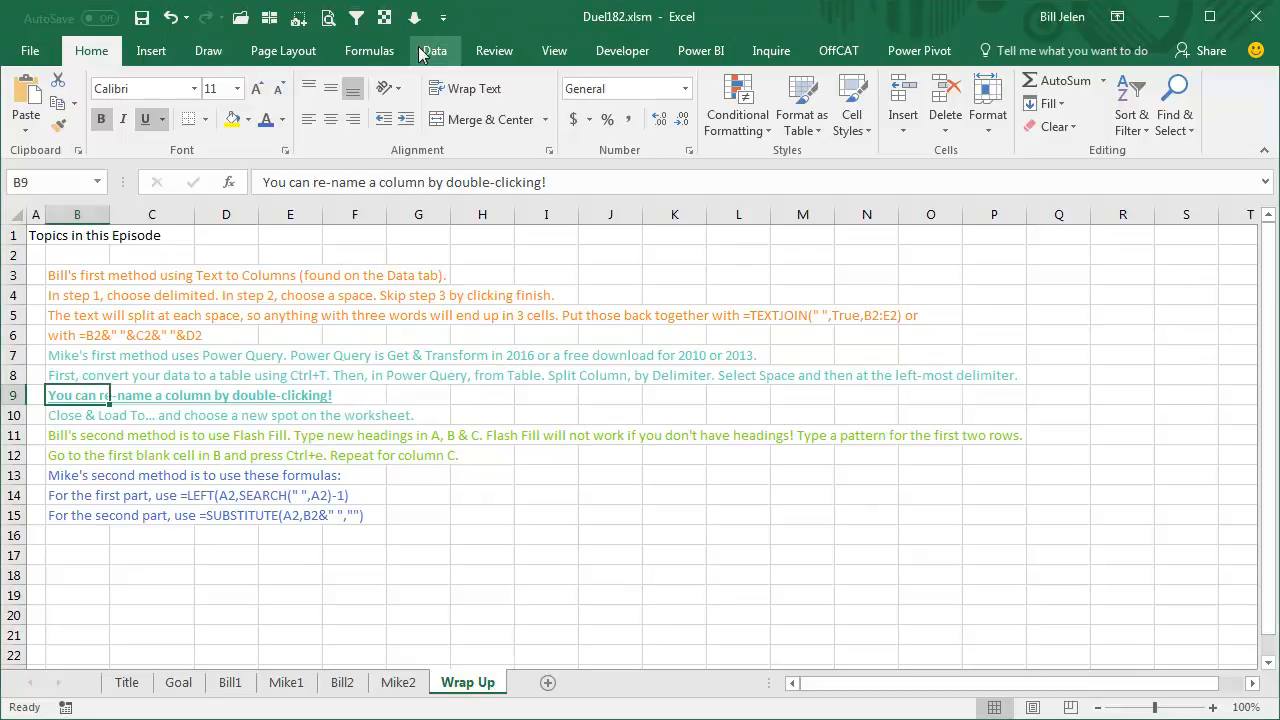
Show the Data tab's Get & Transform Data commands.
click(434, 50)
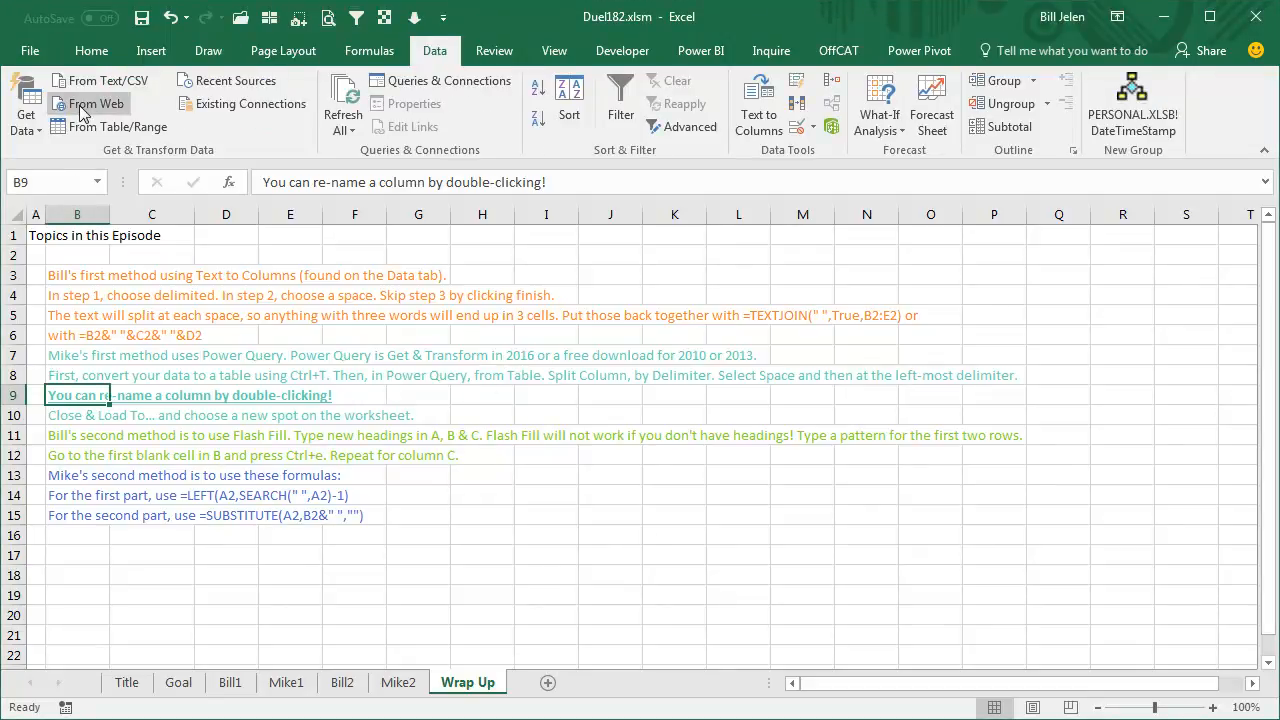
mouse_move(90, 103)
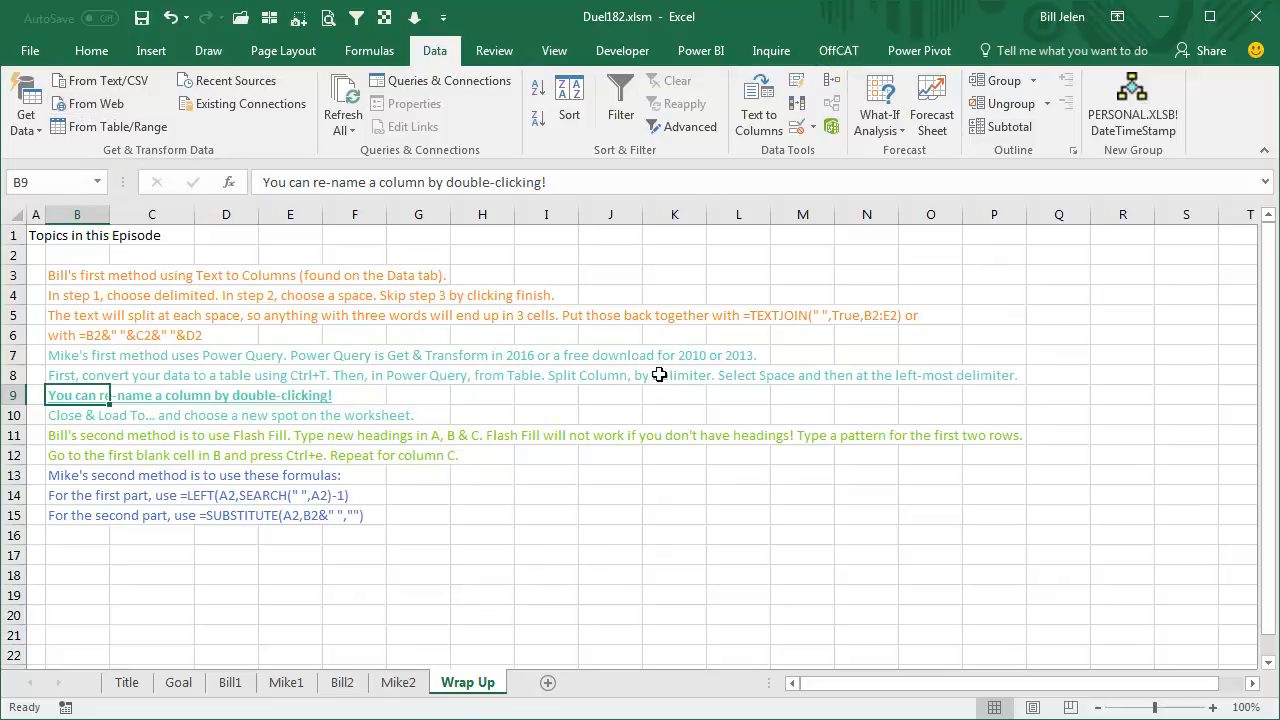
mouse_move(96, 375)
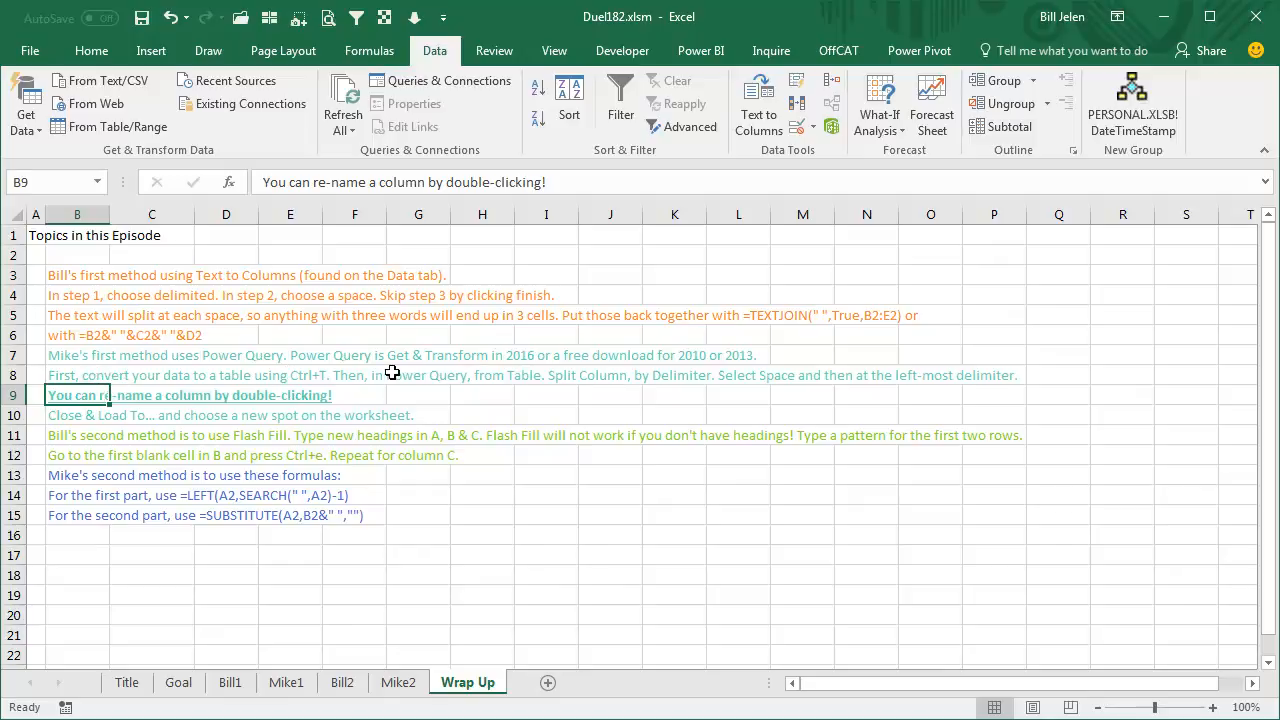
mouse_move(602, 375)
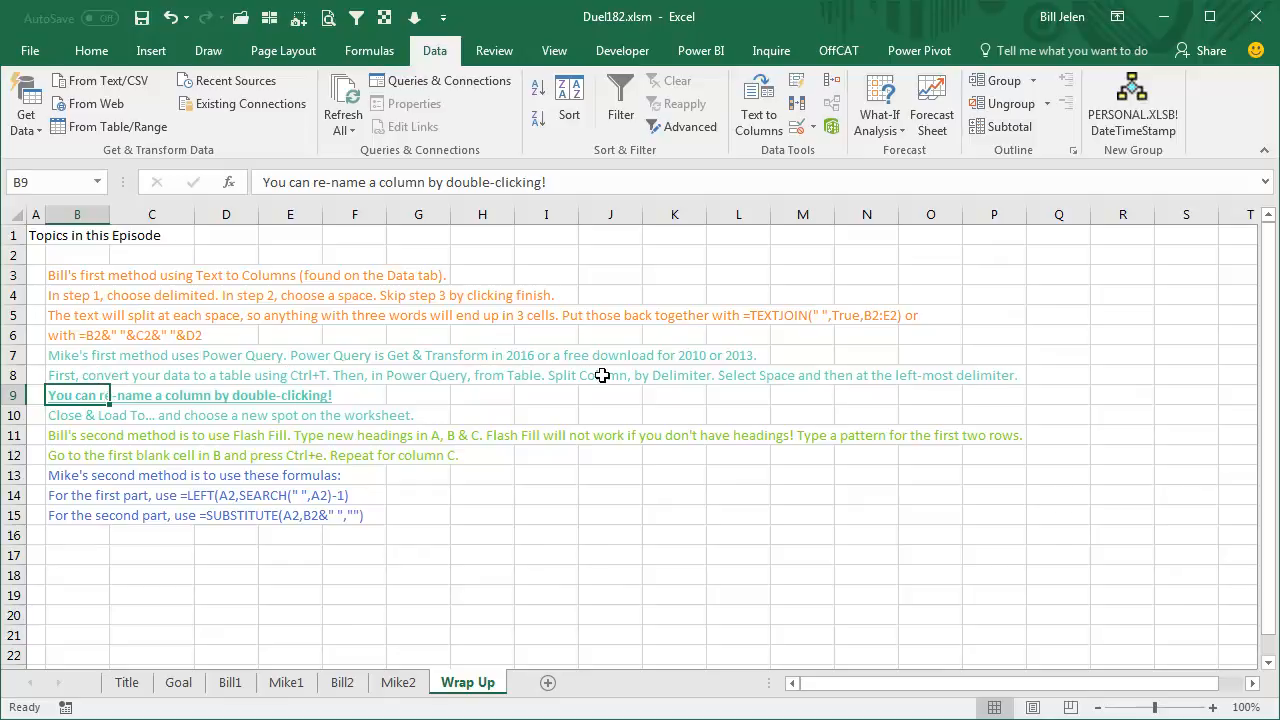
mouse_move(676, 380)
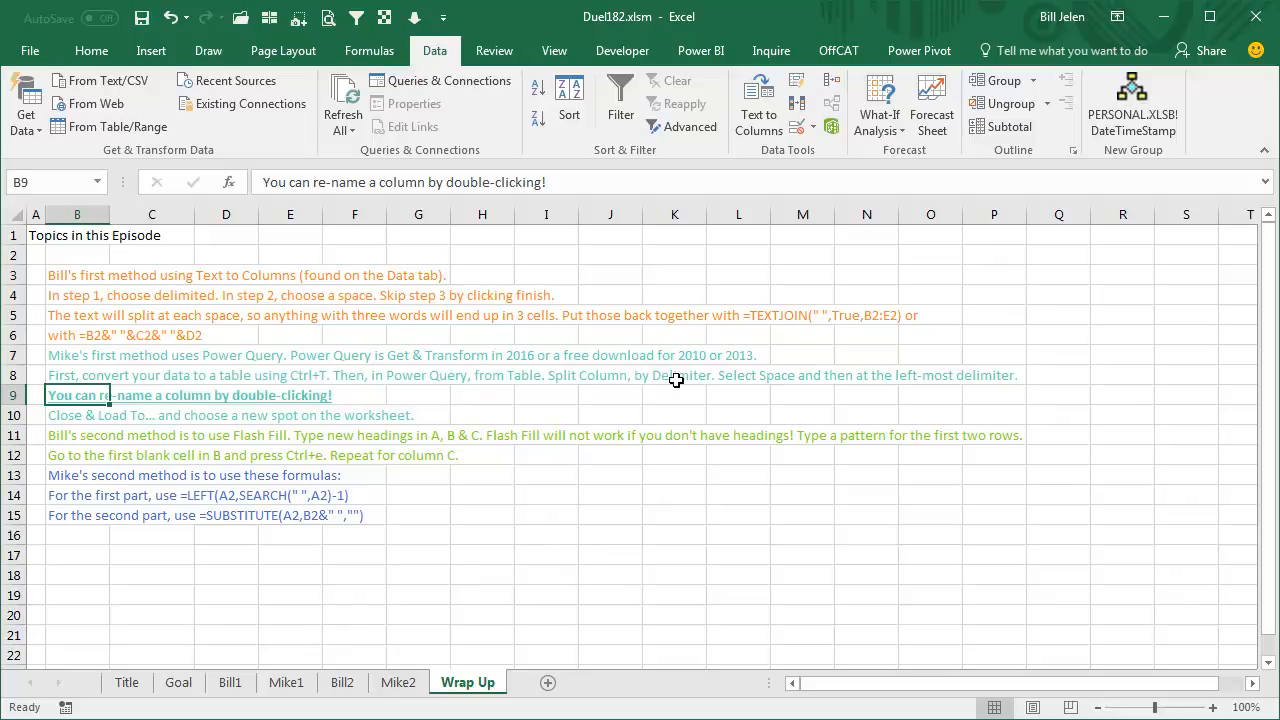
mouse_move(942, 388)
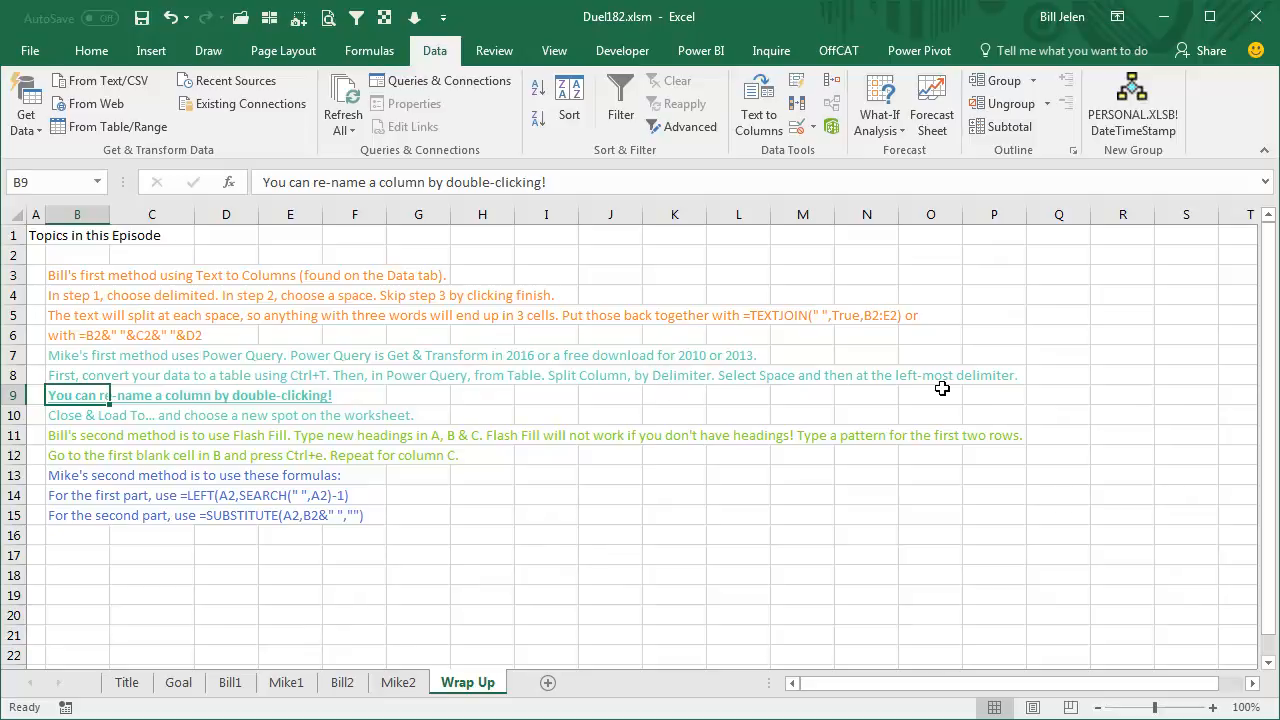
mouse_move(62, 416)
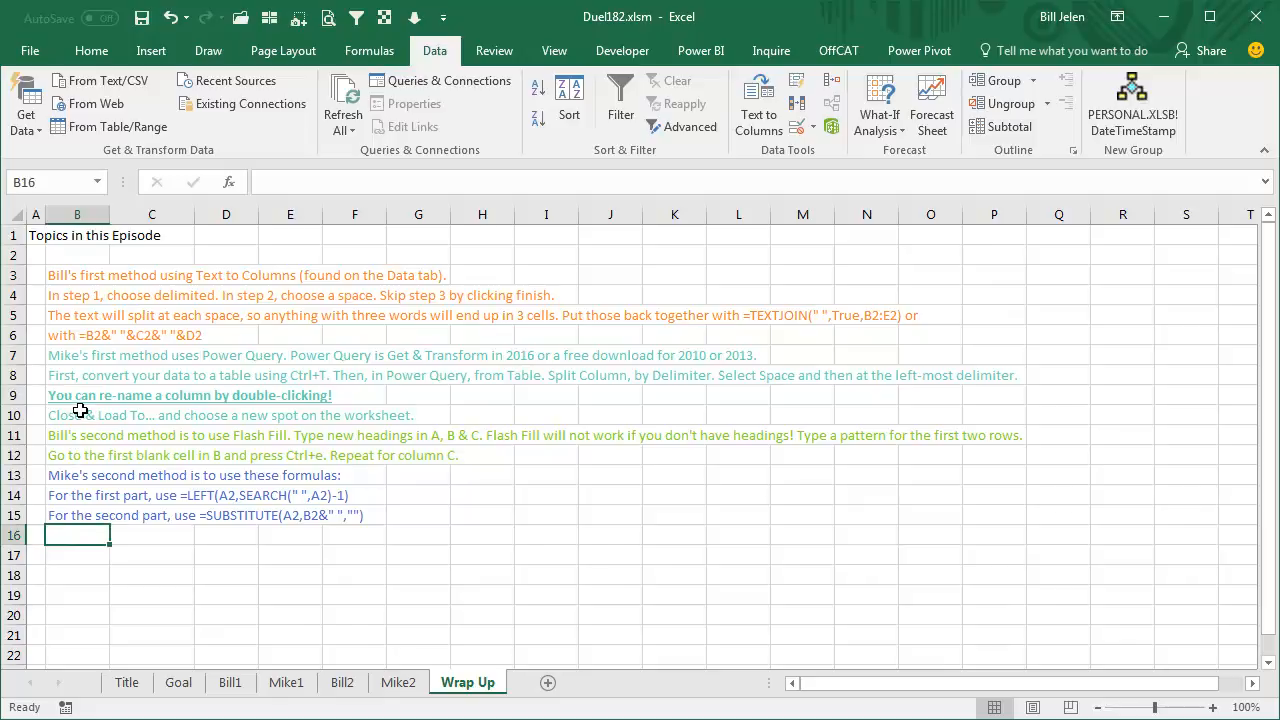
mouse_move(278, 355)
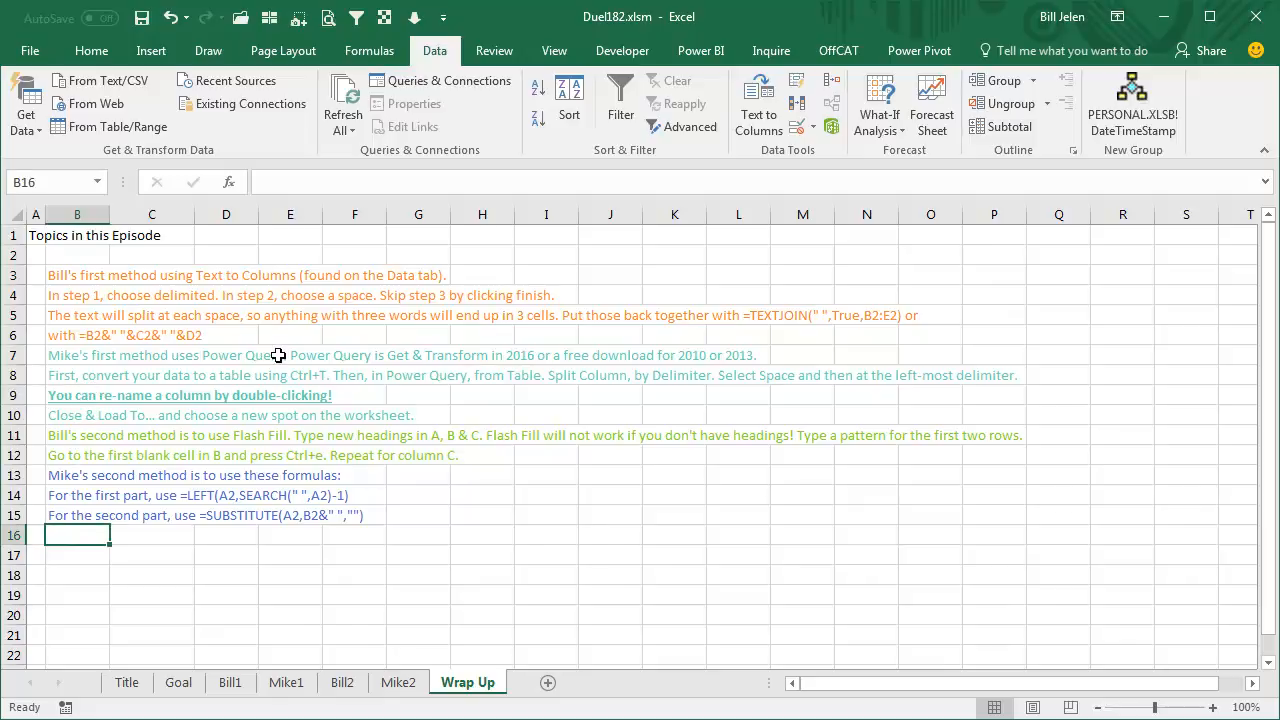
mouse_move(89, 427)
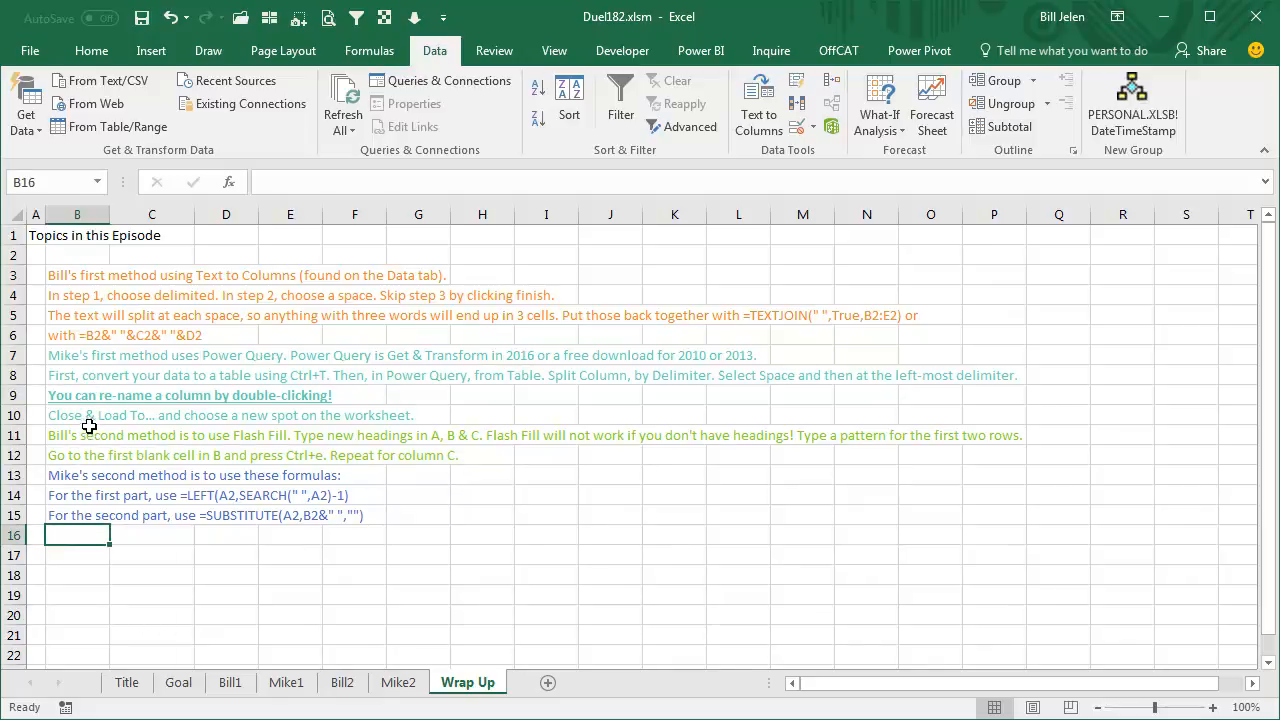
mouse_move(451, 416)
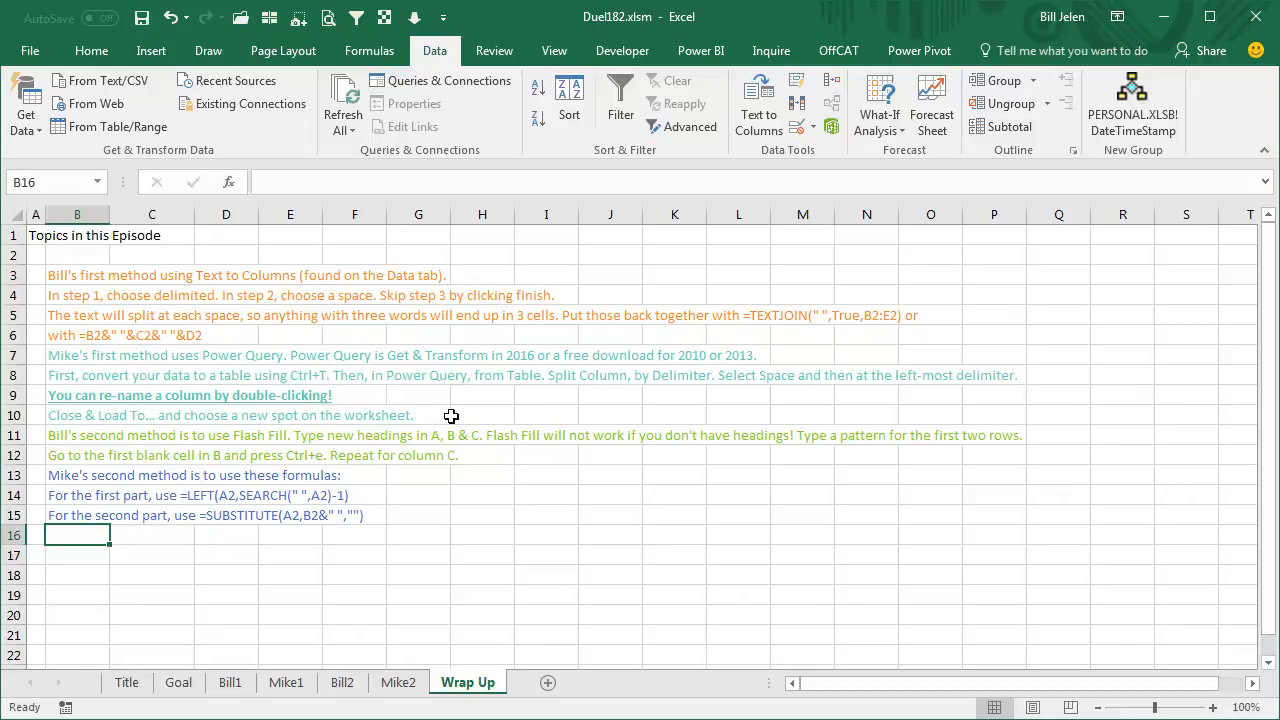
mouse_move(466, 409)
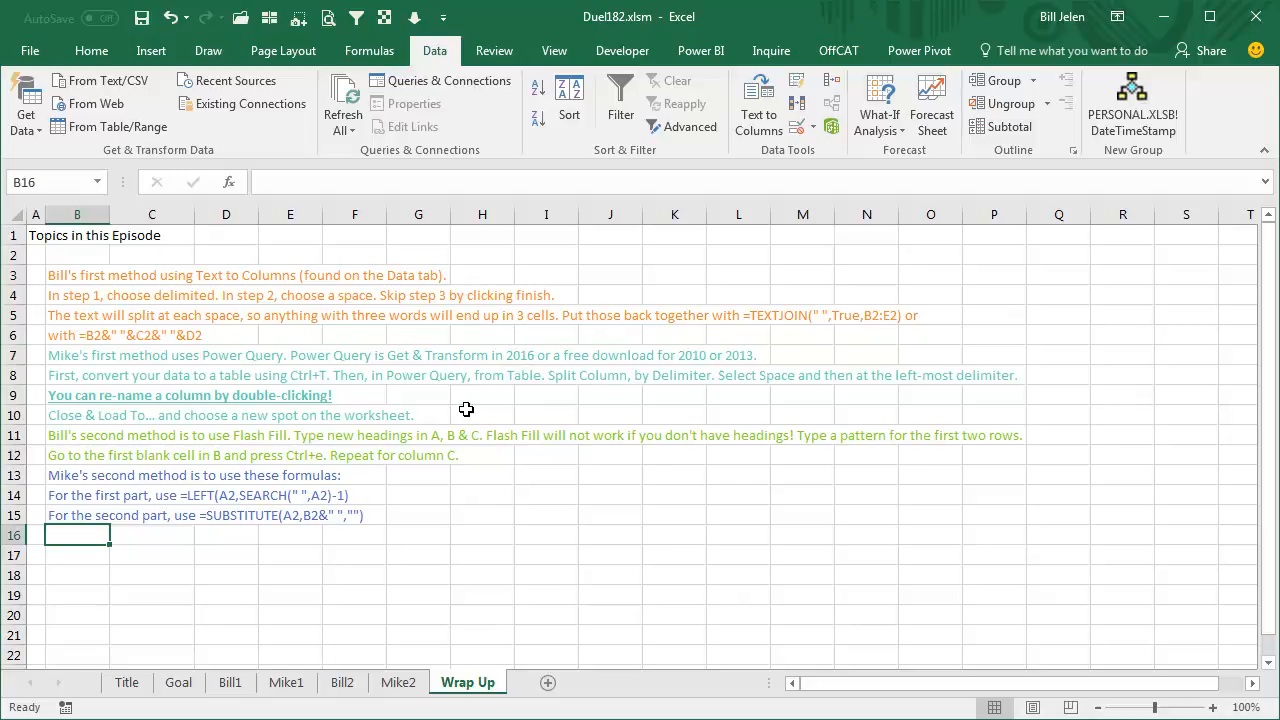
mouse_move(548, 437)
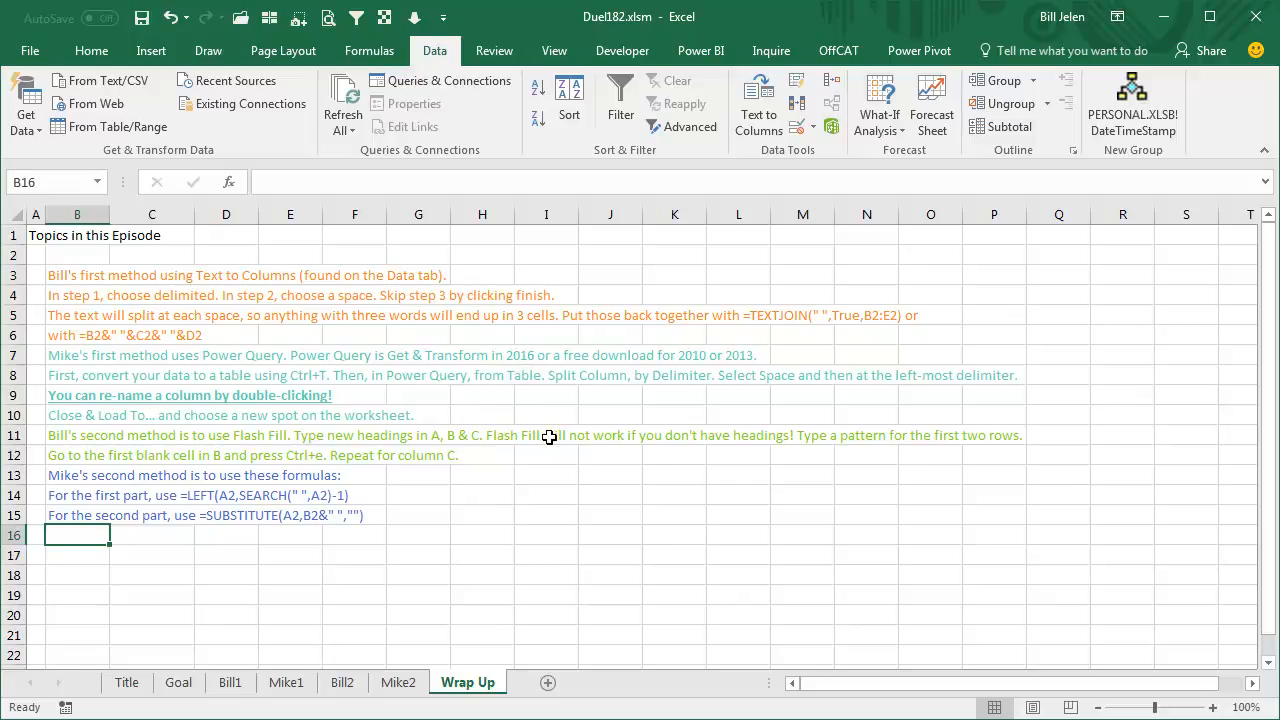
mouse_move(511, 475)
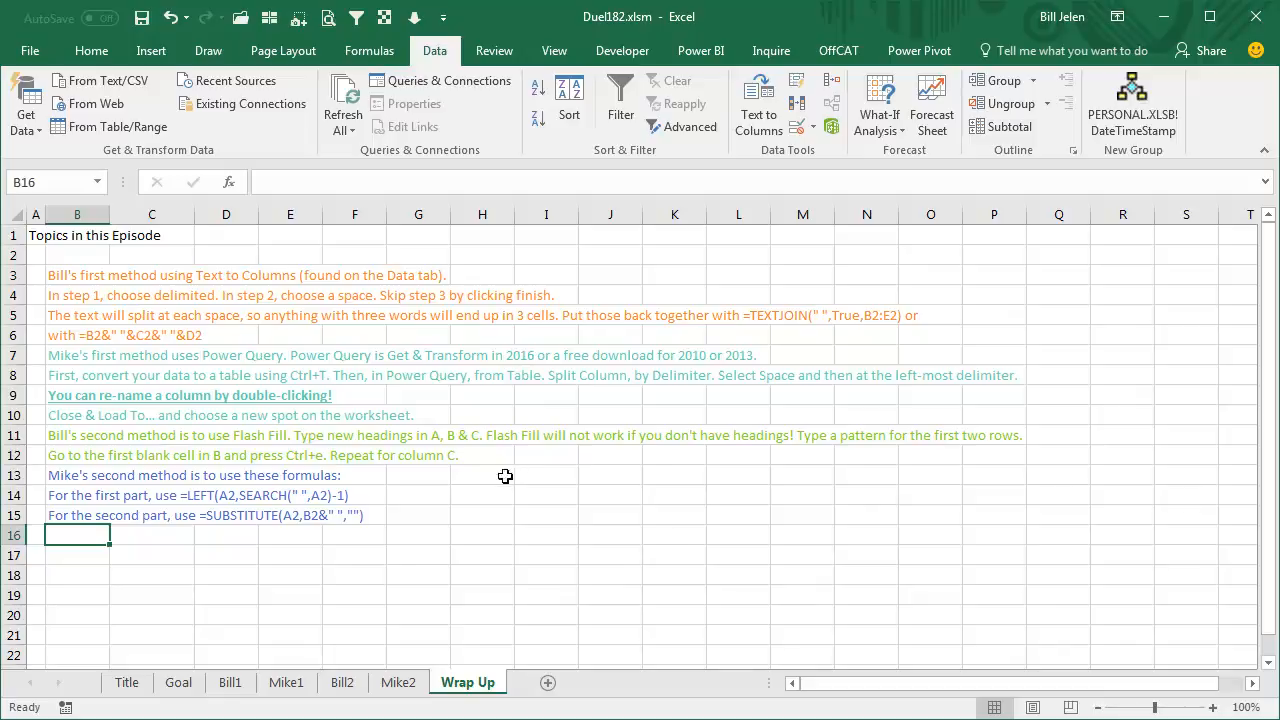
mouse_move(408, 508)
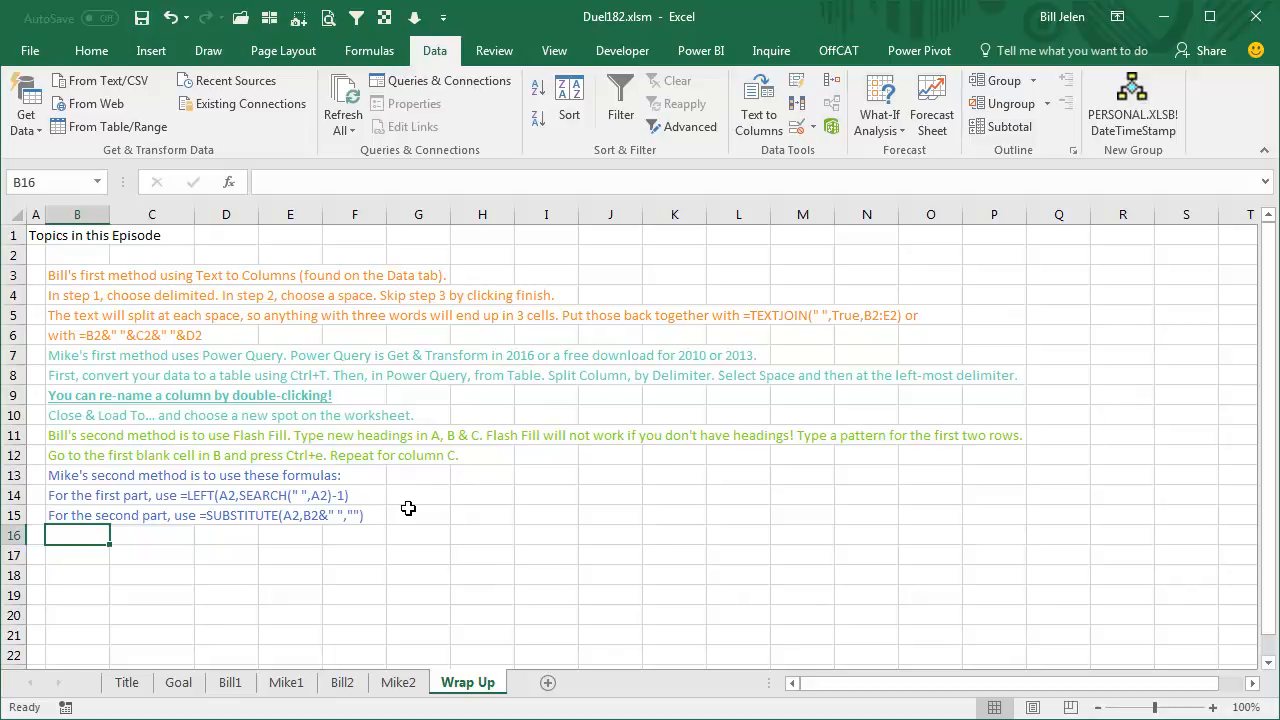
mouse_move(458, 357)
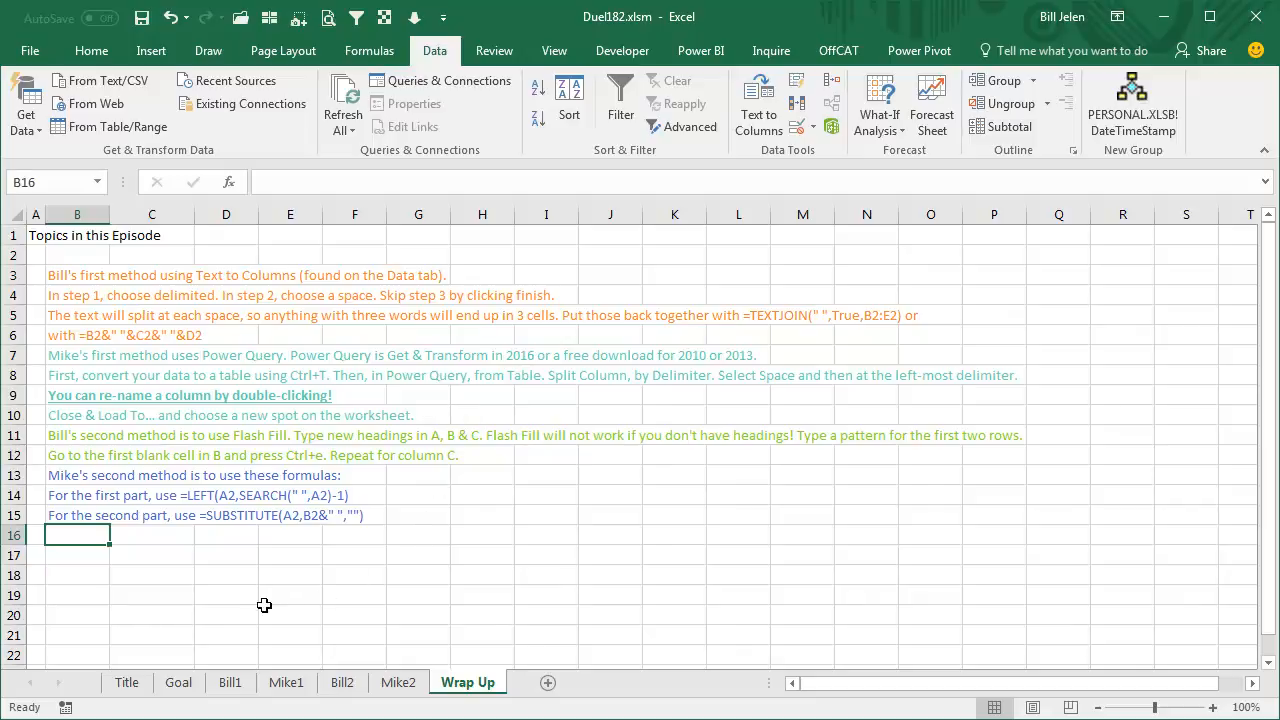
mouse_move(224, 575)
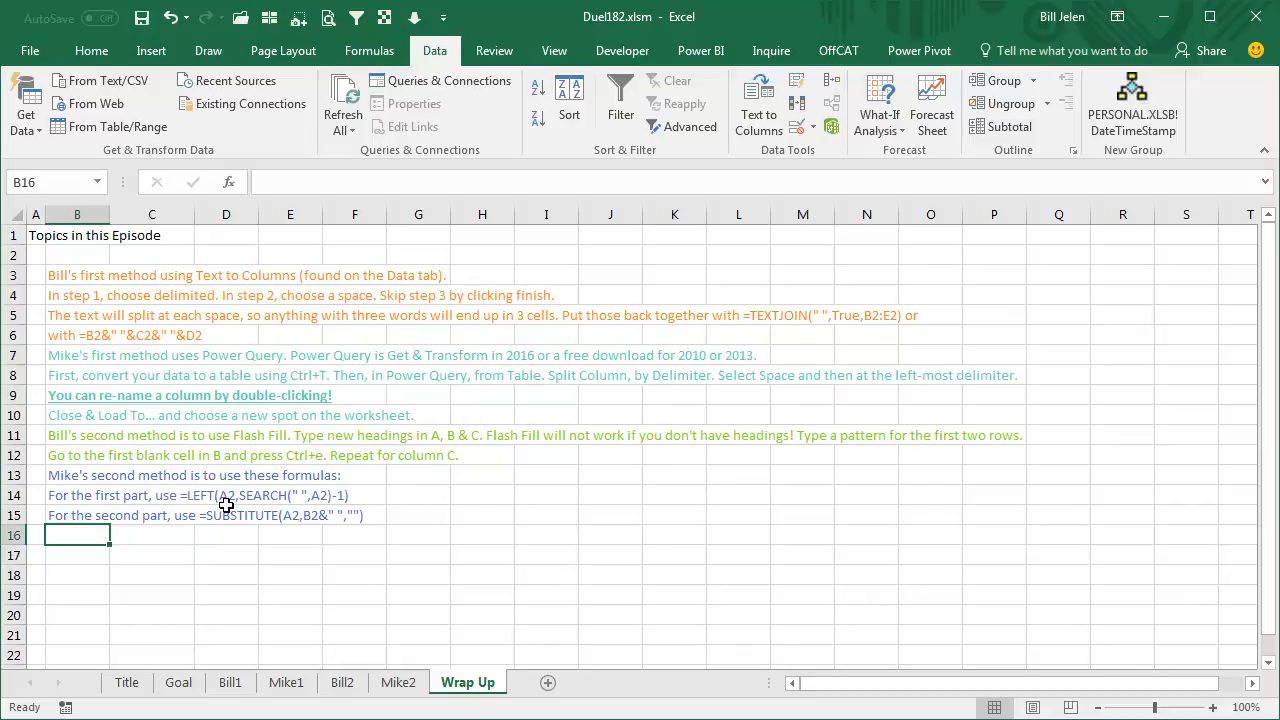
mouse_move(322, 500)
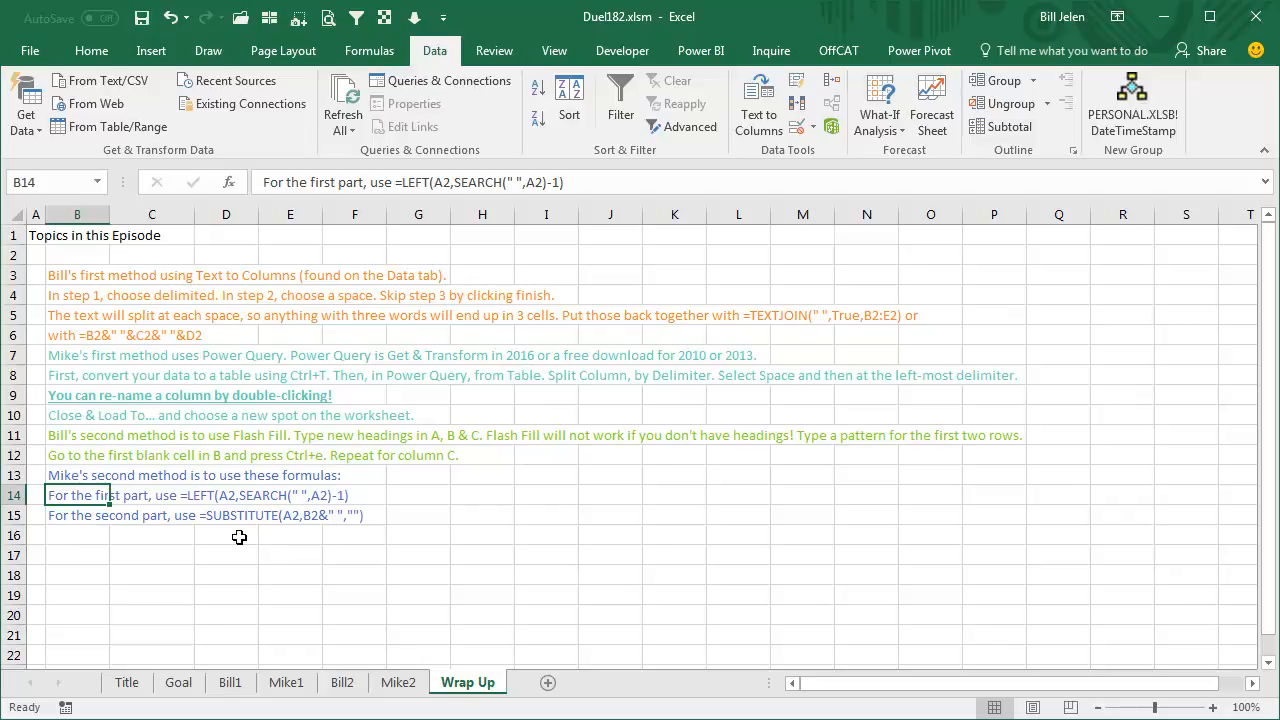
mouse_move(272, 533)
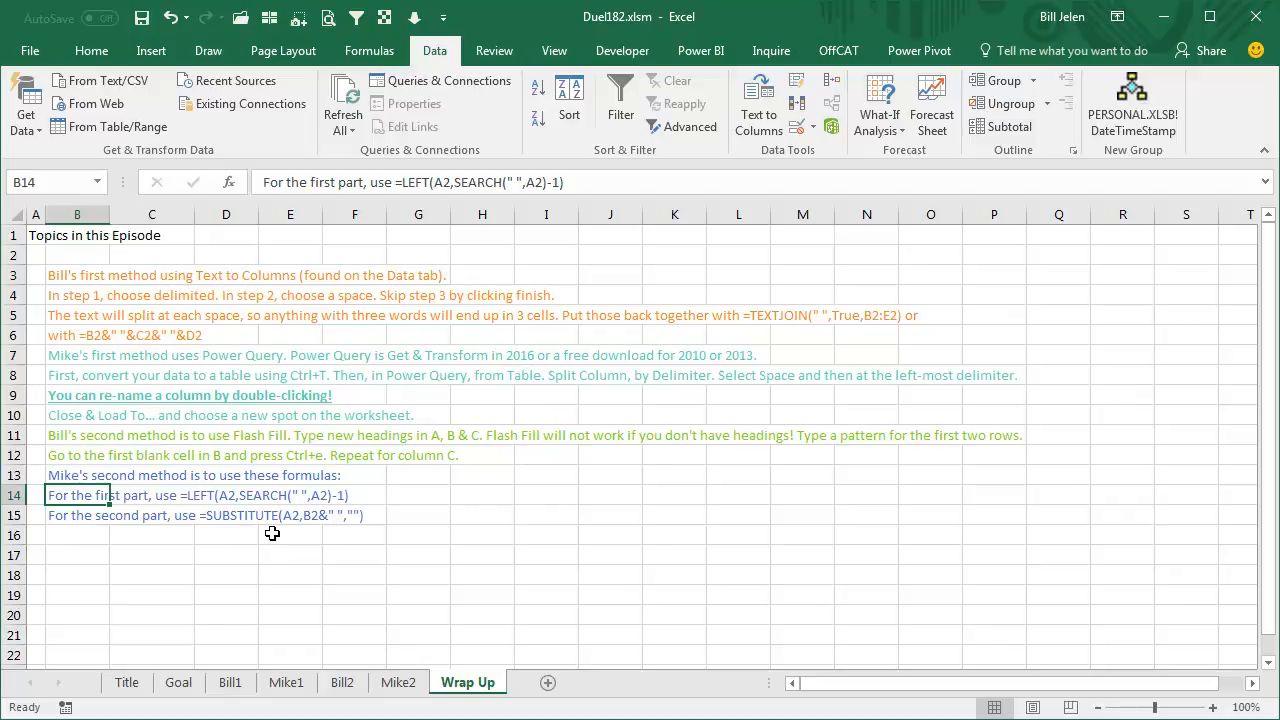
mouse_move(298, 545)
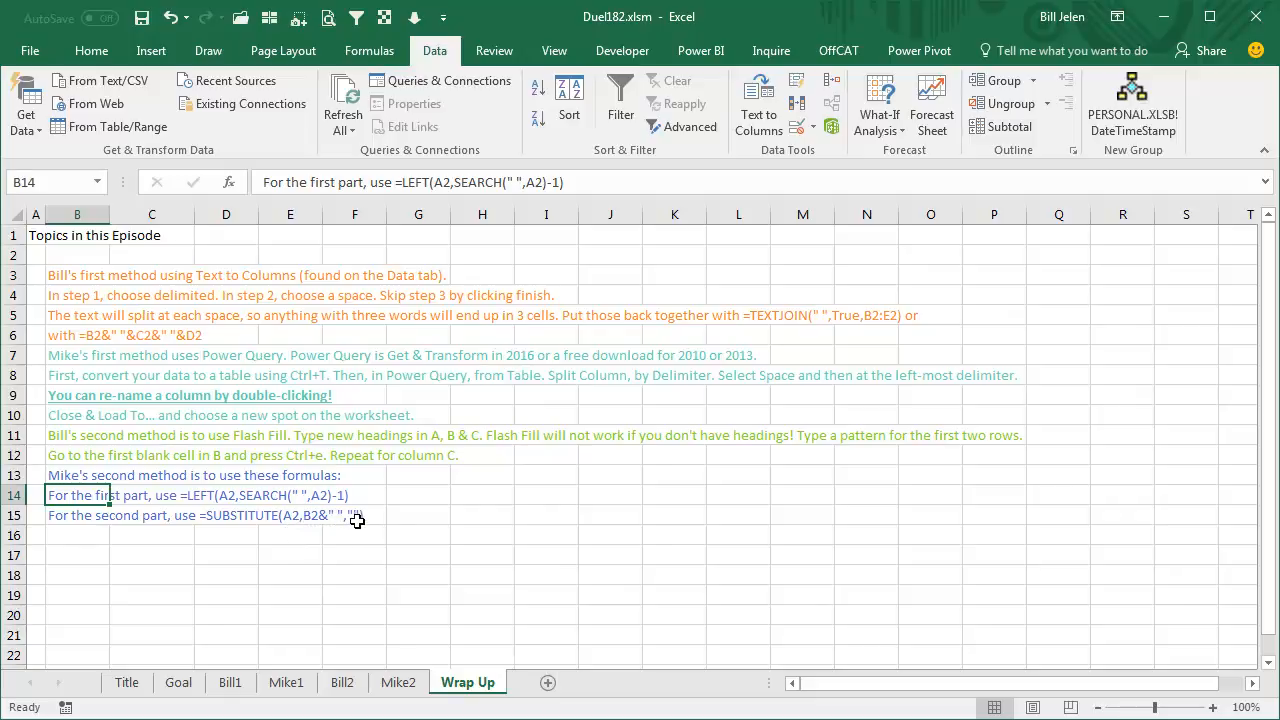
mouse_move(510, 521)
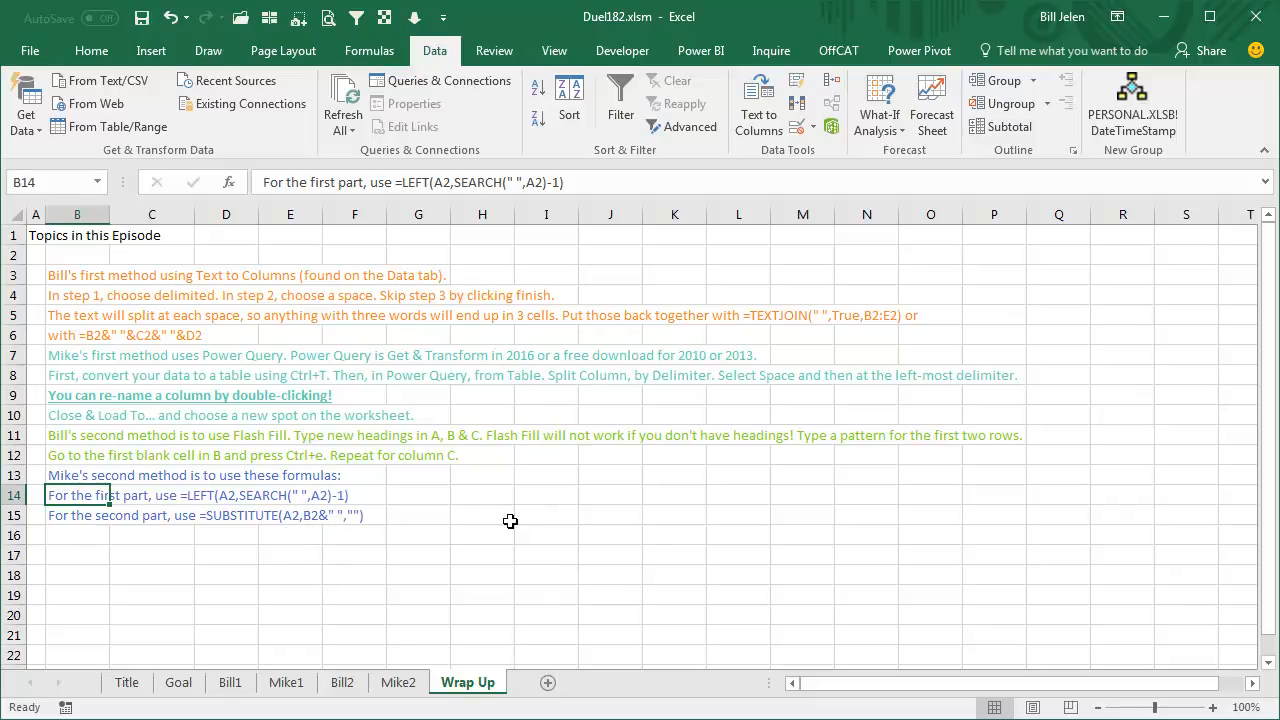
mouse_move(653, 565)
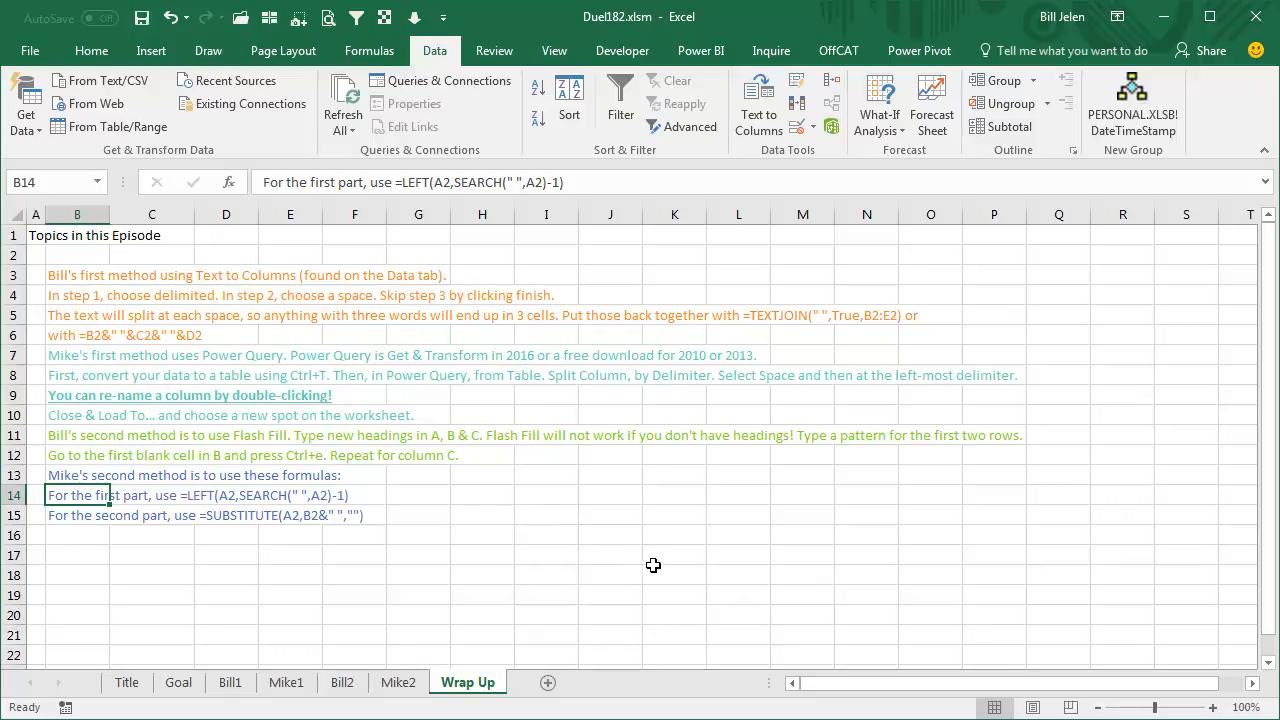
mouse_move(663, 568)
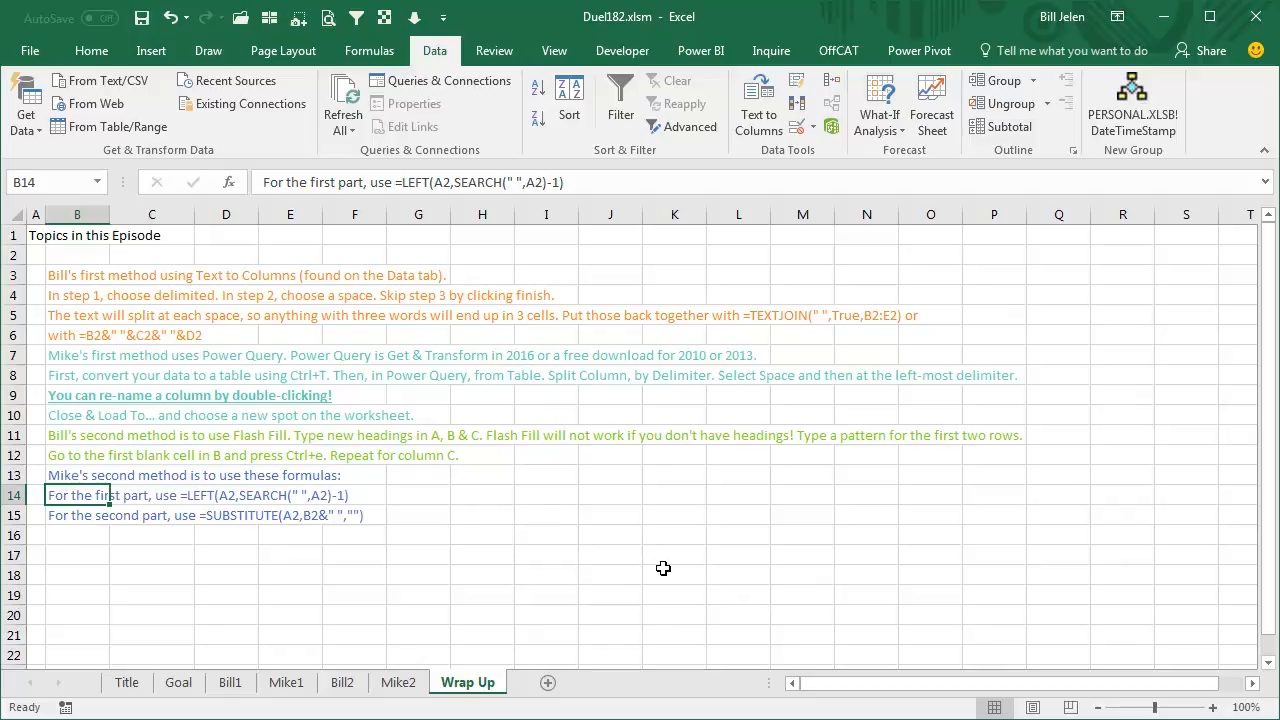